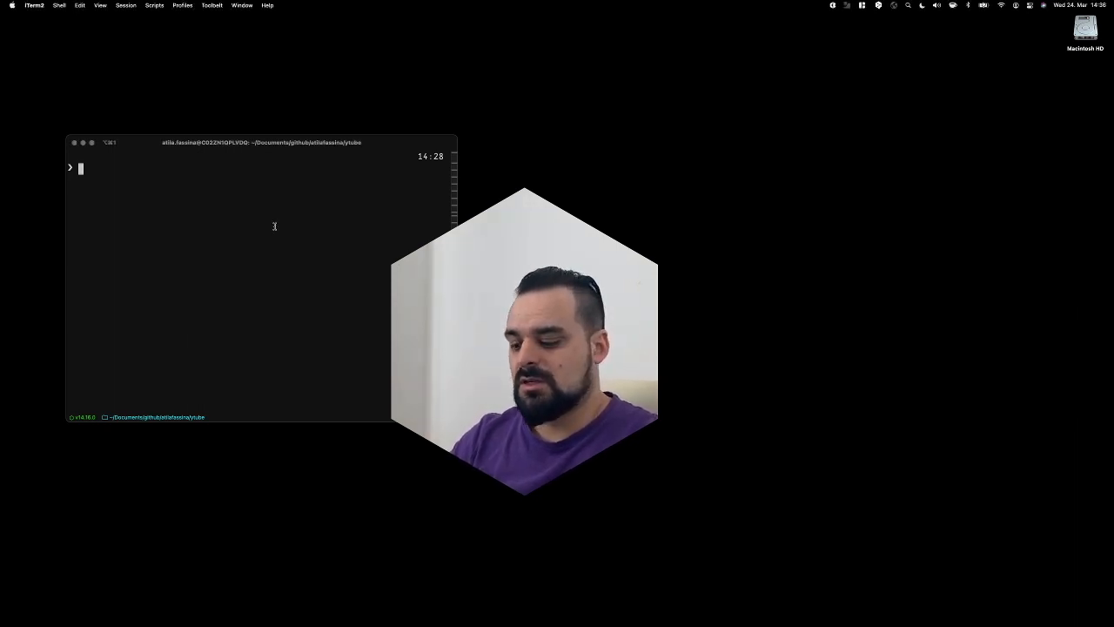
- Type 'yarn create react-app . --template typescript' in iTerm2 and start inserting the app name
type("yarn create react-app . --template typescript")
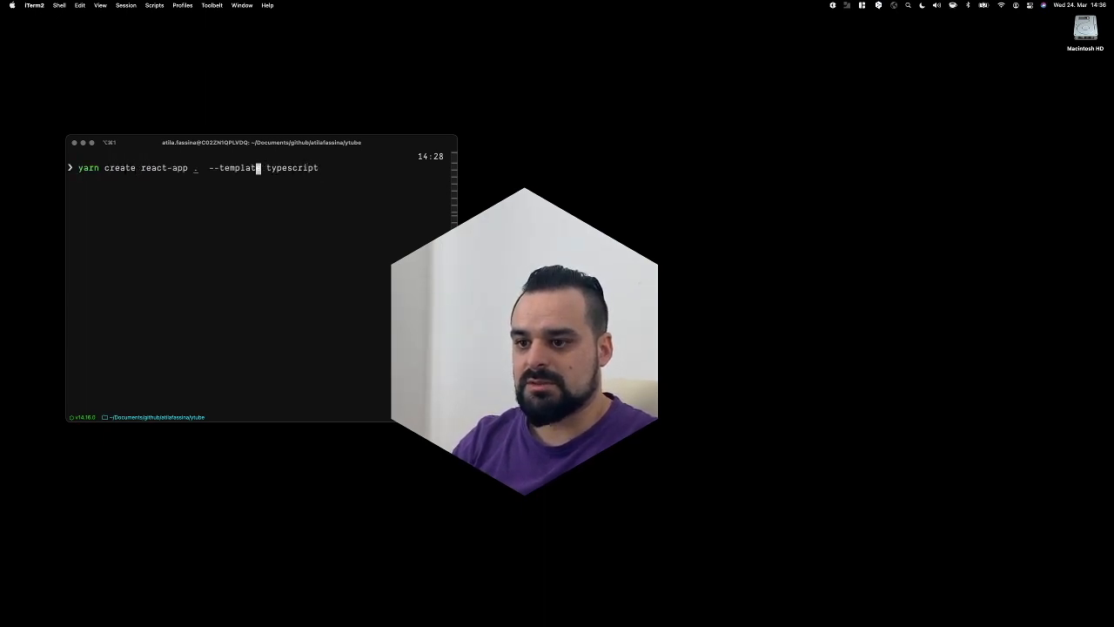
type("for")
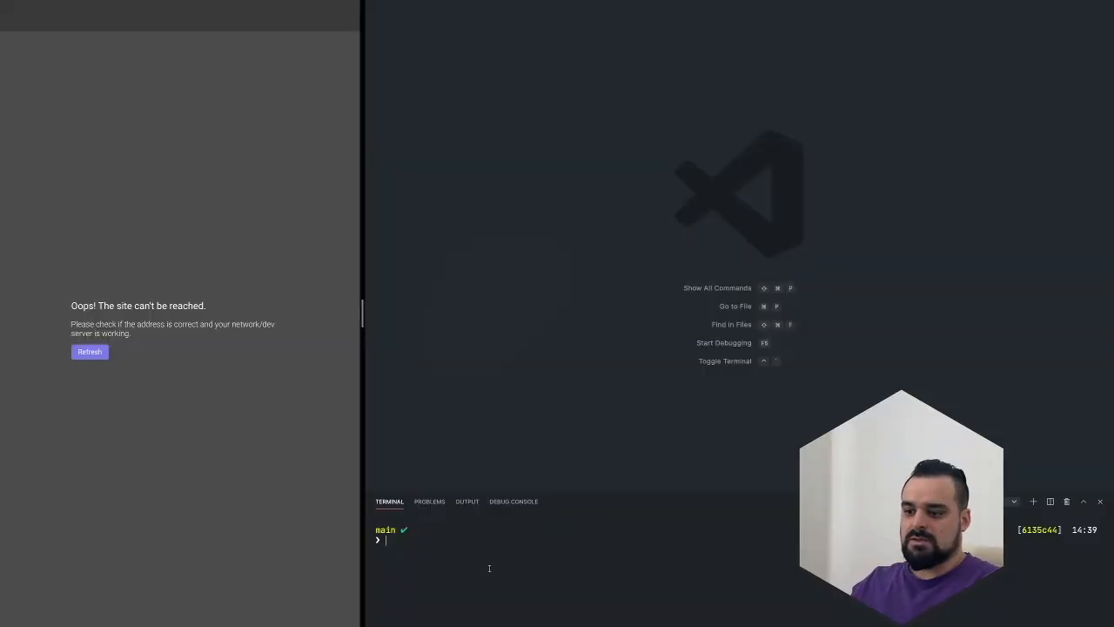
- Create the React app 'form-event' with the TypeScript template, then run yarn start
type("yarn create react-app form-event  --template typescript")
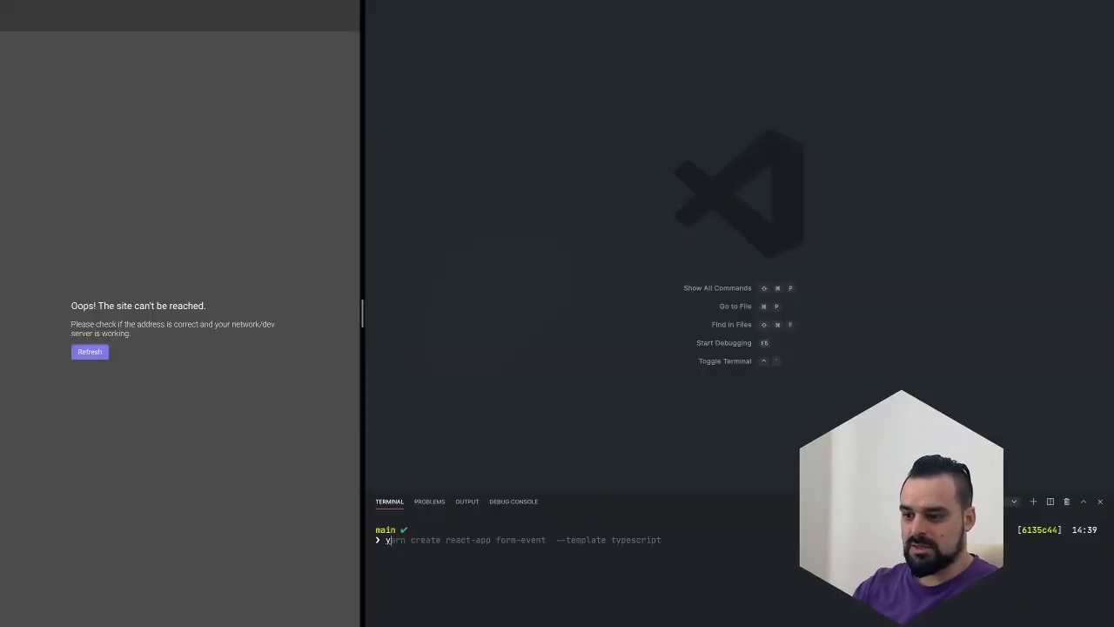
type("yarn start")
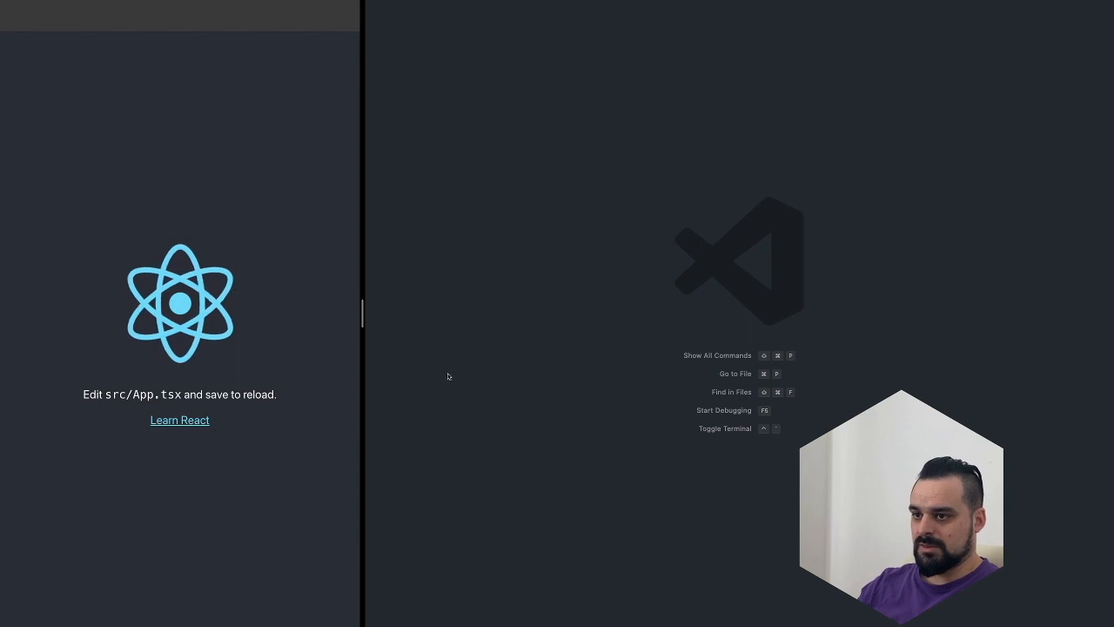
- Open App.tsx via Quick Open and delete the logo import and header markup
key("cmd+p")
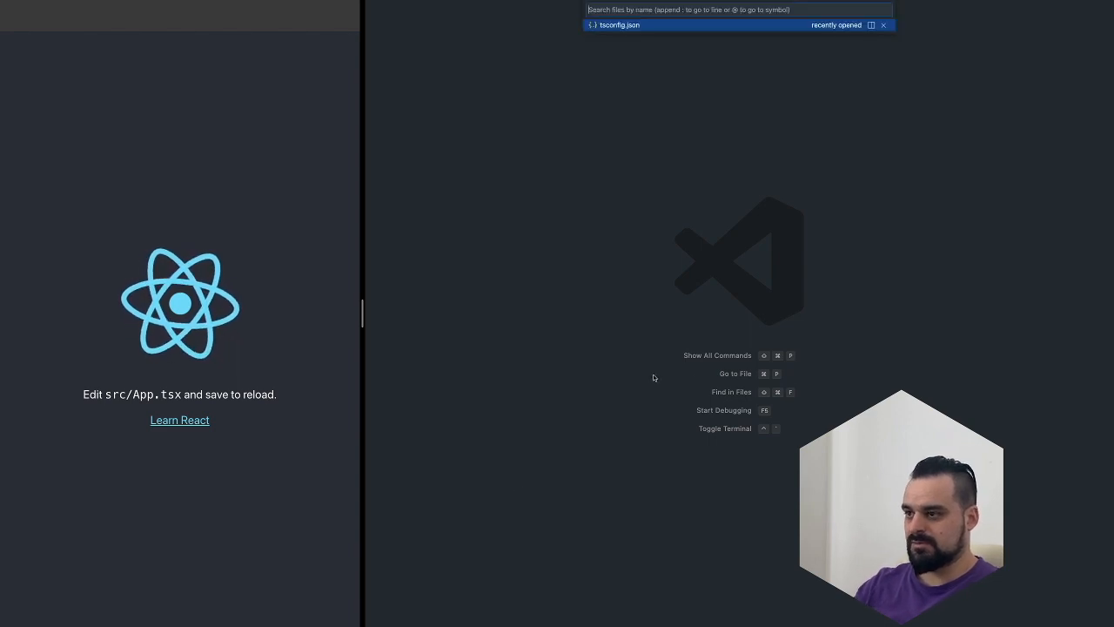
type("app")
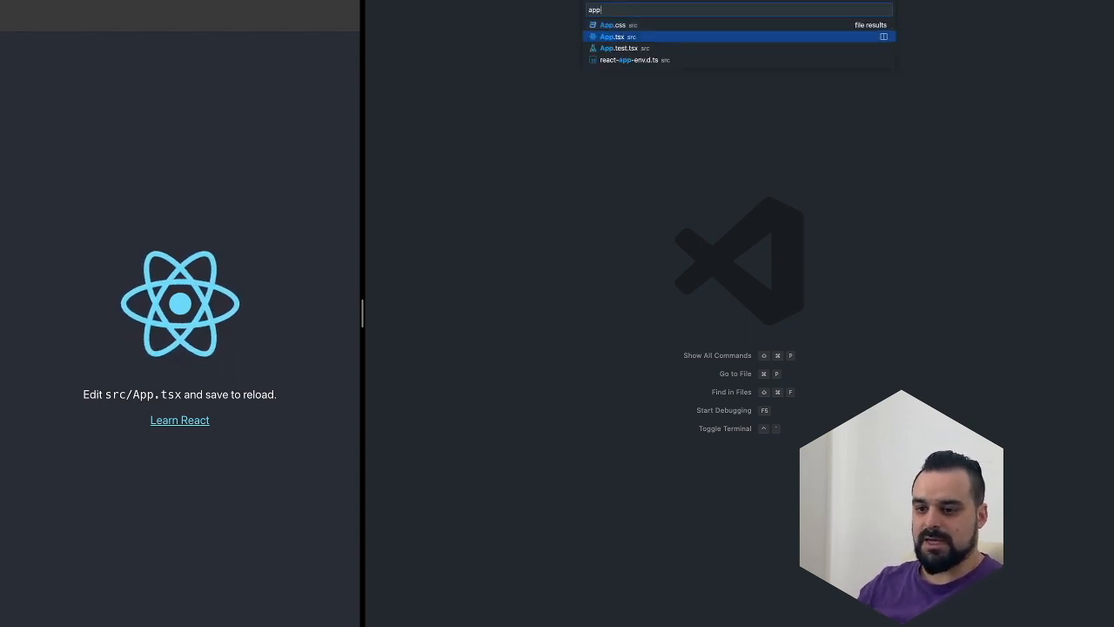
left_click(611, 36)
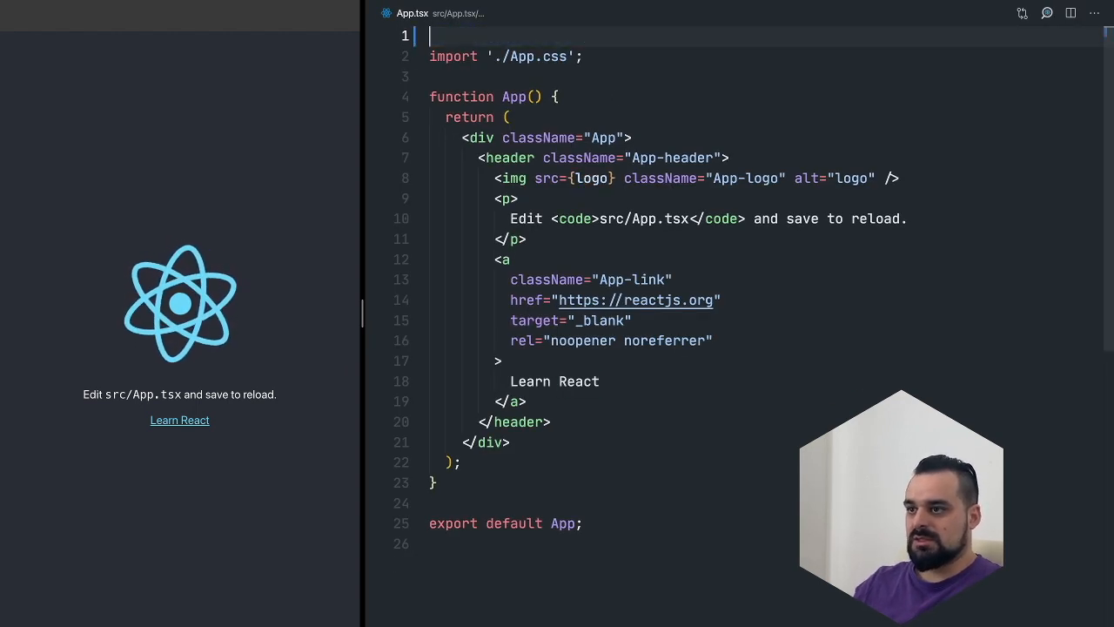
key("Backspace")
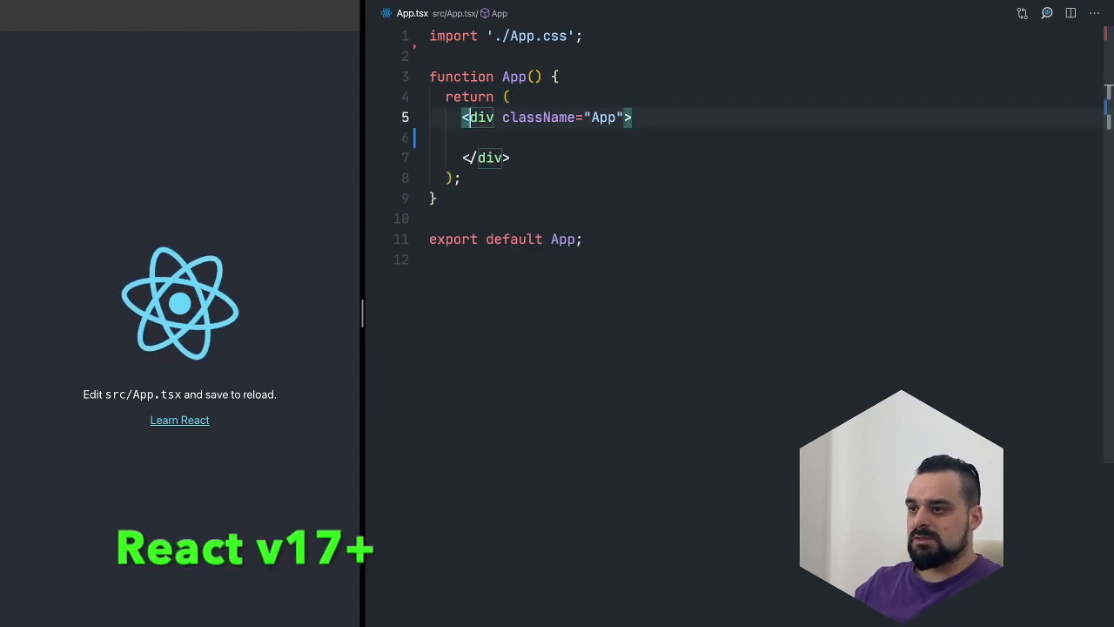
- Turn the App div into a form with className 'wrap' and a Name label with text input
type("form>")
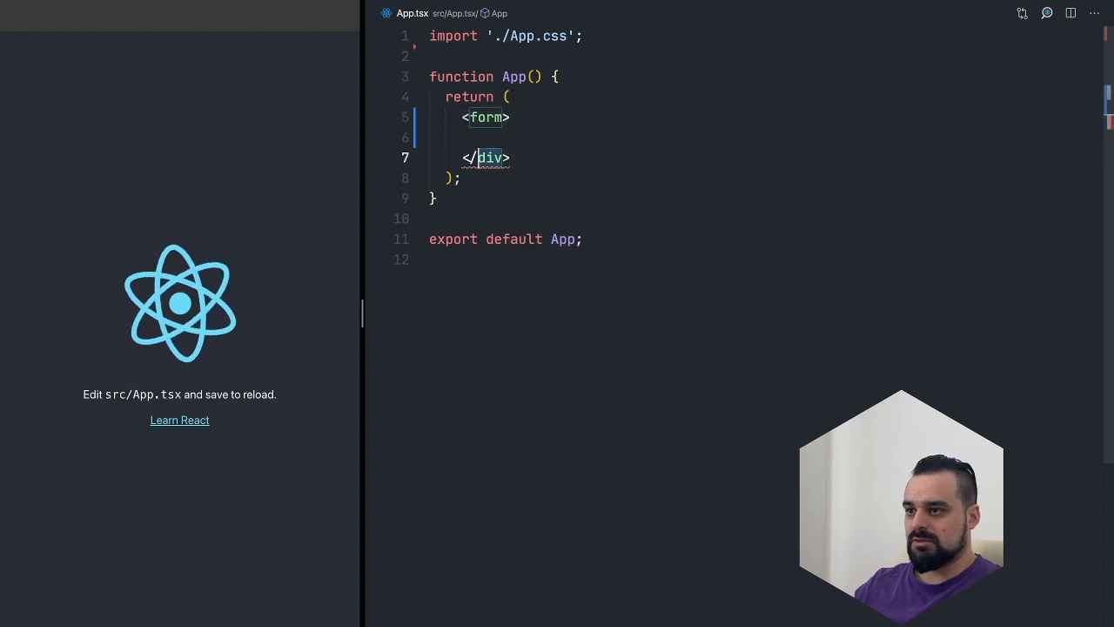
type("form")
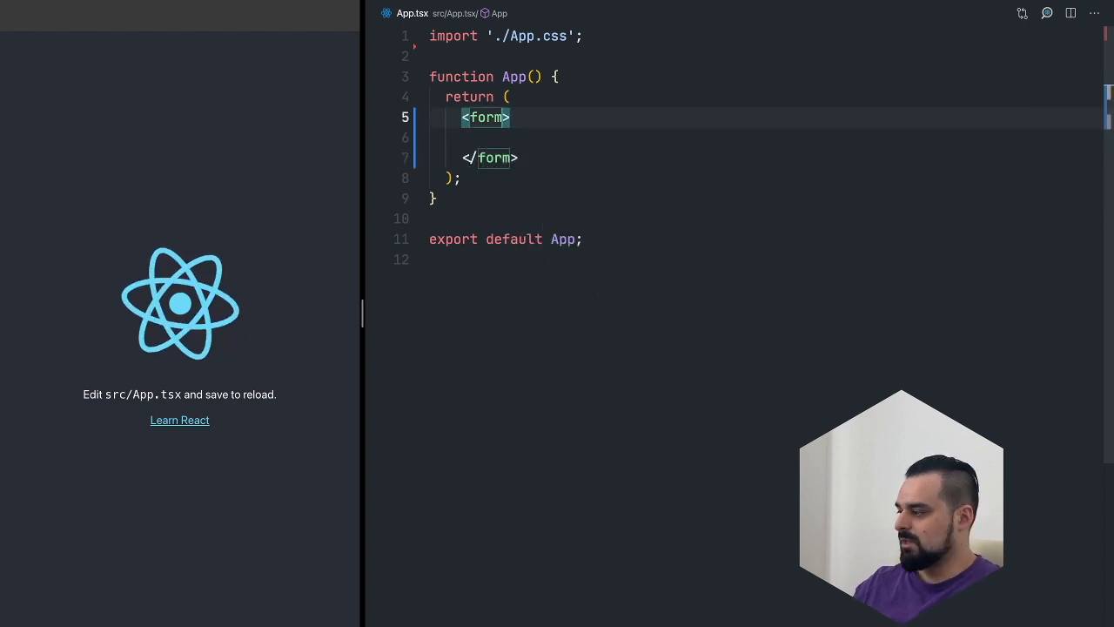
type("className=\"wrap\"")
left_click(758, 137)
type("<fieldset></fieldset>")
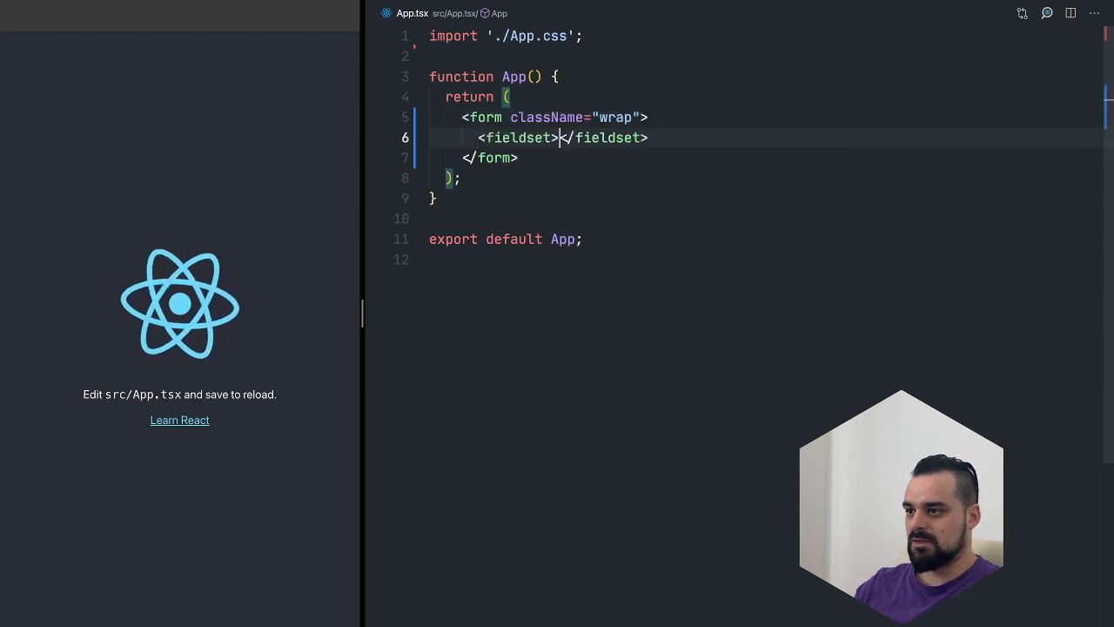
type("labe")
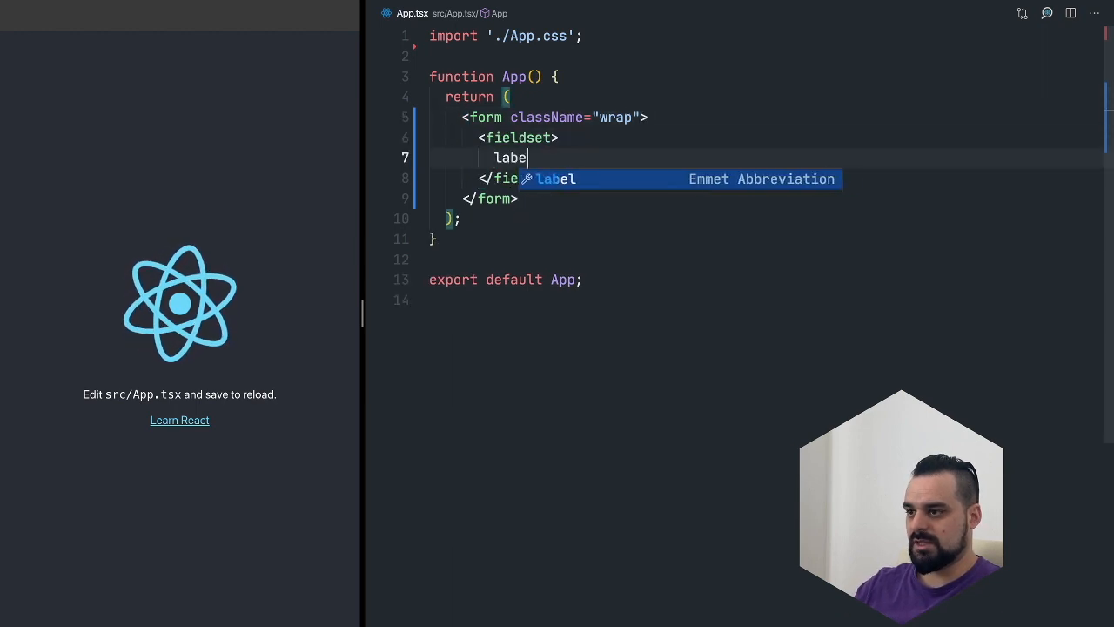
key("Tab")
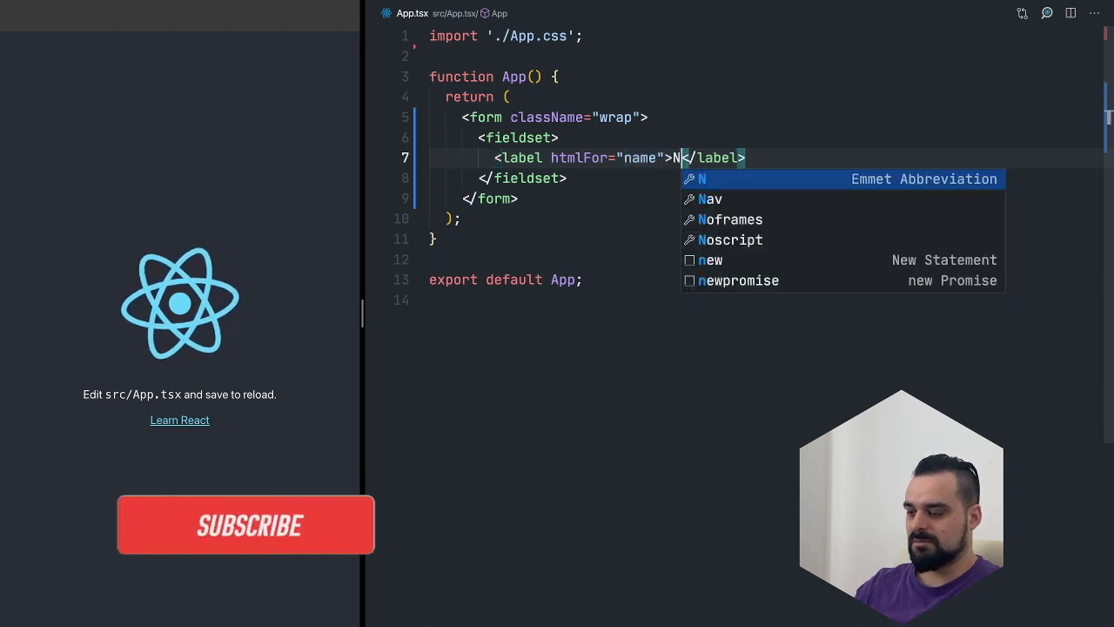
type("ame:")
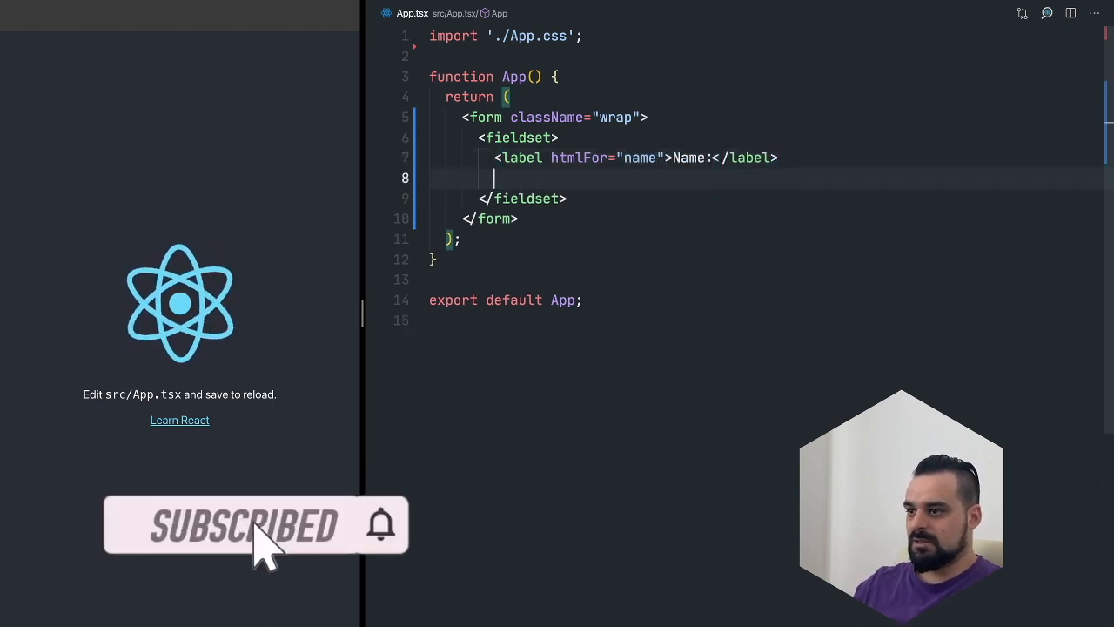
type("<input type=\"text\"/>")
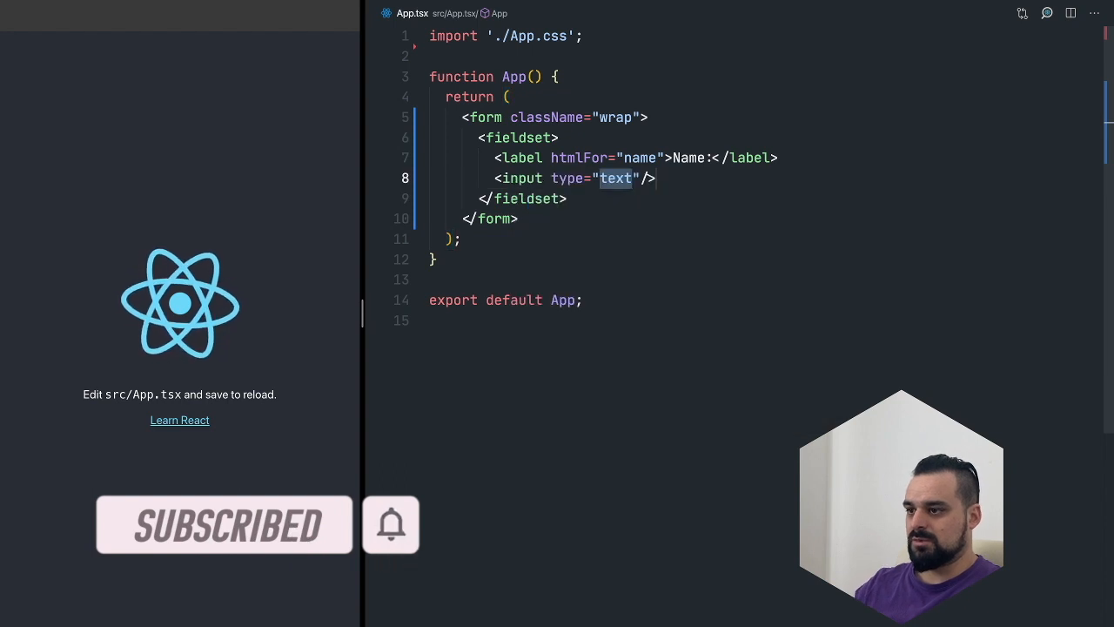
type("id=\"name\"")
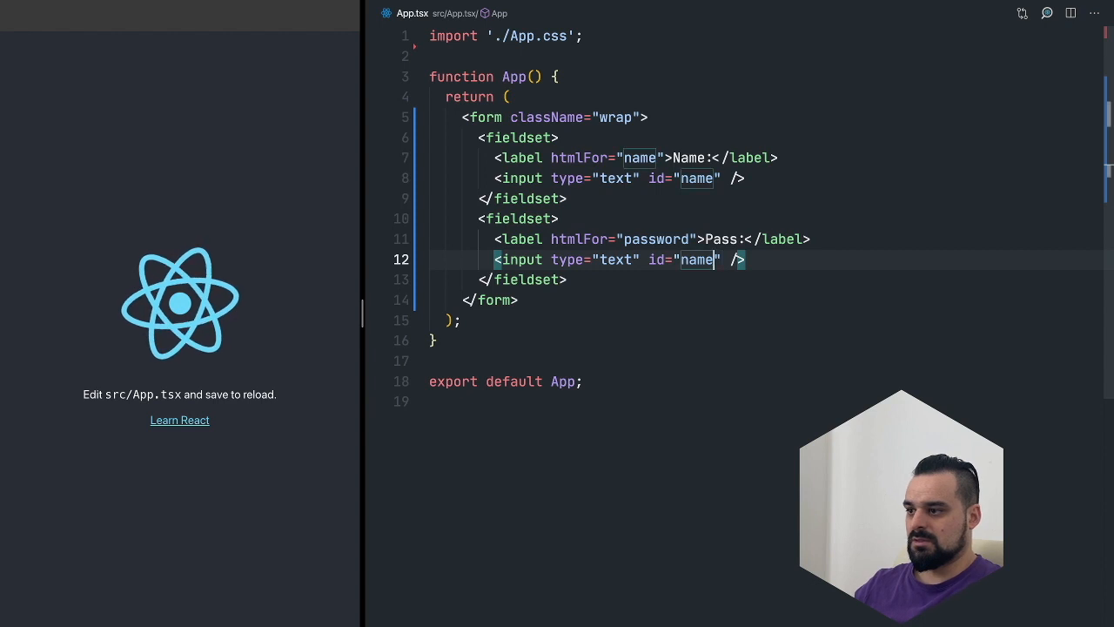
- Add the password field and a submit button labelled 'Login'
type("password")
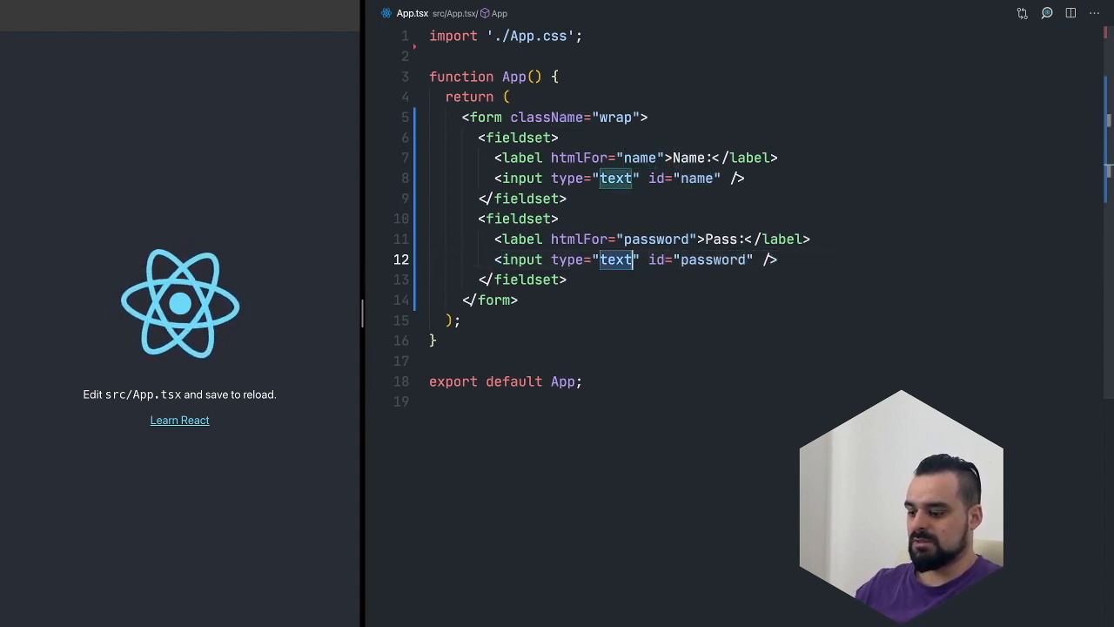
type("password")
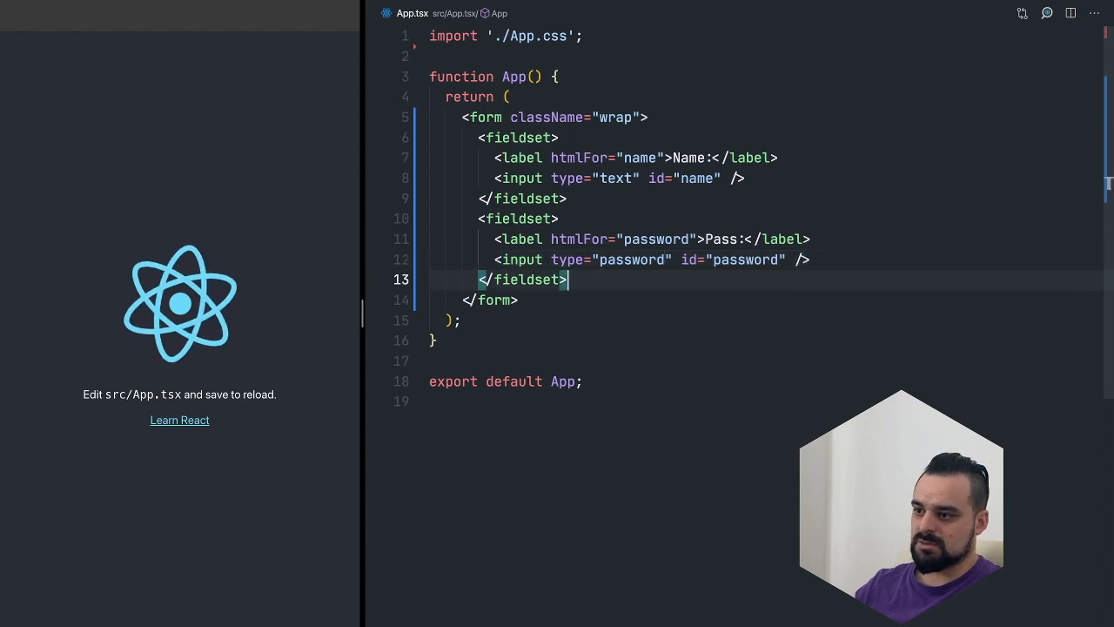
type("<button></button>")
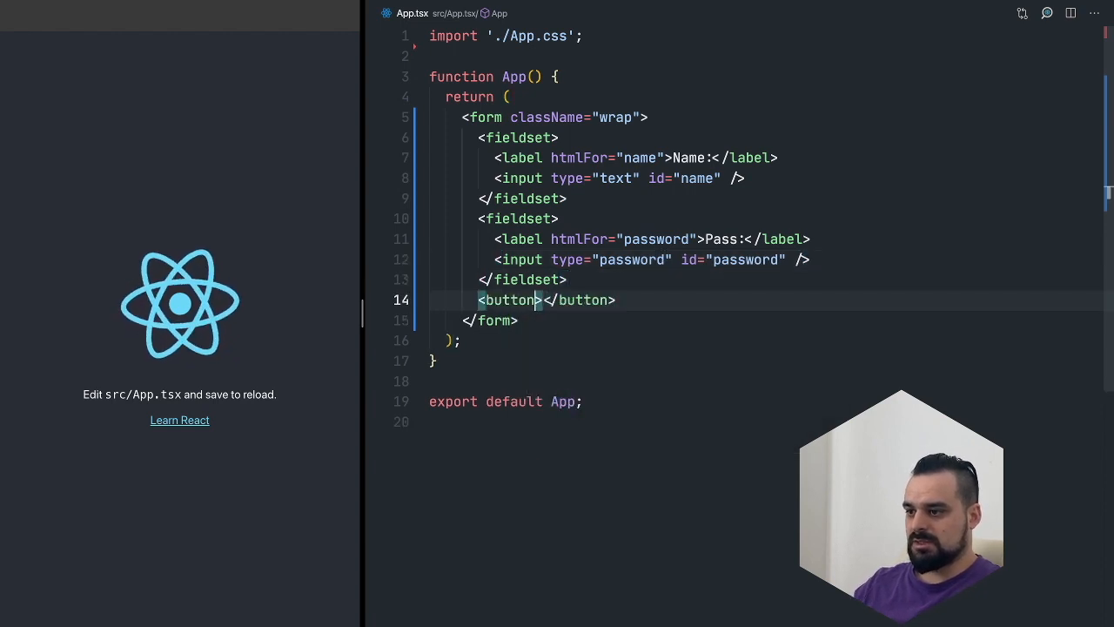
type("typ")
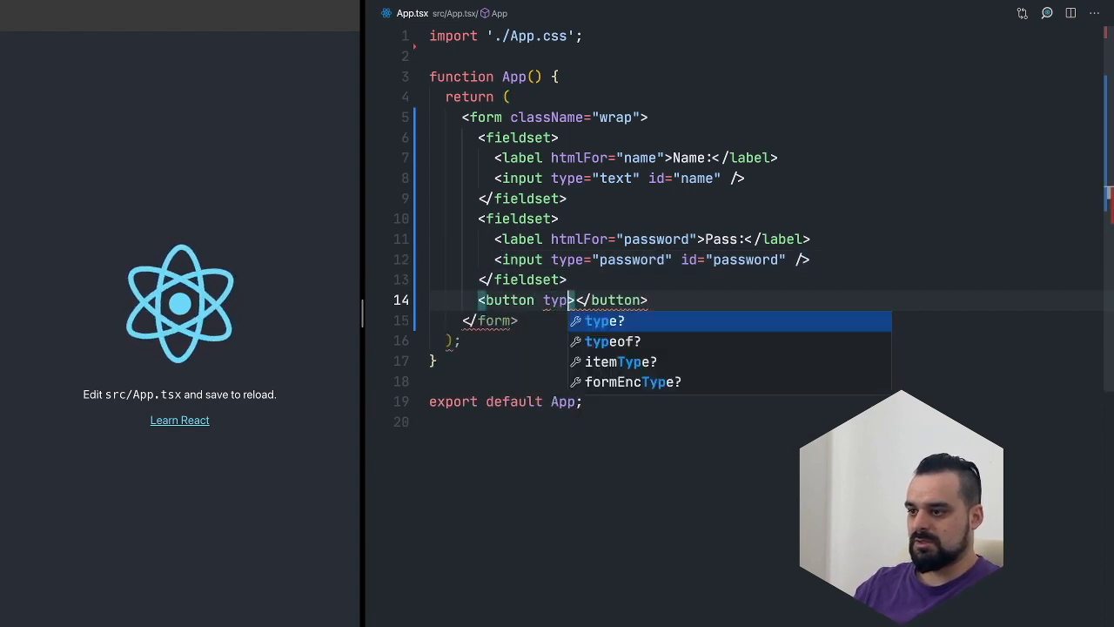
type("e=\"submit\"")
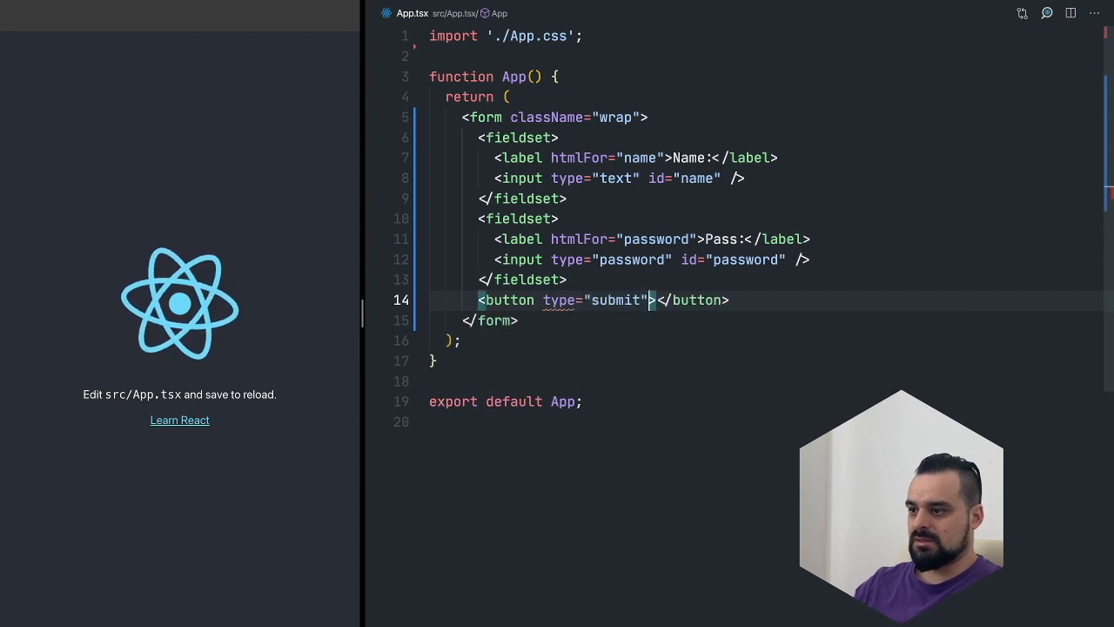
type("Login")
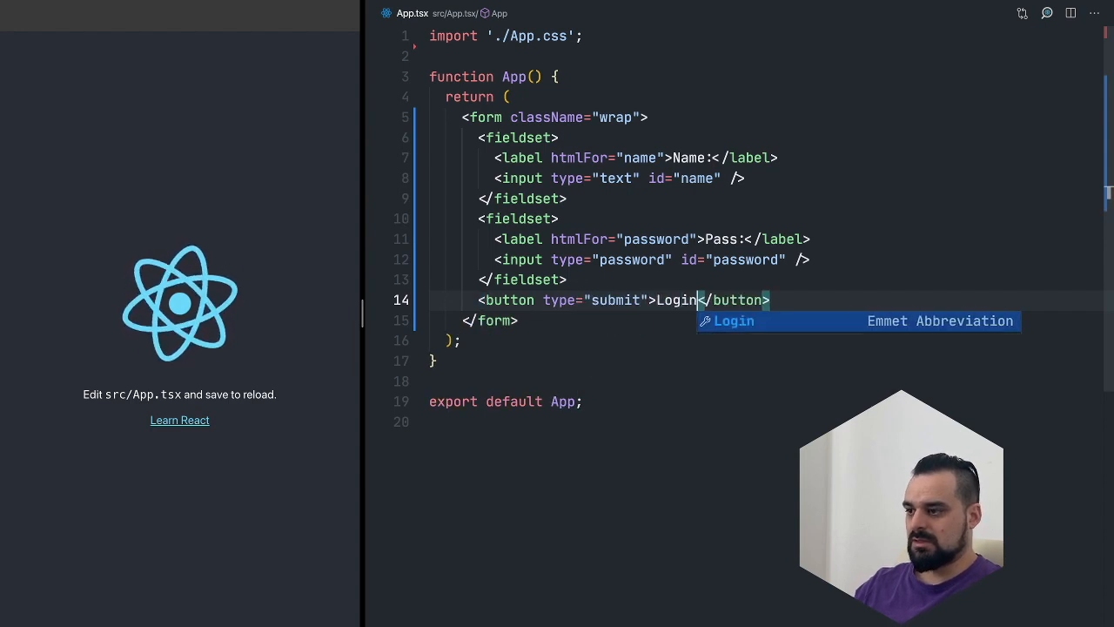
key("Escape")
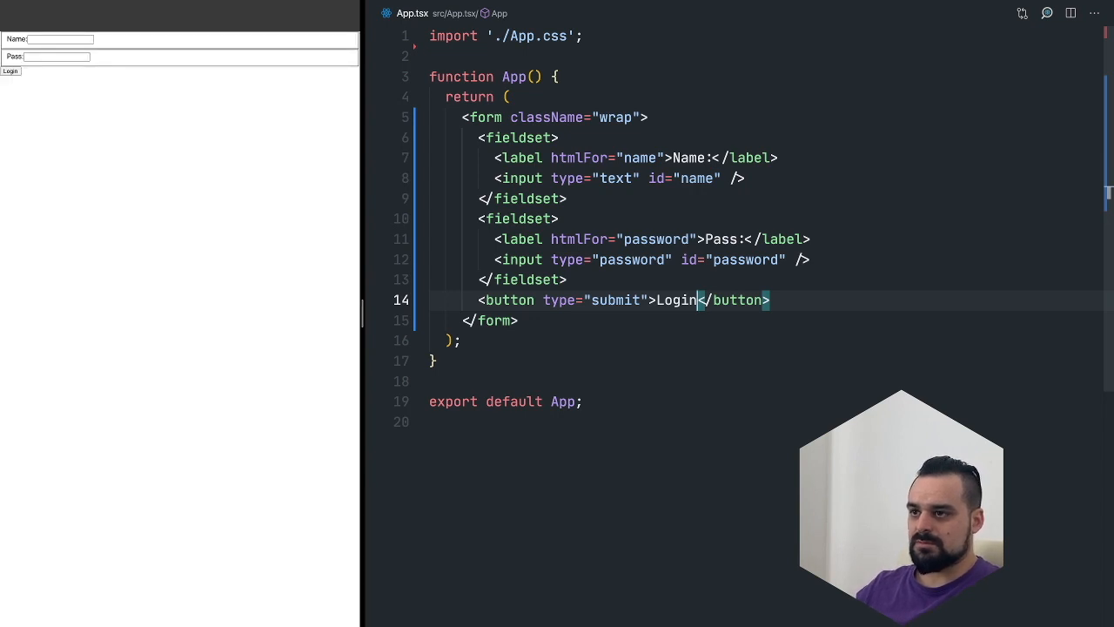
- Open index.css and give body display: grid and place-items: center
type("inde")
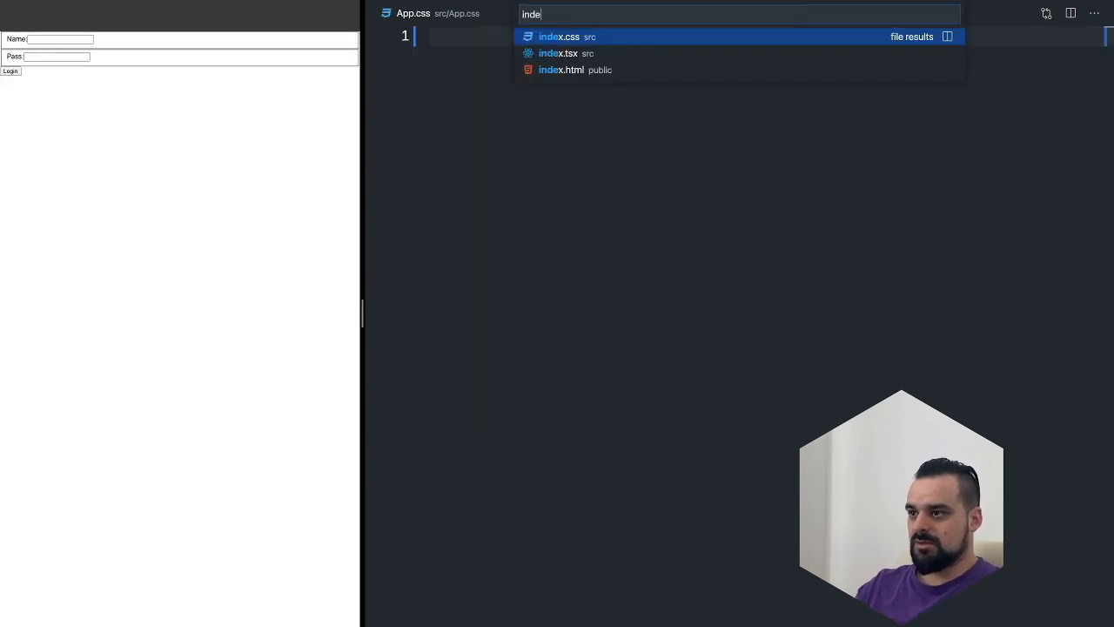
type("x")
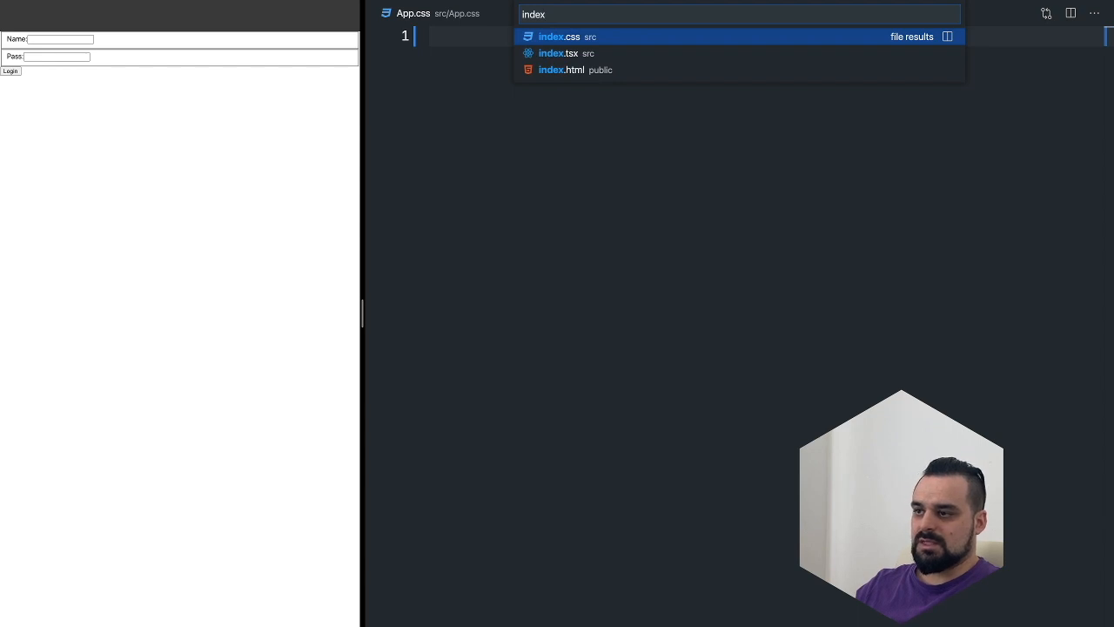
left_click(559, 37)
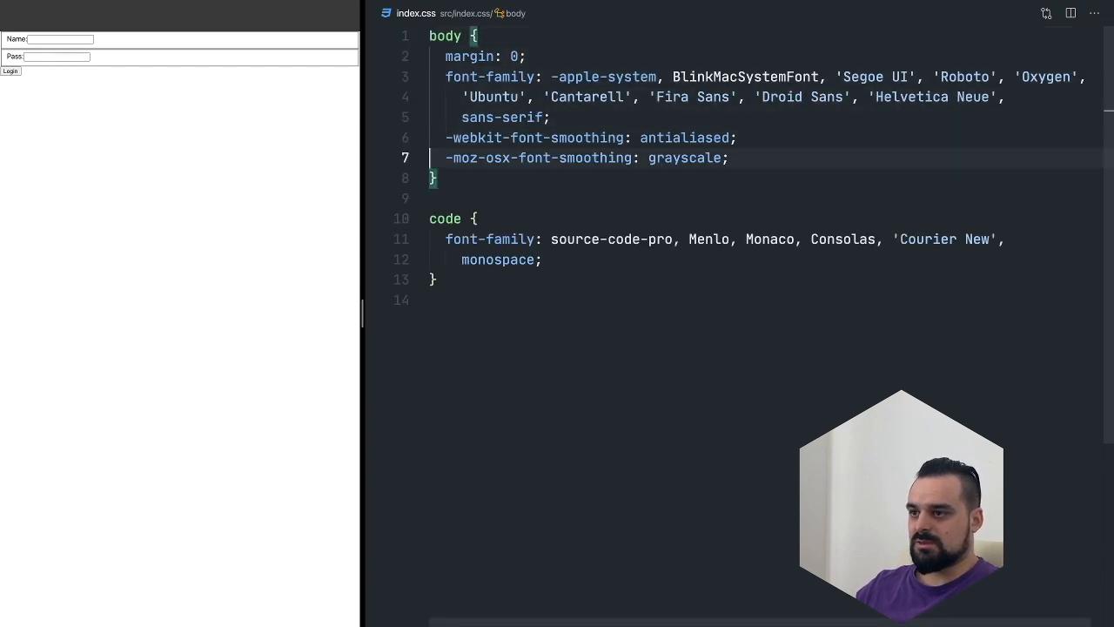
key("Enter")
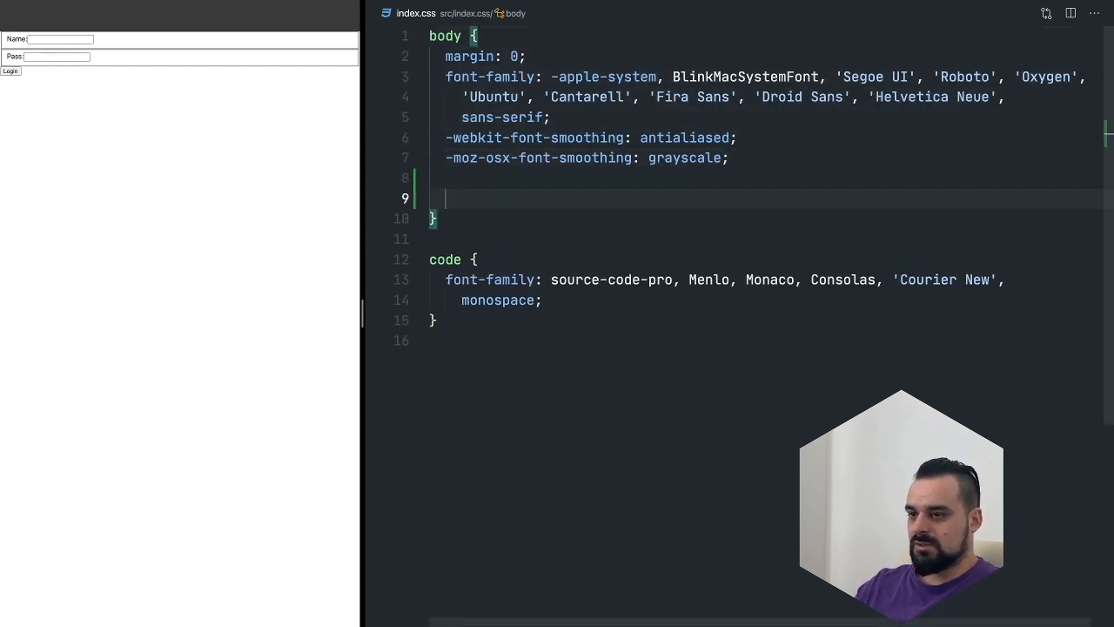
type("display: grid;")
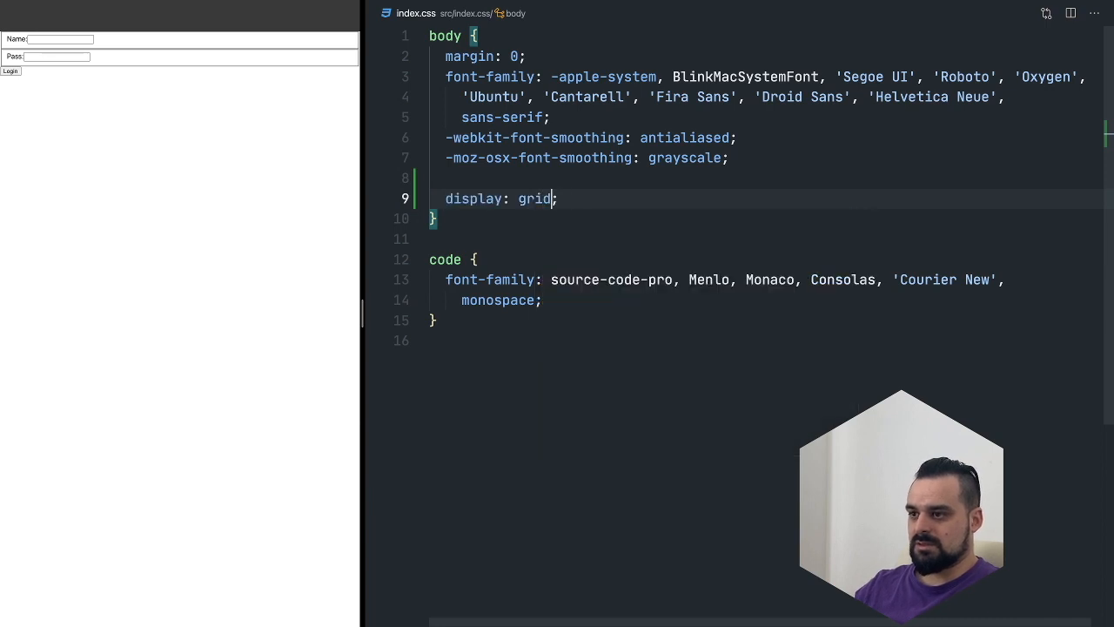
type("place")
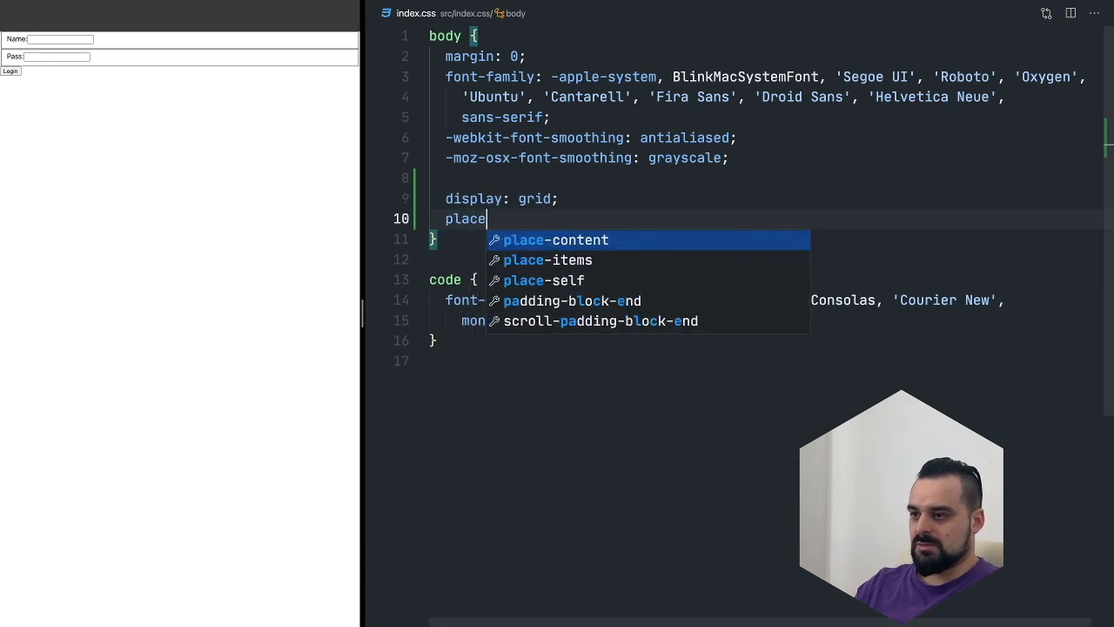
type("-items: center;")
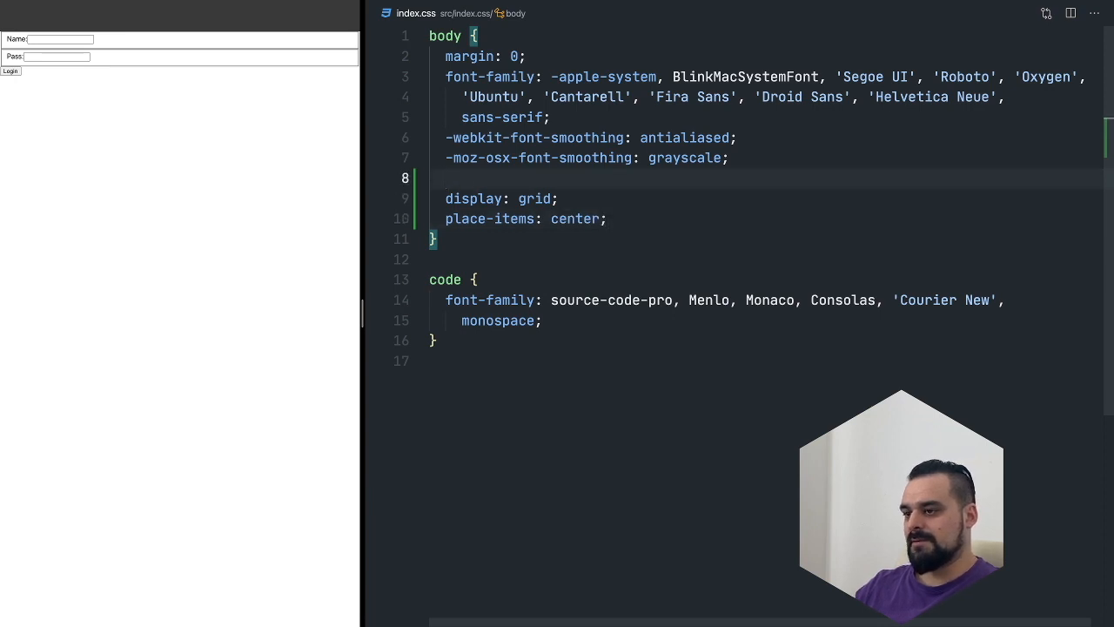
- Add background-color rgb(130,130,130) and height 100vh to the body rule
type("backgorund-")
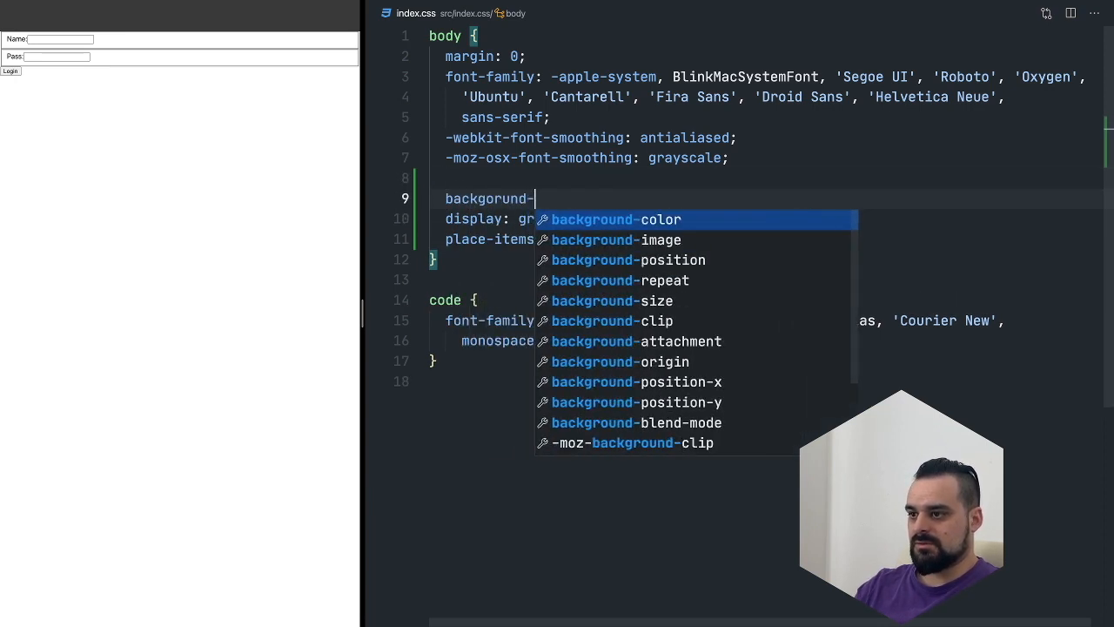
key("Tab")
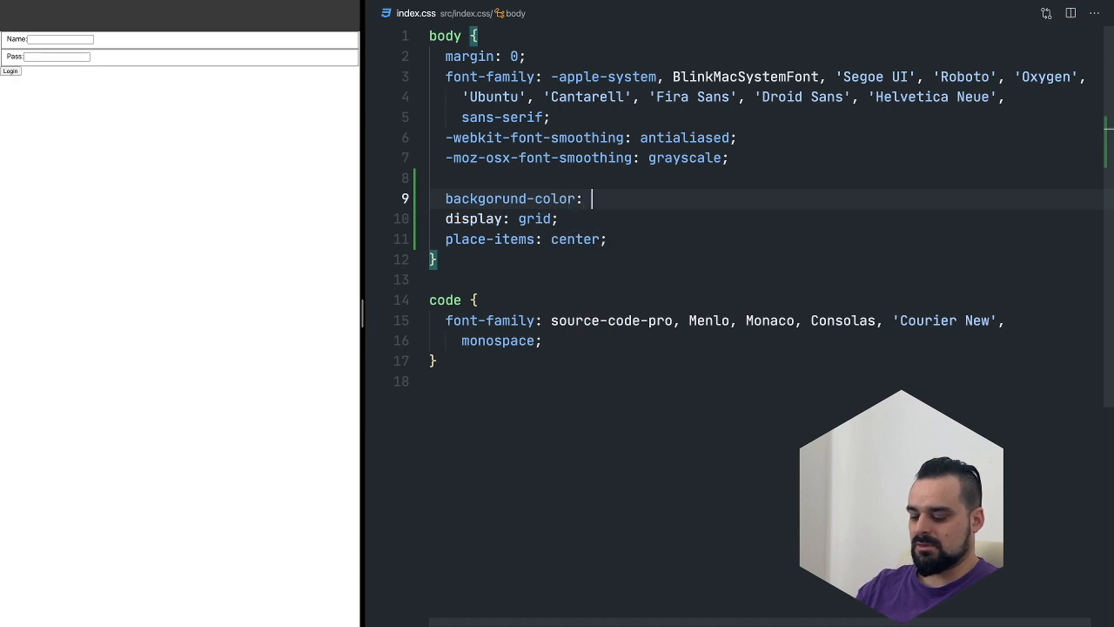
type("rgb()")
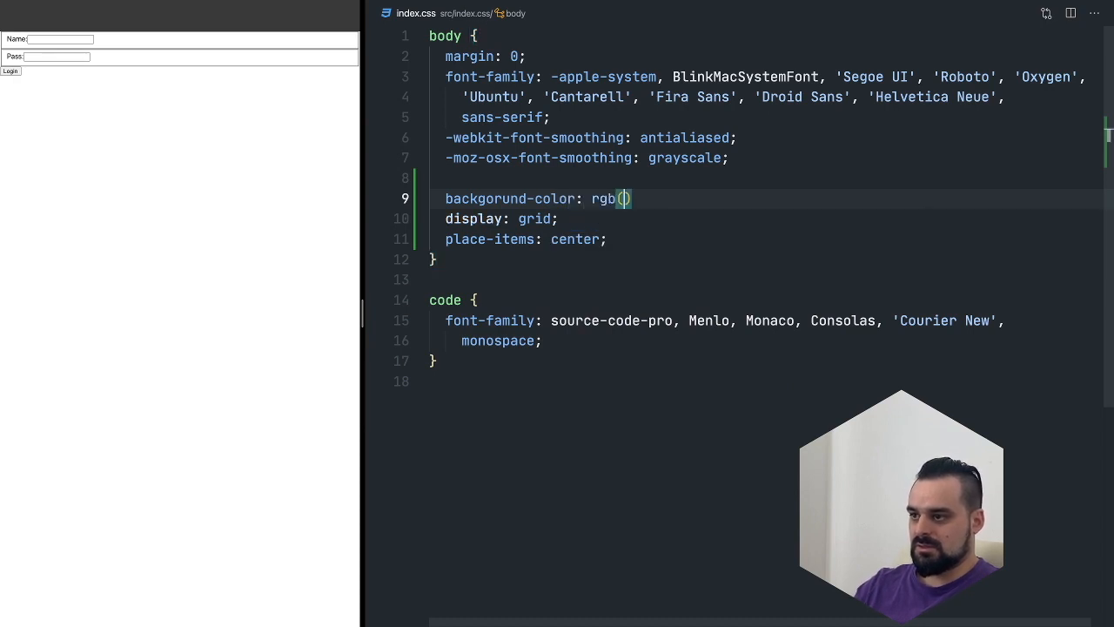
type("130,130,")
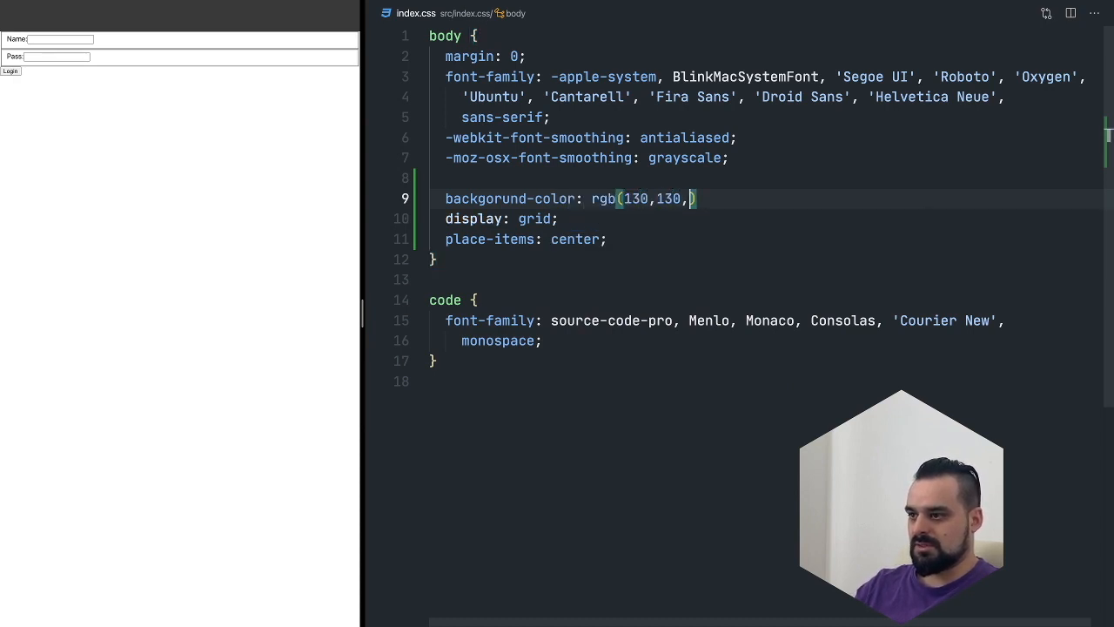
type("130);")
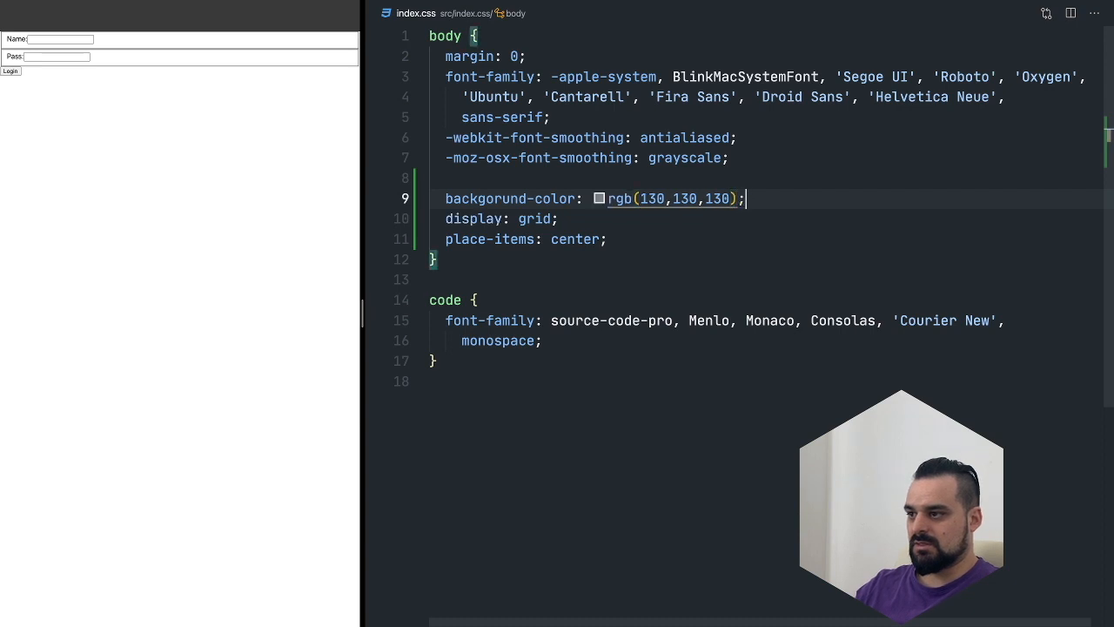
type("height: 100vh;")
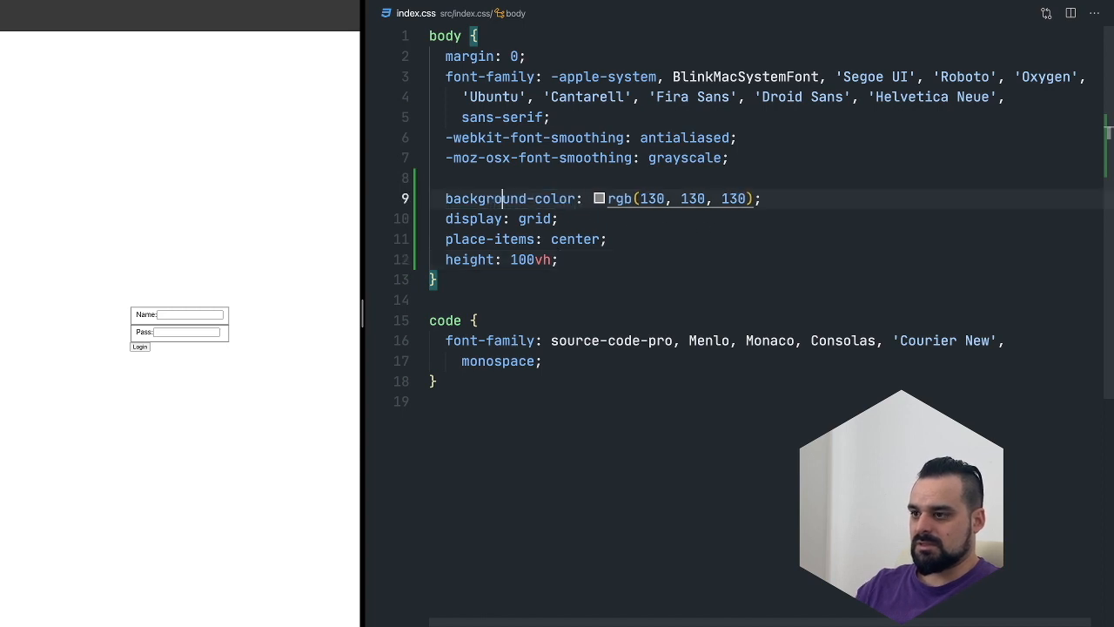
key("ctrl+p")
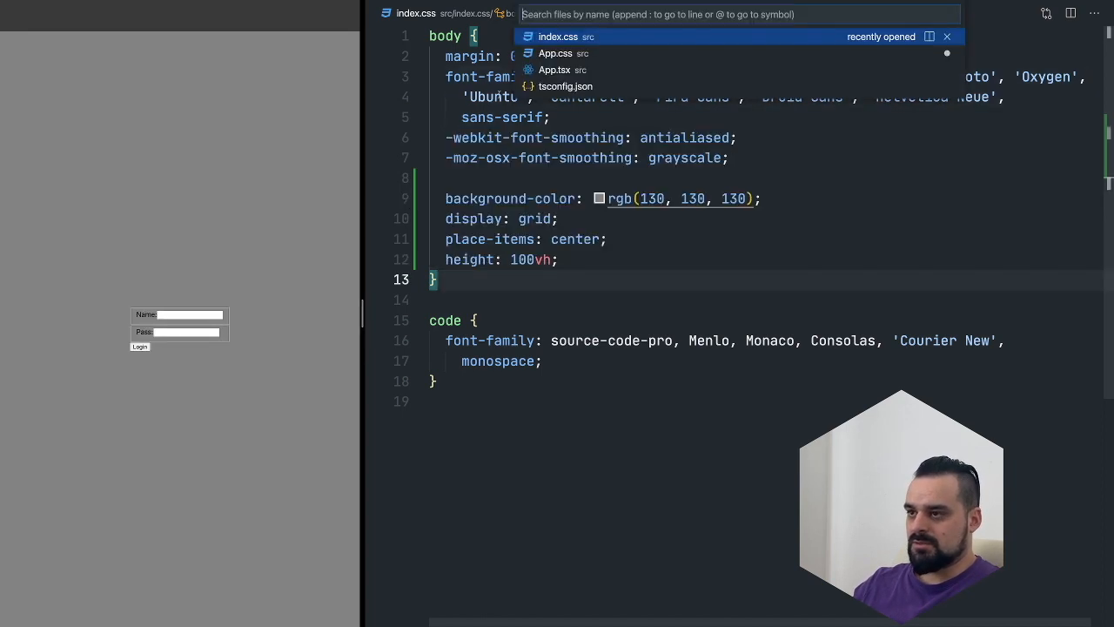
- Open App.css and start a .wrap rule with --purple set to rgb(139, 6, 201)
left_click(555, 53)
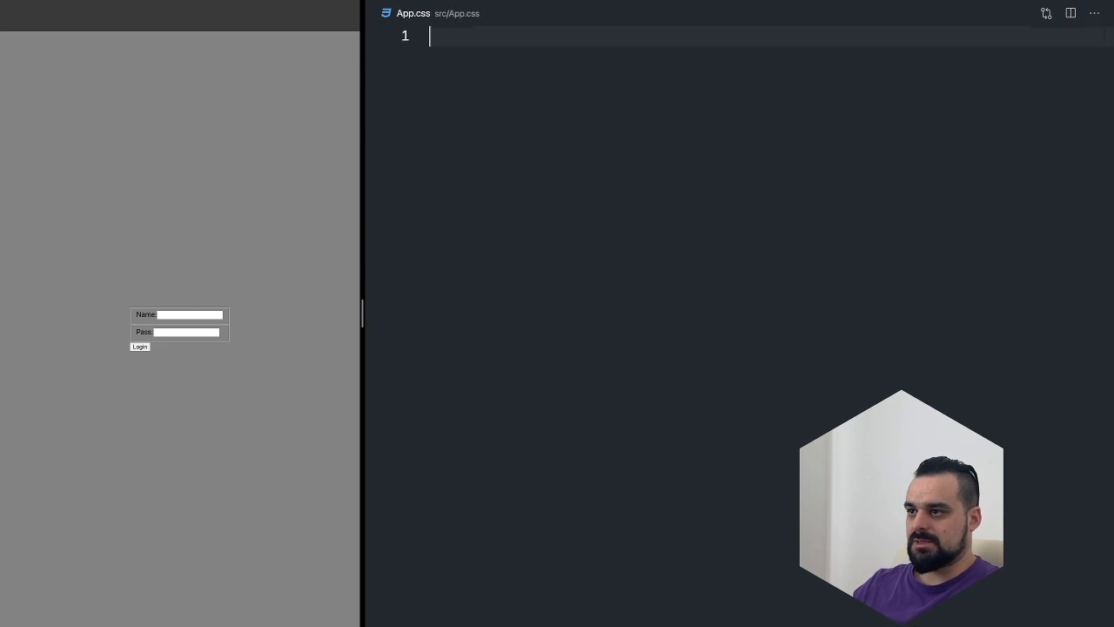
type(".wrap {")
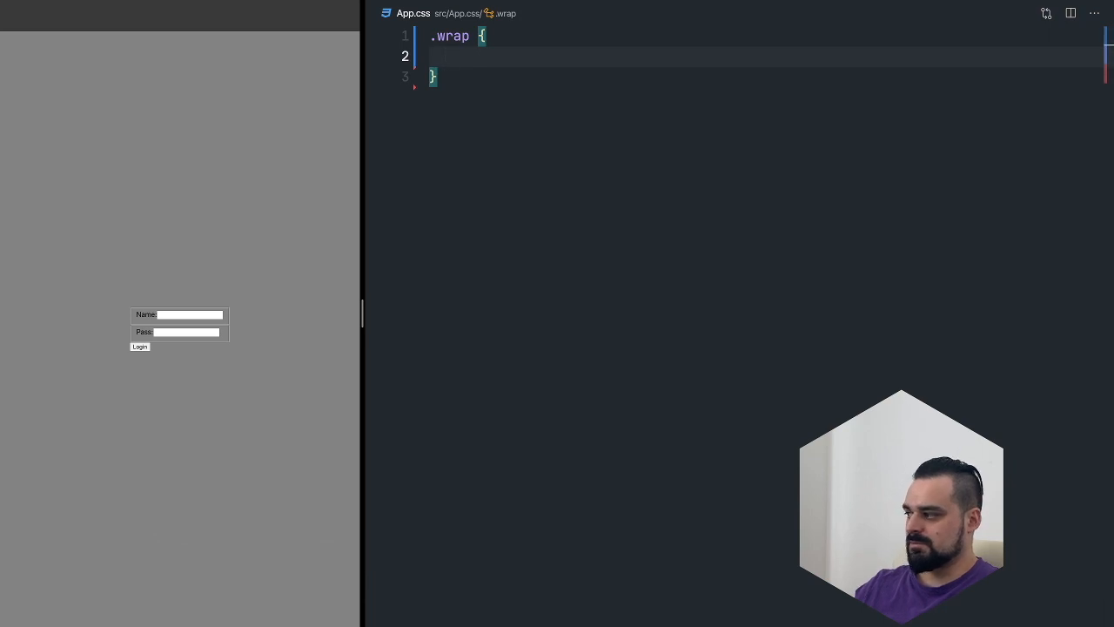
type("--purple:")
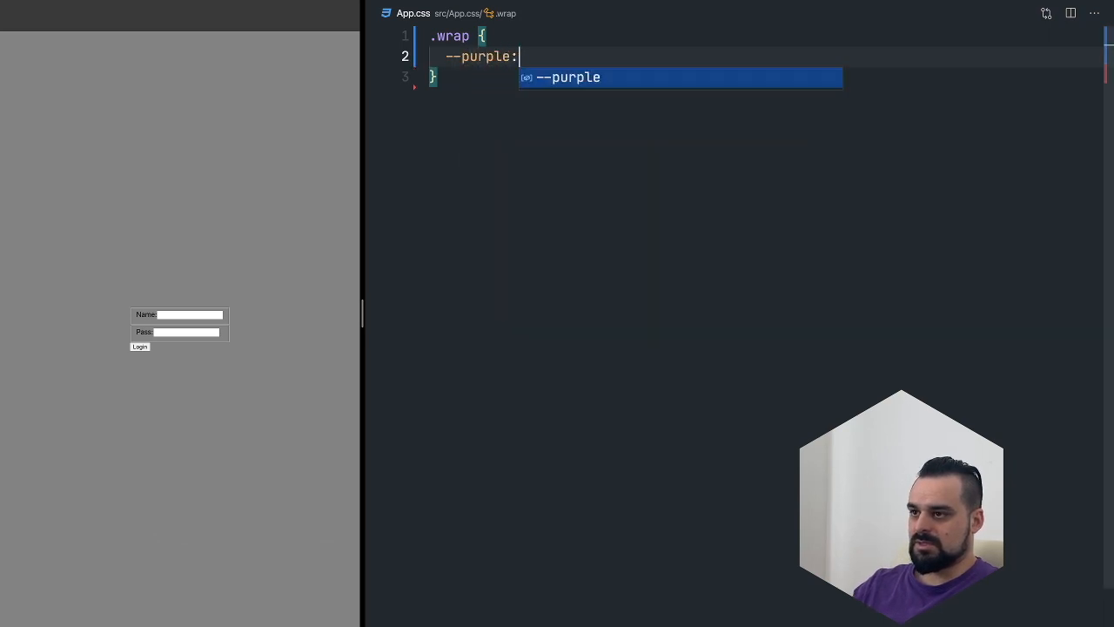
type("rg")
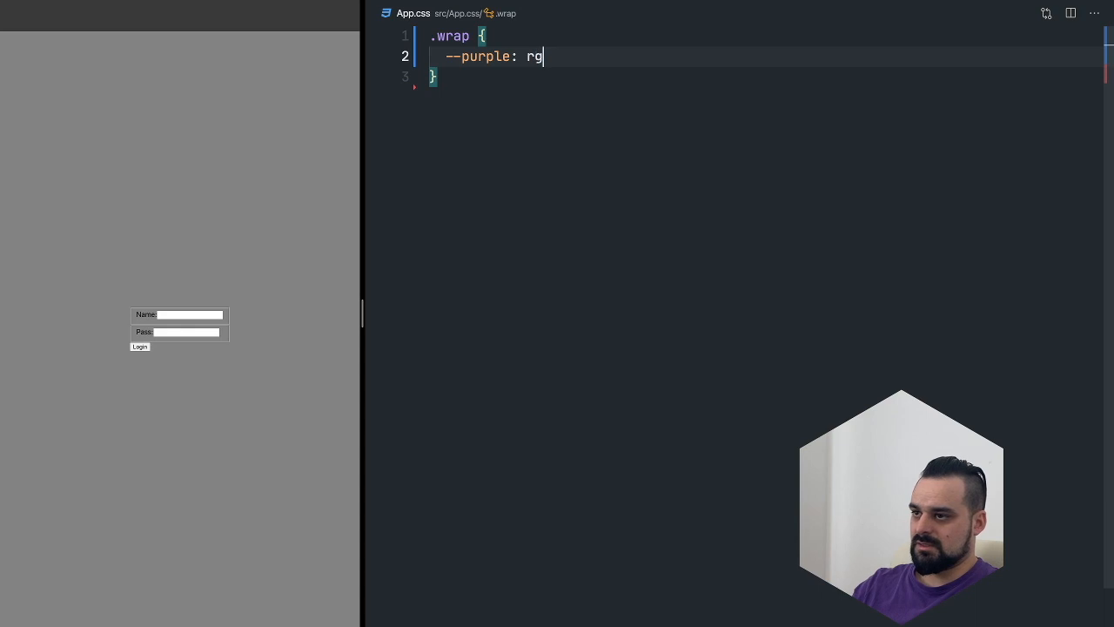
type("b()")
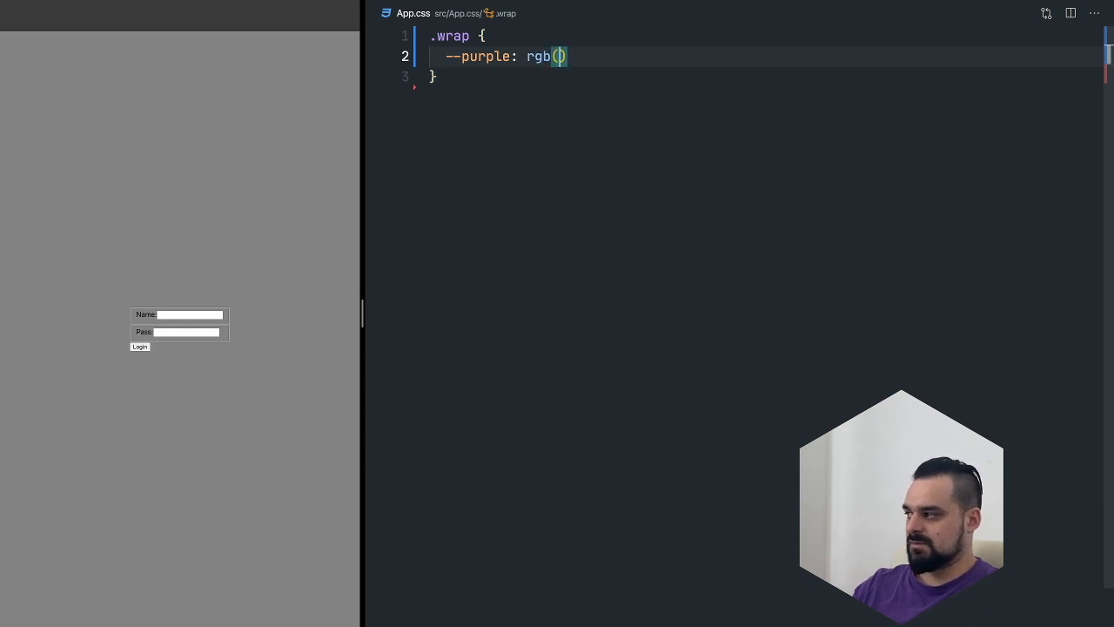
type("139,")
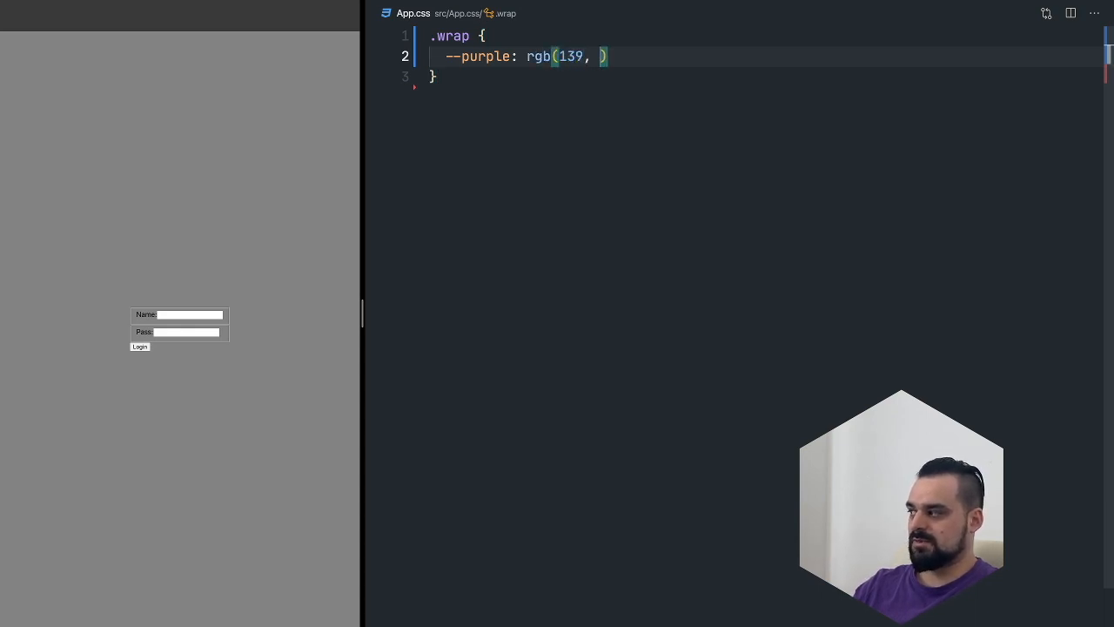
type("6, 201")
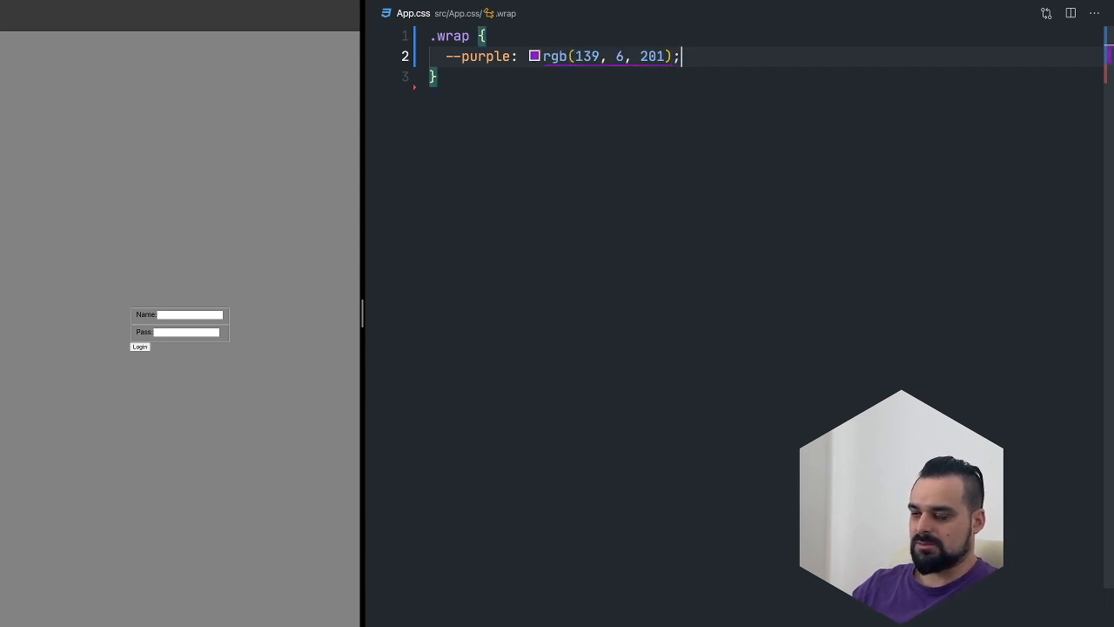
- Define --shadow as 5px 5px 10px rgba(0,0,0,0.4) and --radius as 10px
type("--")
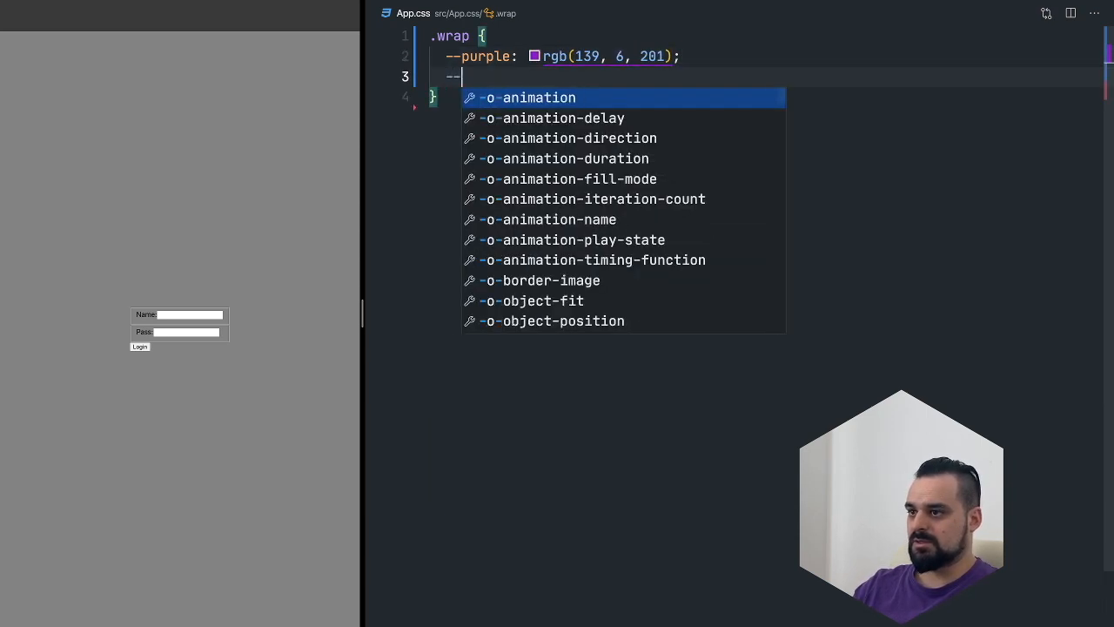
type("shadow:")
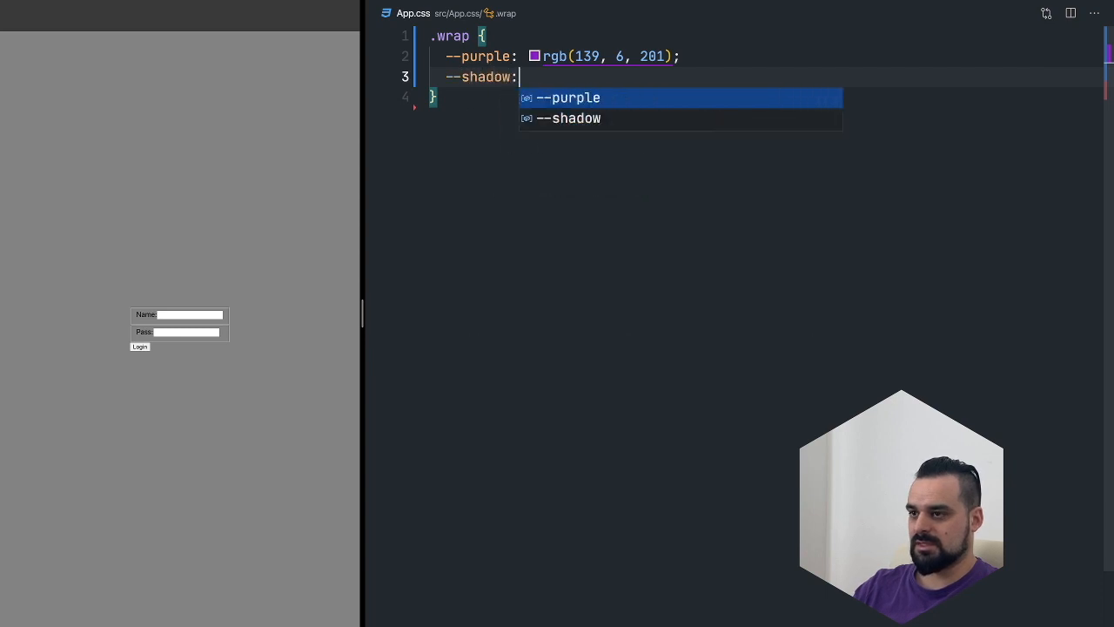
type("5p")
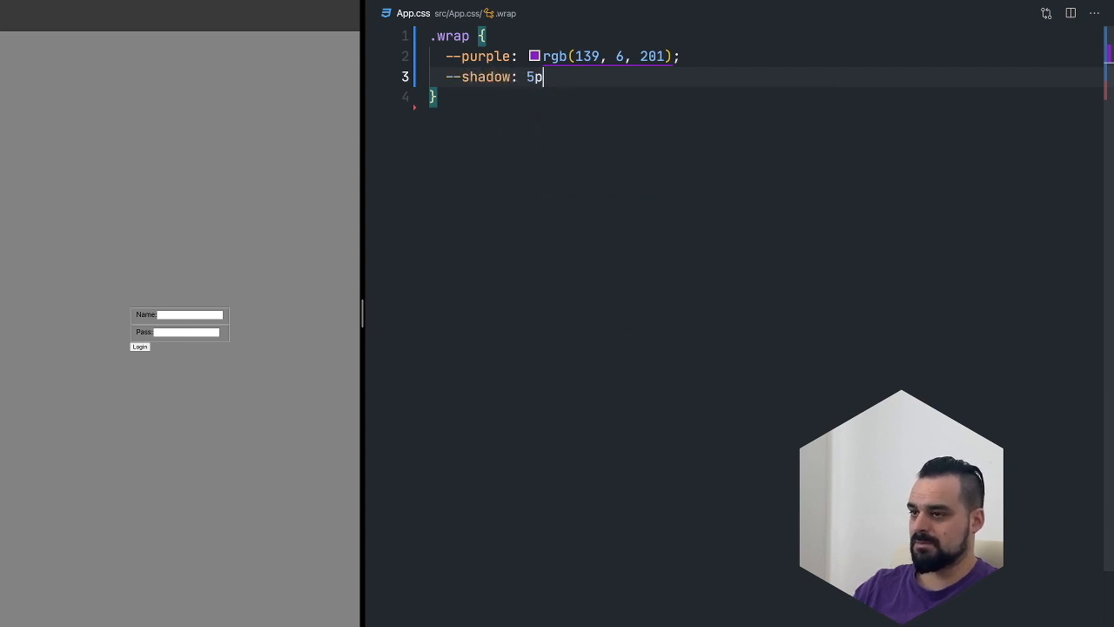
type("x 5px 10px")
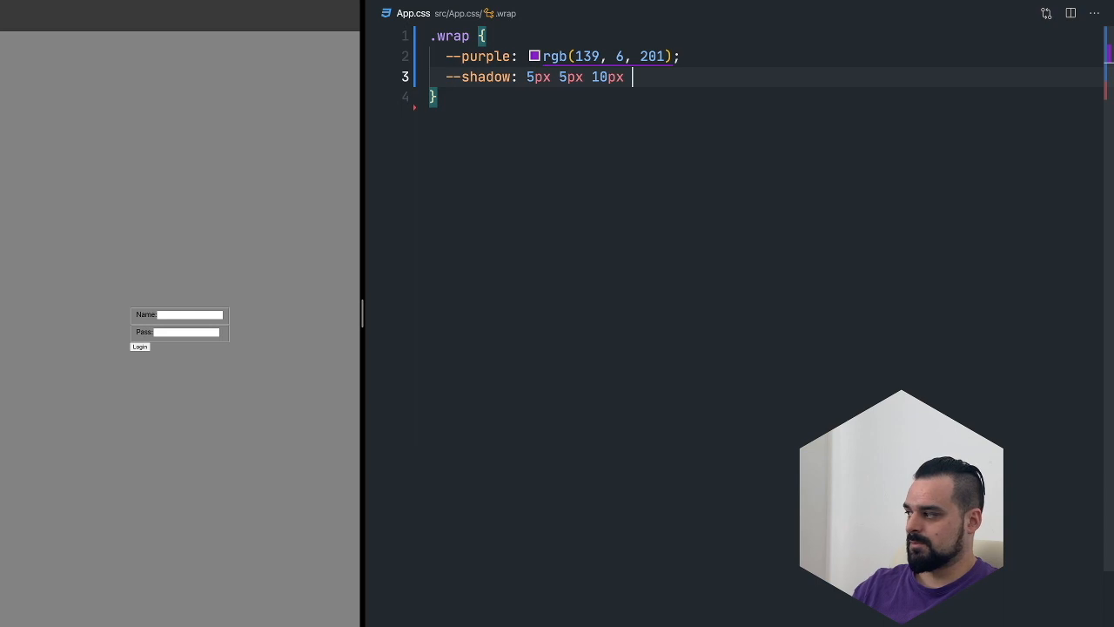
type("rgba(")
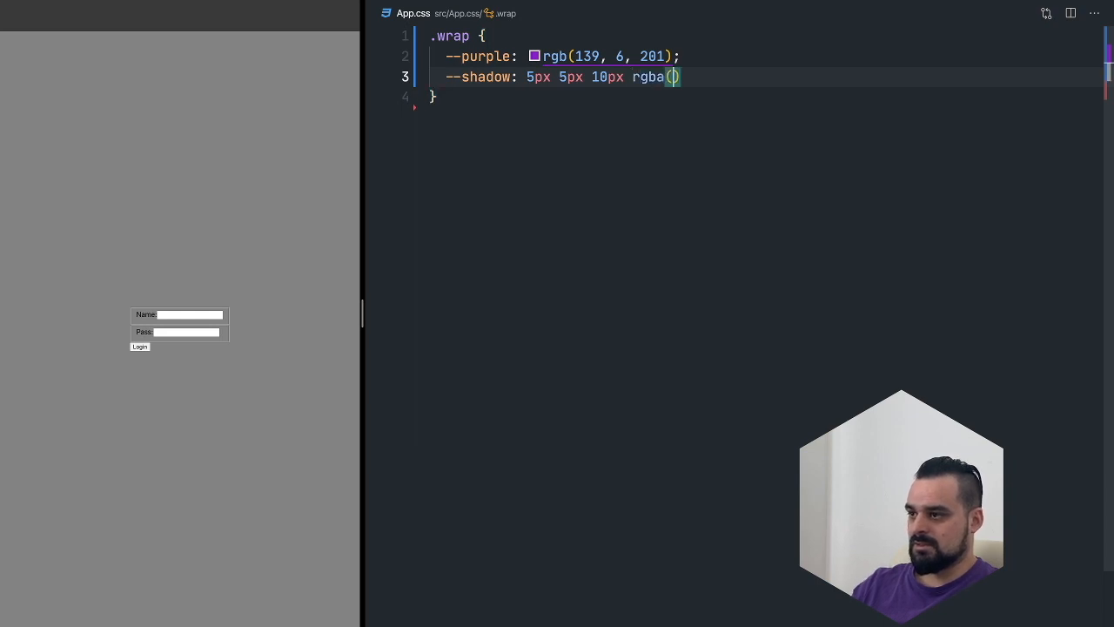
type("0,0,0,")
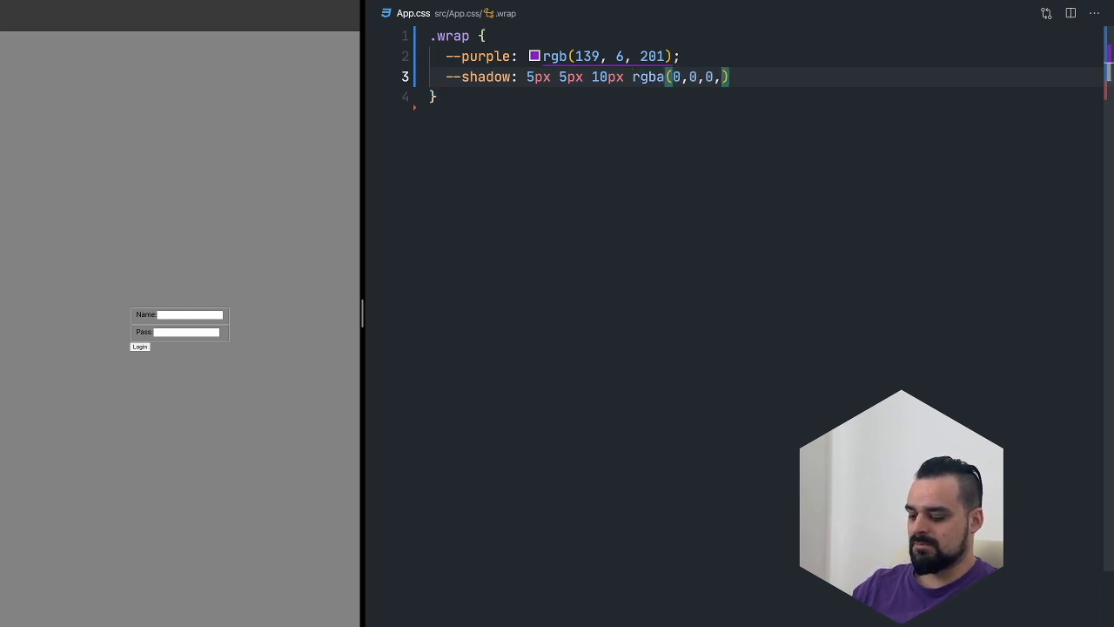
type("0.4);")
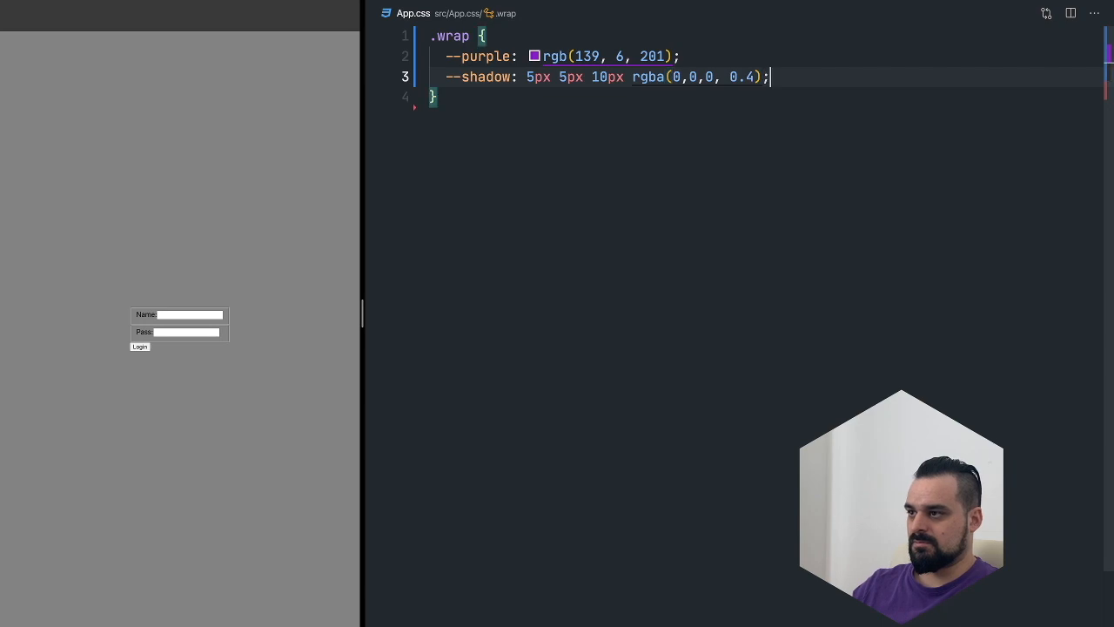
type("rad")
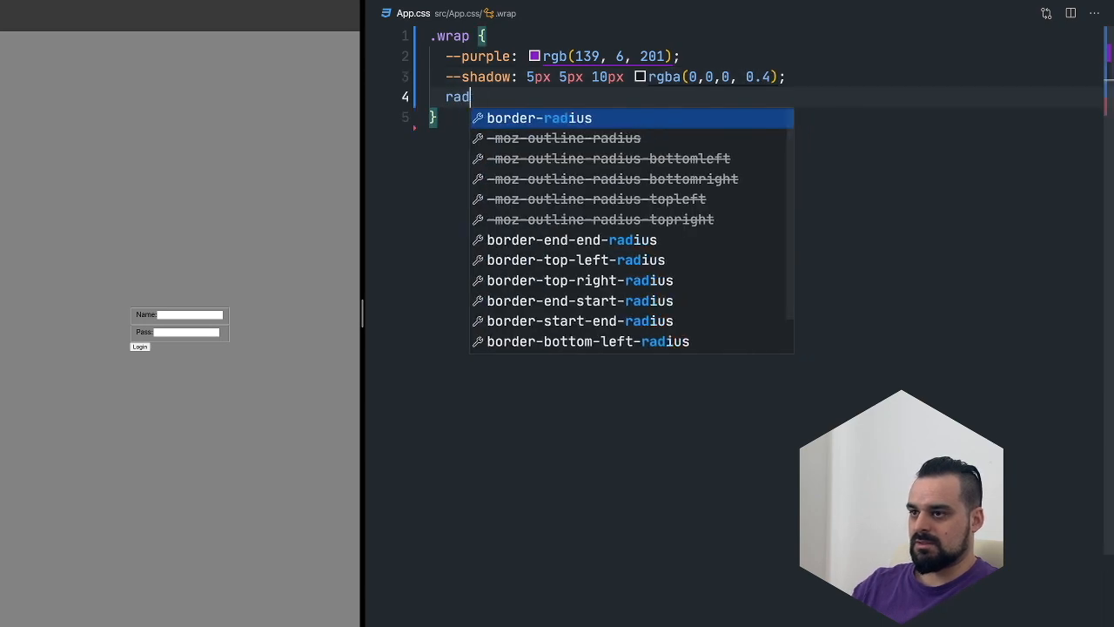
type("--radius:")
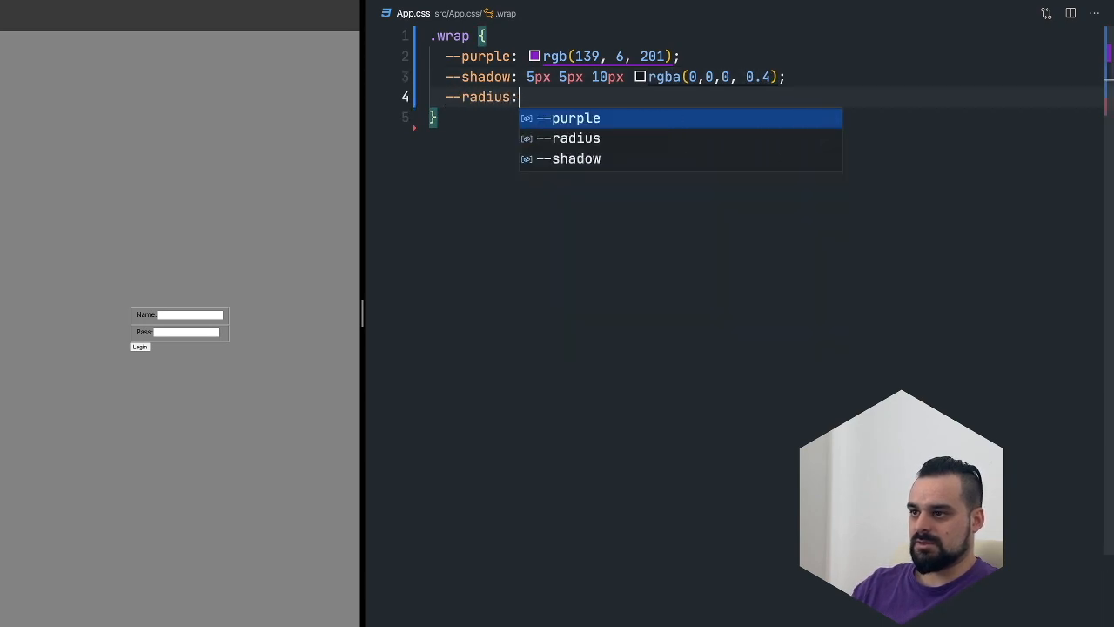
type("10px;")
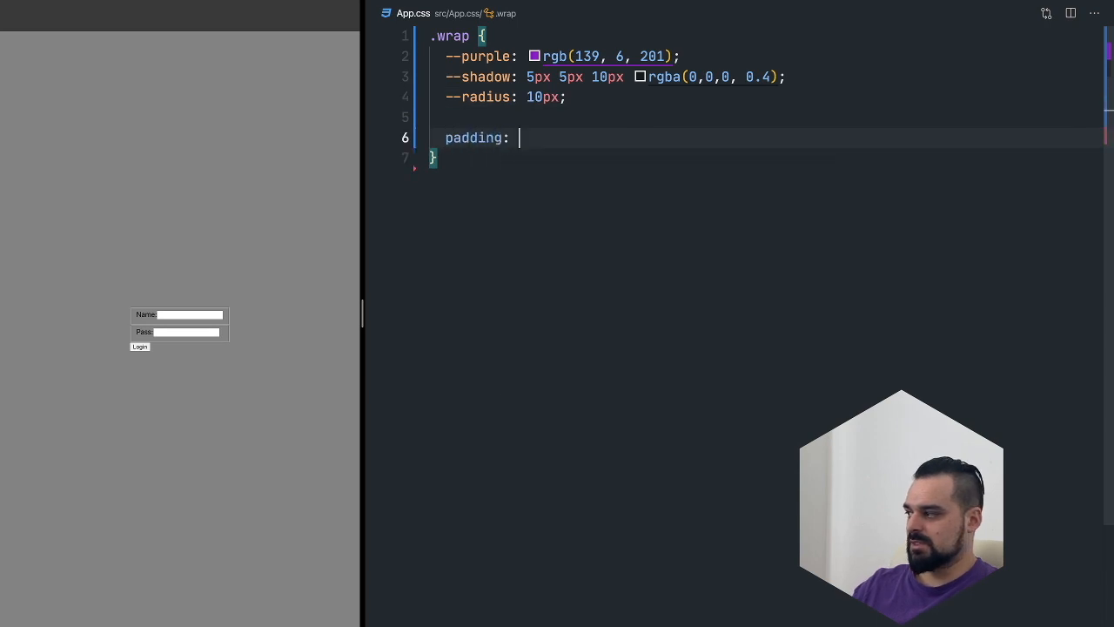
- Give .wrap 1rem 2rem padding, white background, border-radius, and box-shadow var(--shadow)
type("1rem 2rem;")
type("background-color:")
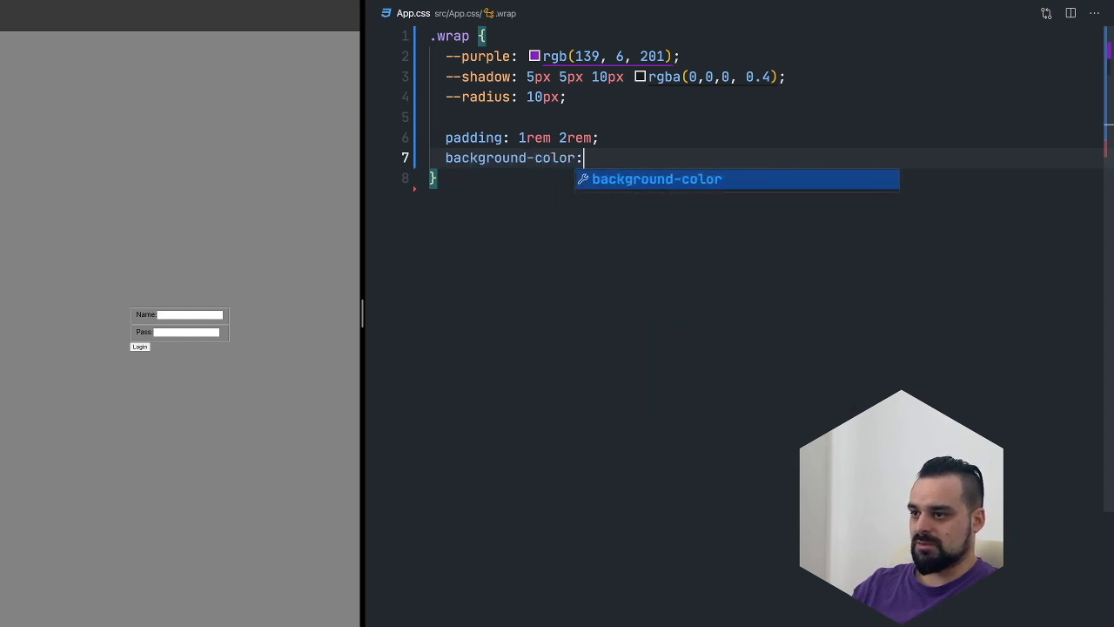
type("white;")
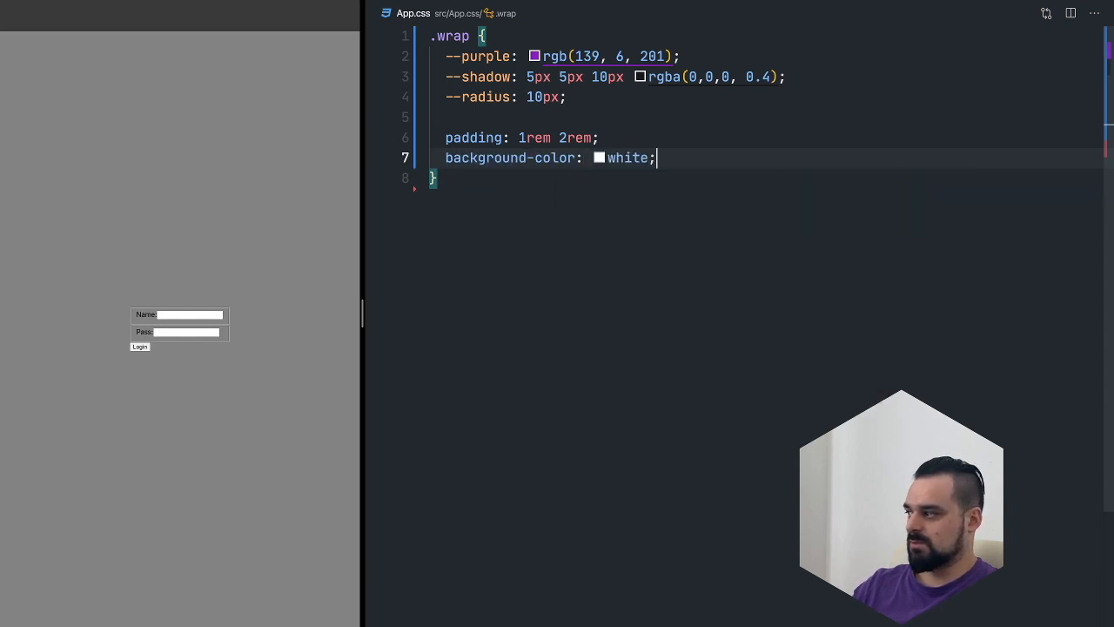
type("border-radius: var(--radius")
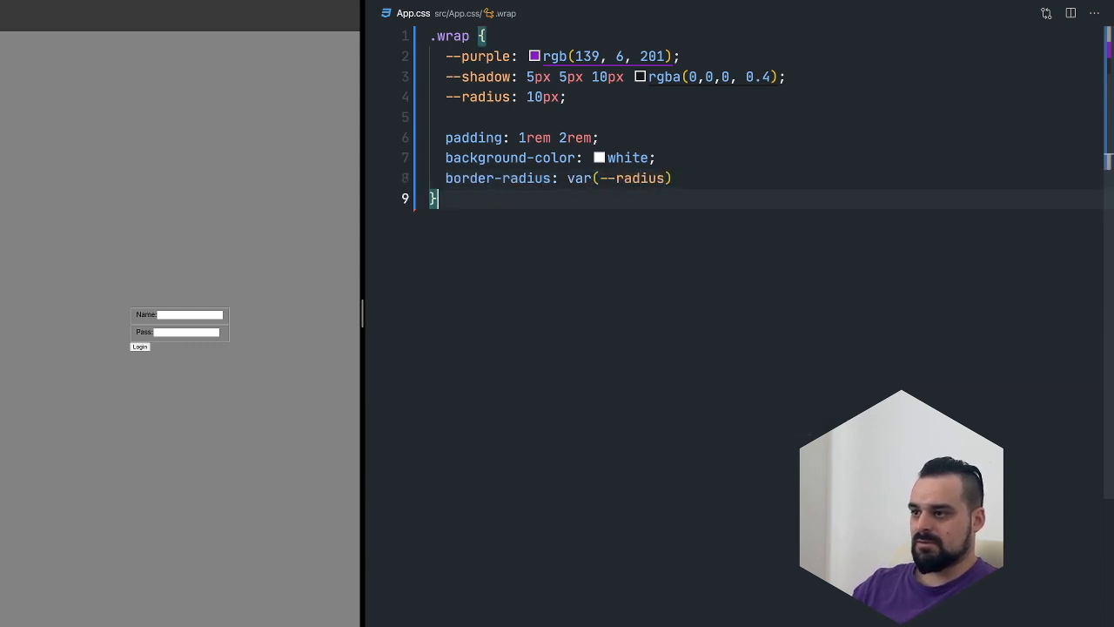
type("box-shadow:")
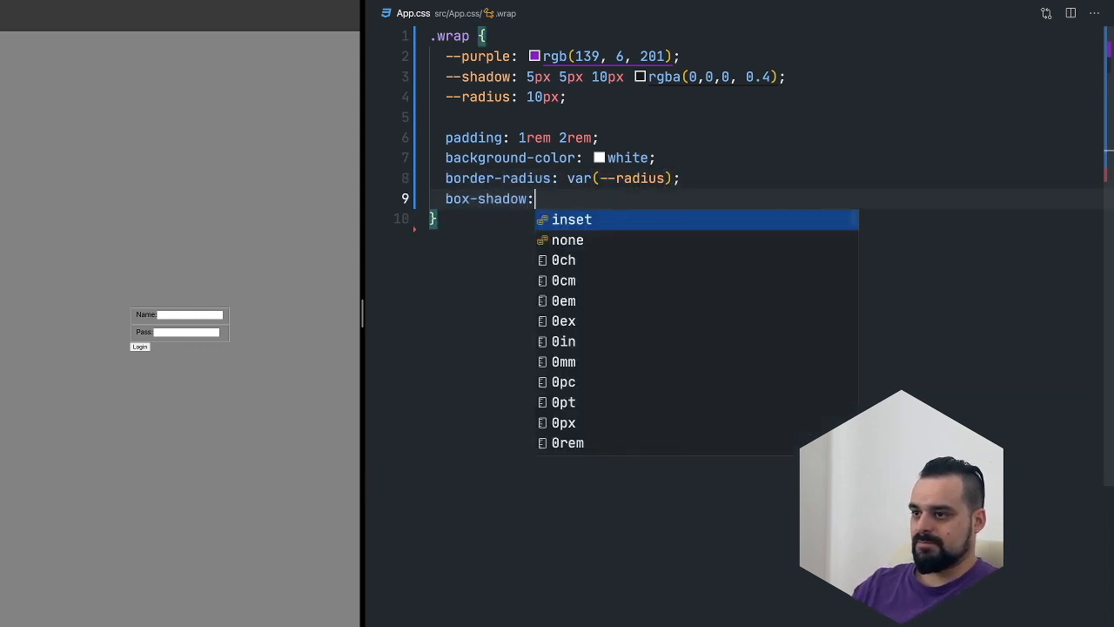
type("var(--shadow);")
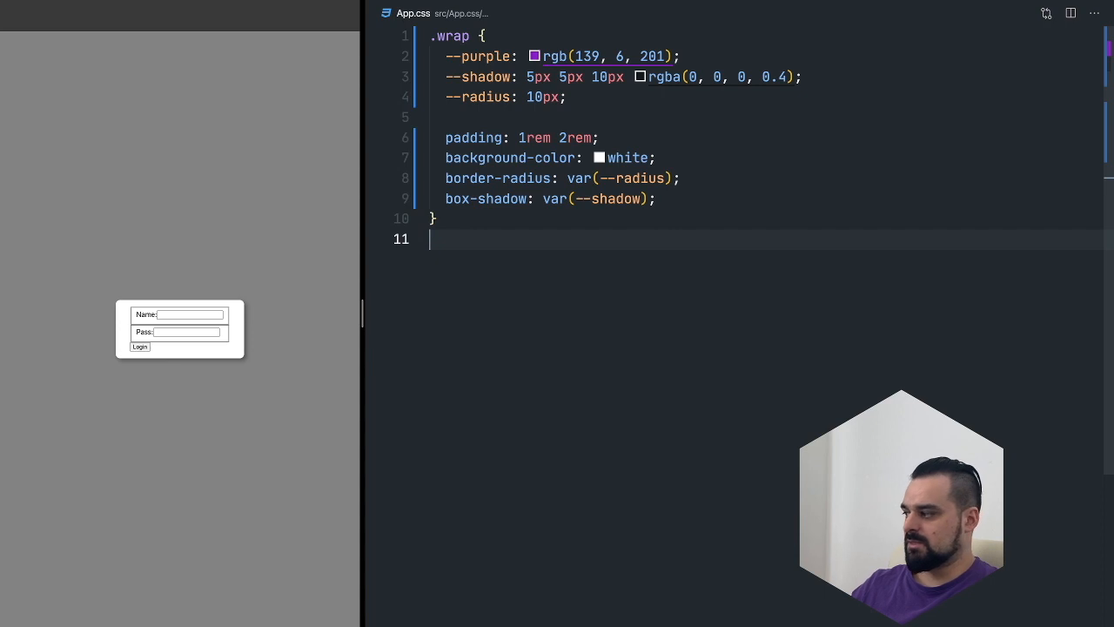
- Write a .field-area rule with border: none in App.css and save
type(".field")
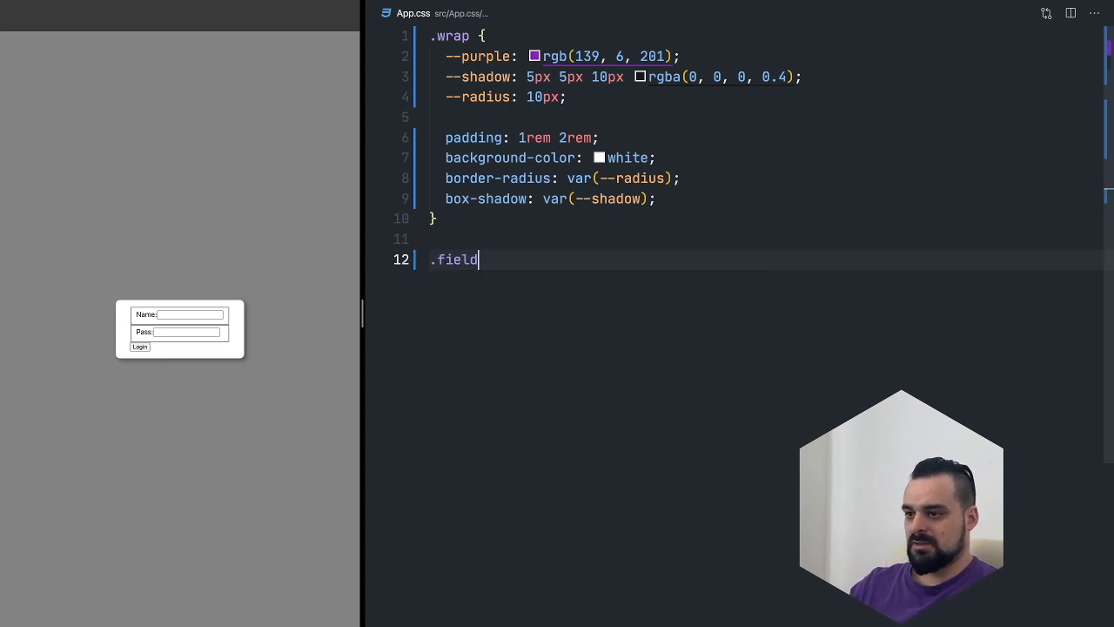
type("-area {")
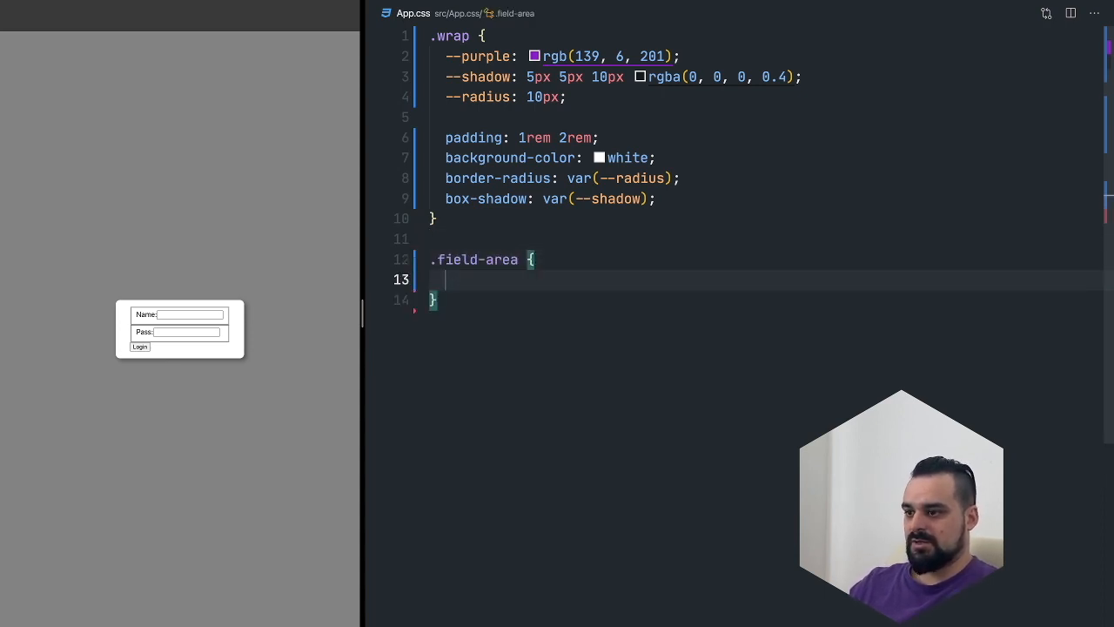
type("border: none;")
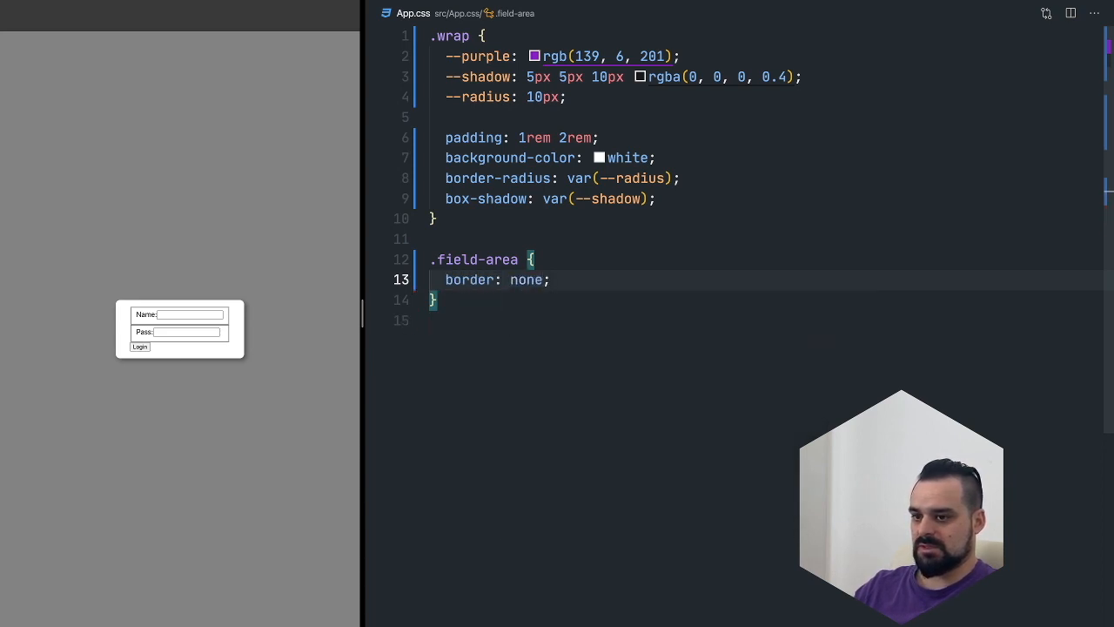
key("ctrl+p")
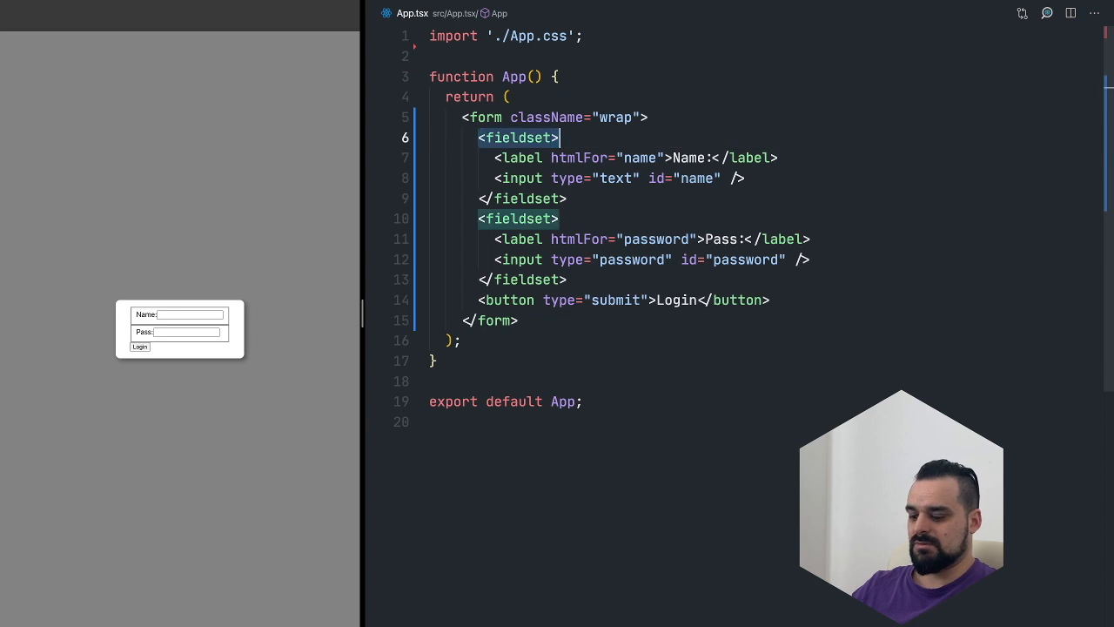
- Add className="field-area" to both fieldset tags in App.tsx and save
type("className=\"")
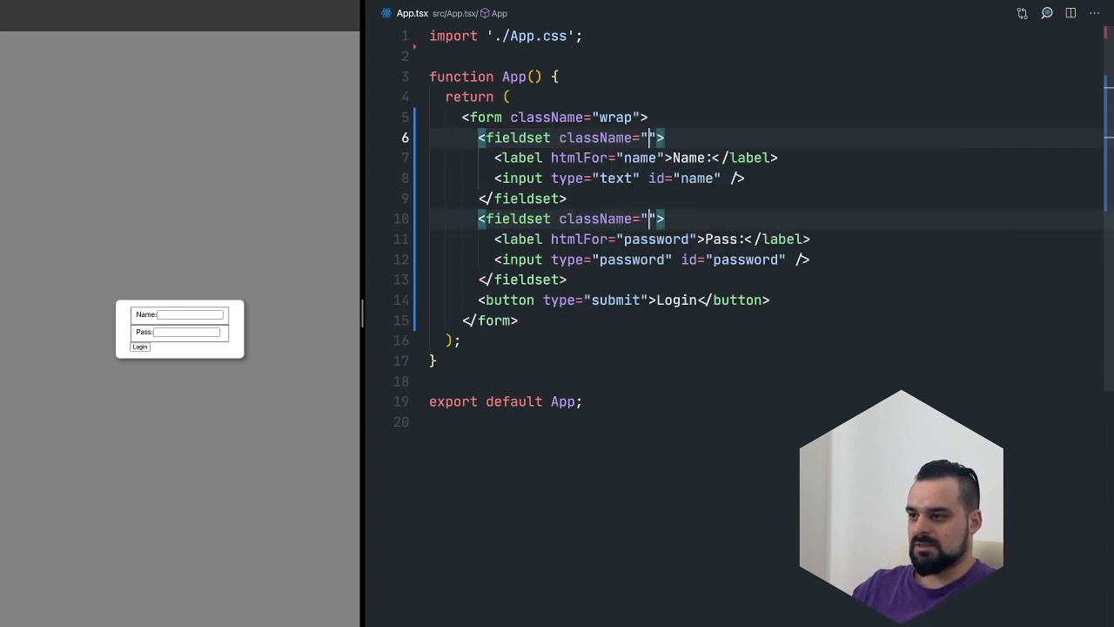
type("field-area")
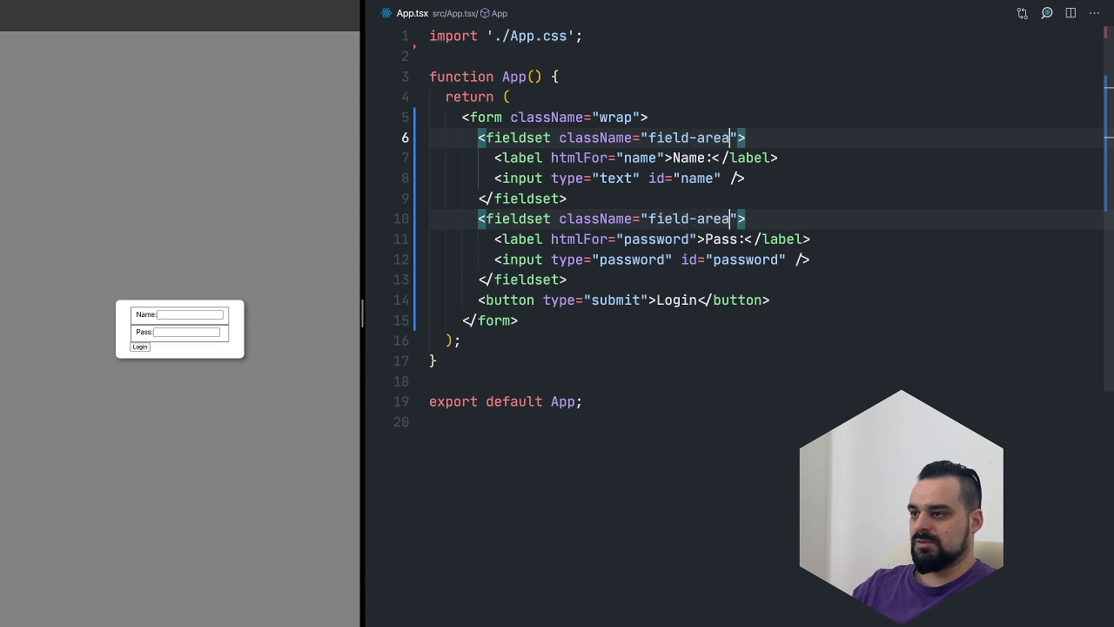
key("ctrl+p")
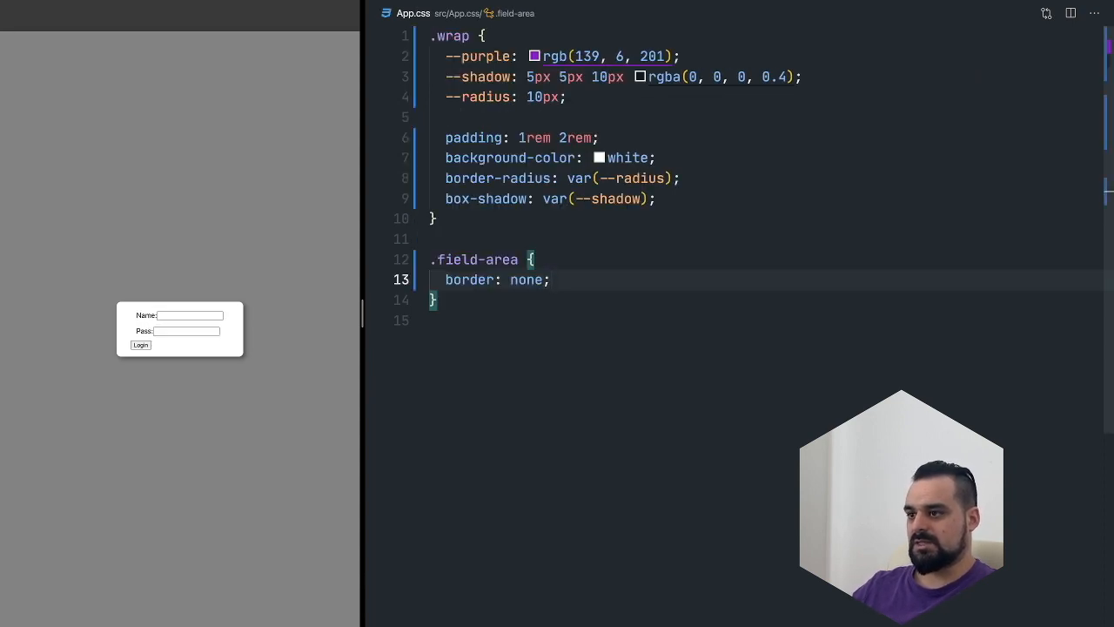
- Add margin-bottom: 1.5rem to the .field-area rule in App.css
key("Enter")
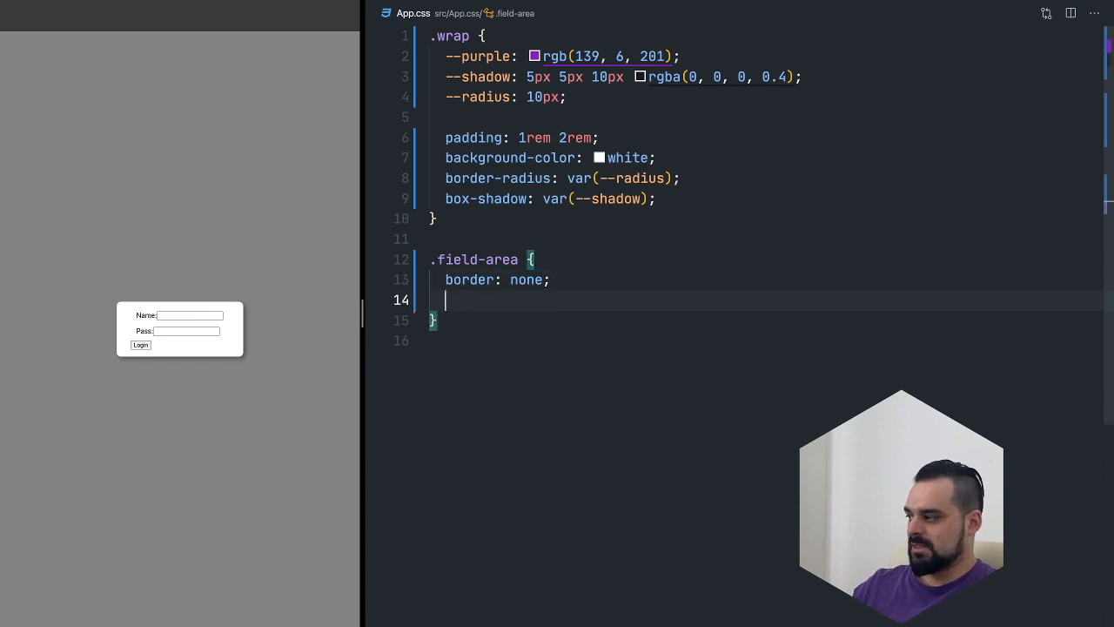
type("margin-bottom")
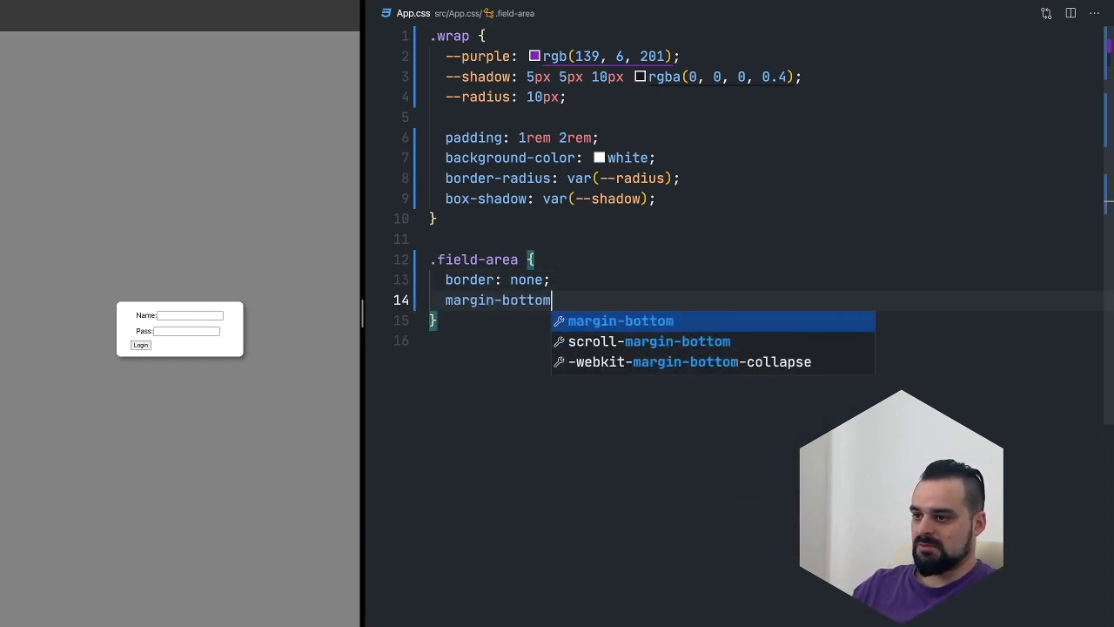
type(": 1.5r")
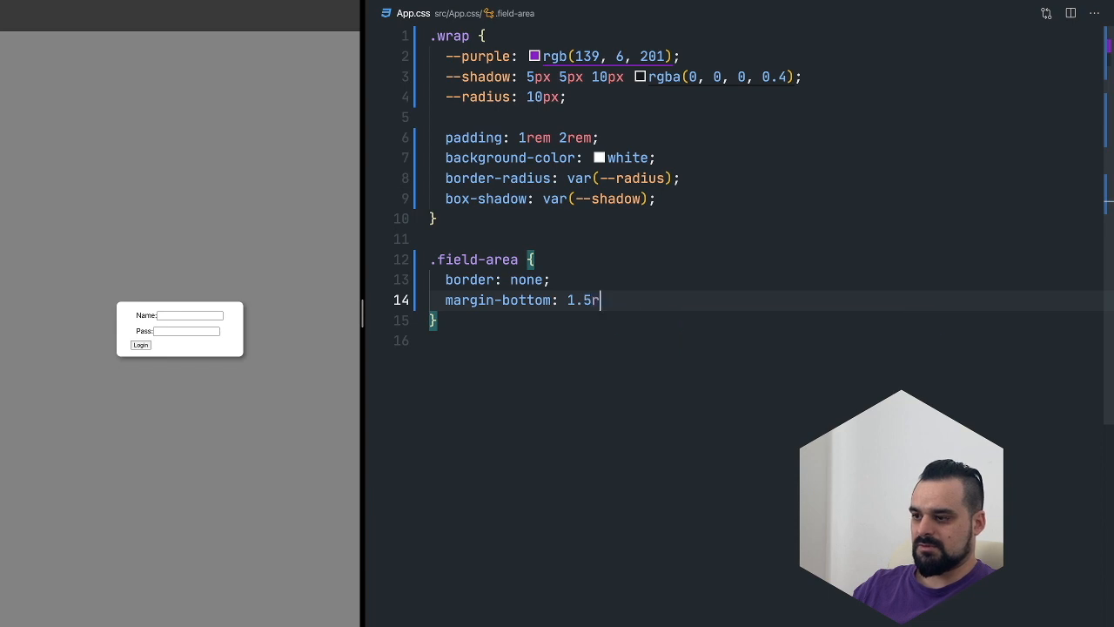
type("em;")
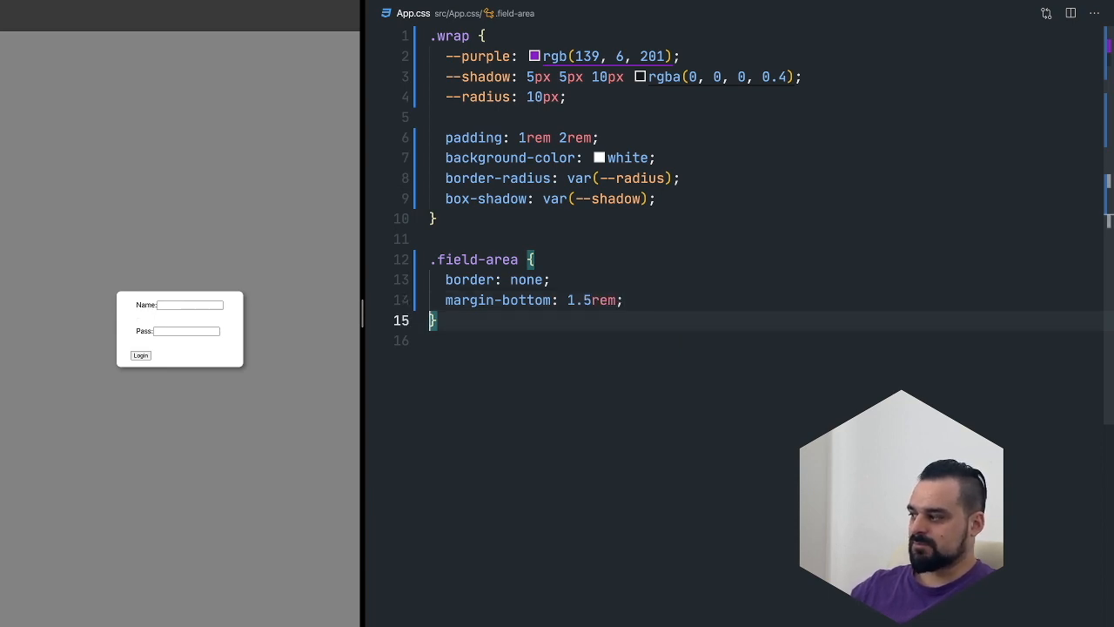
key("Enter")
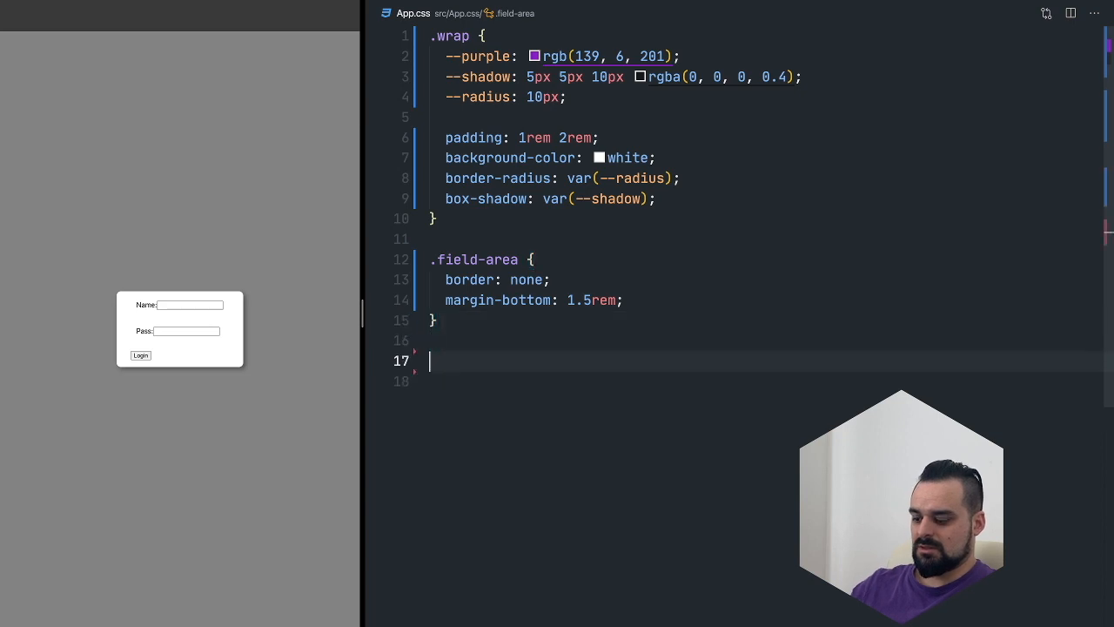
- Write a label rule with color var(--purple), bold font-weight, inline-block display and a width
type("label {")
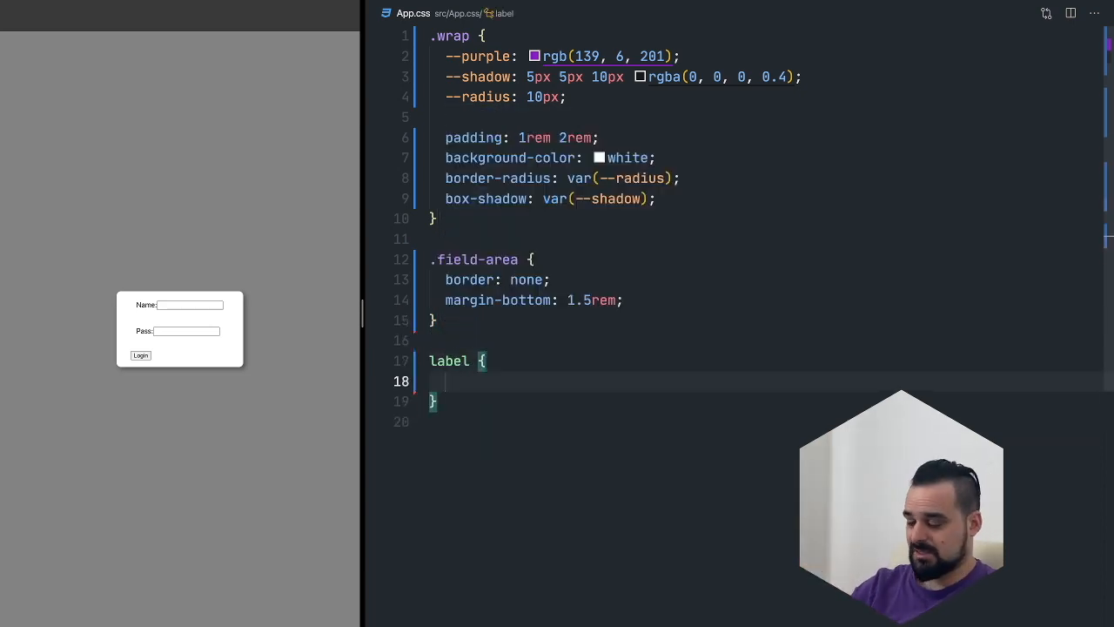
type("color")
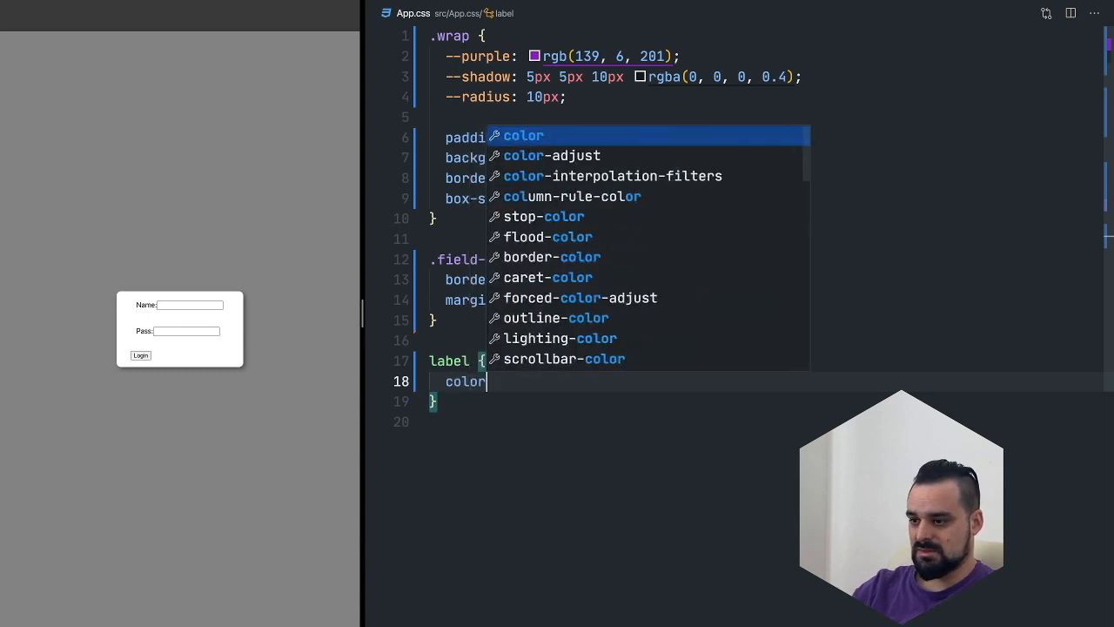
type(": var(--purple")
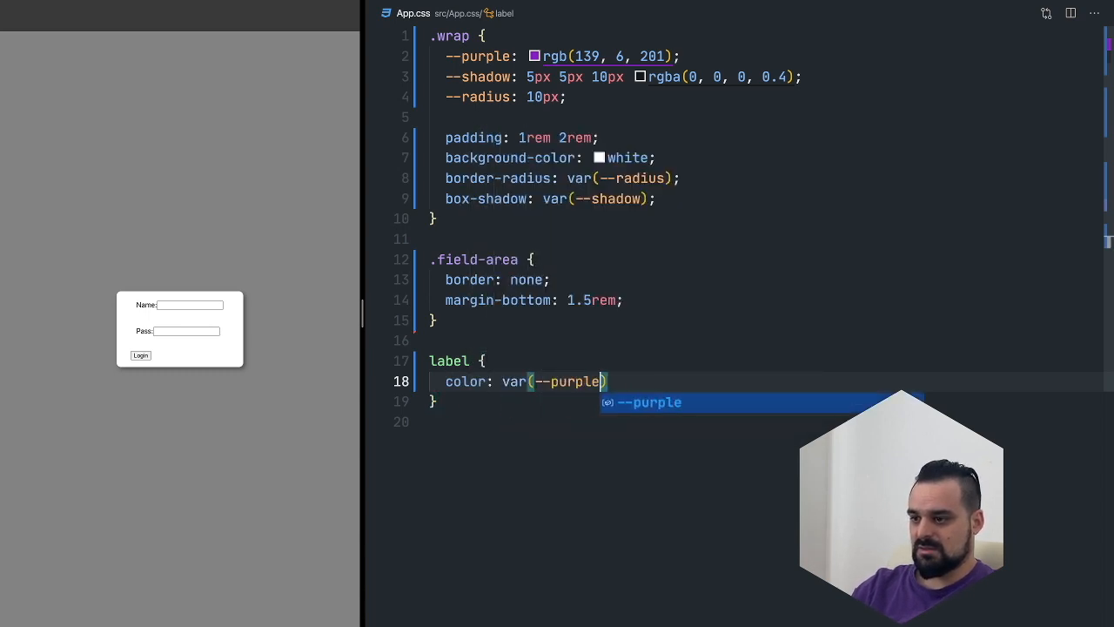
type("font-weight: bold;")
type("display:")
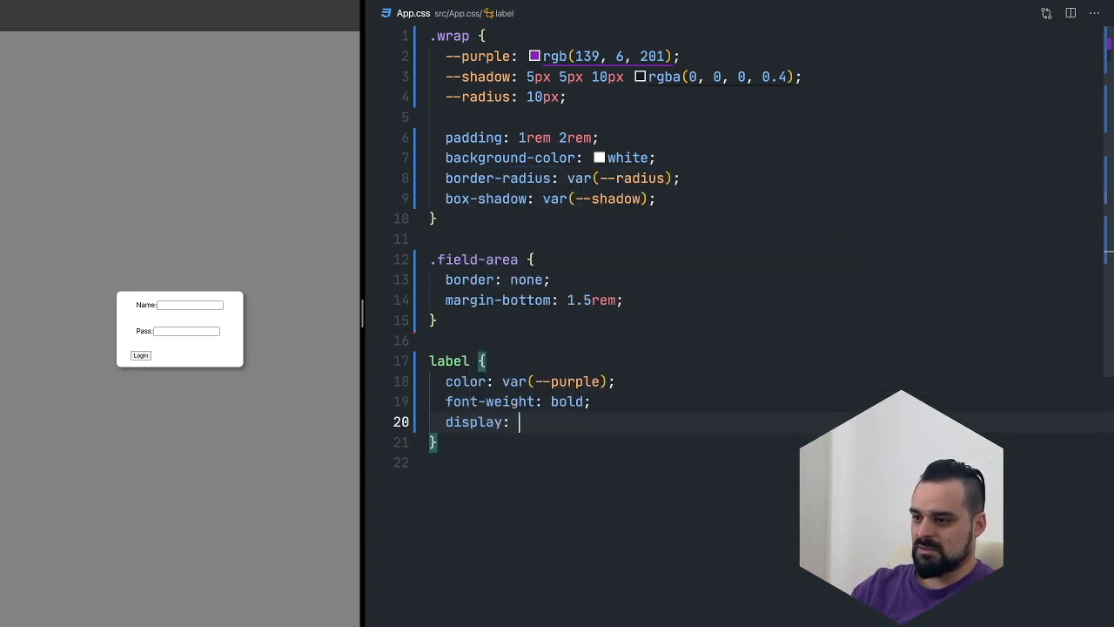
type("inline-block;")
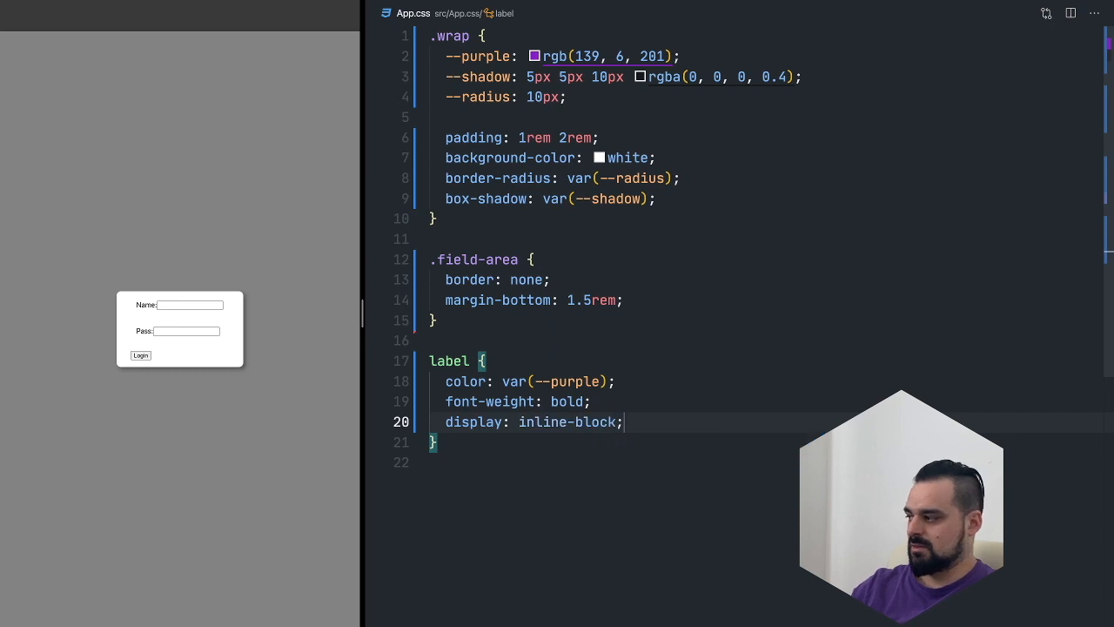
type("width: 10")
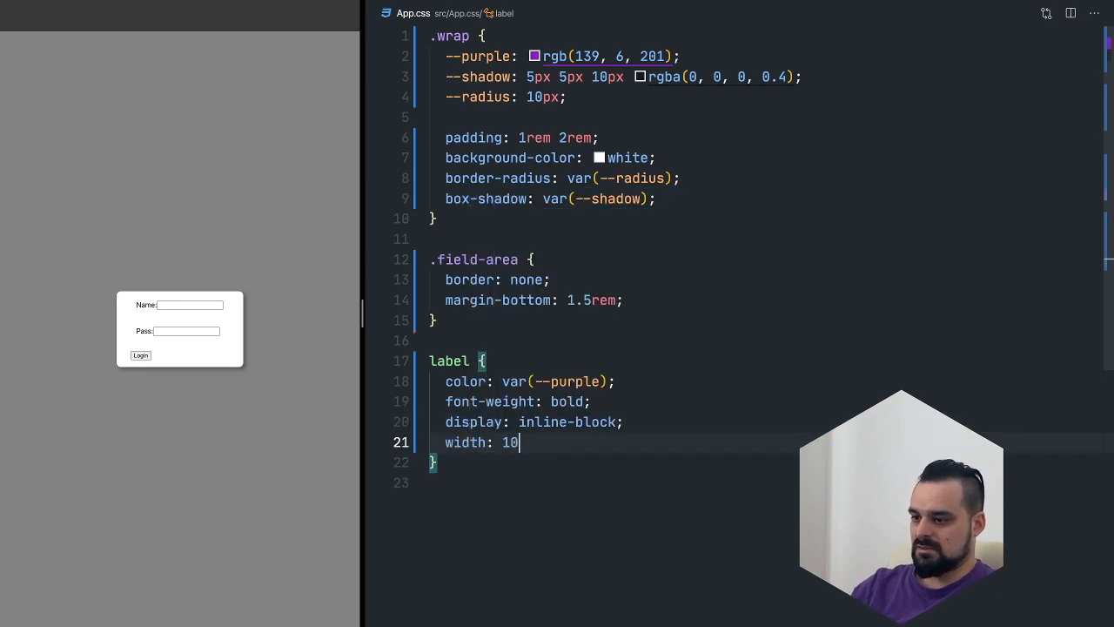
type("0%;")
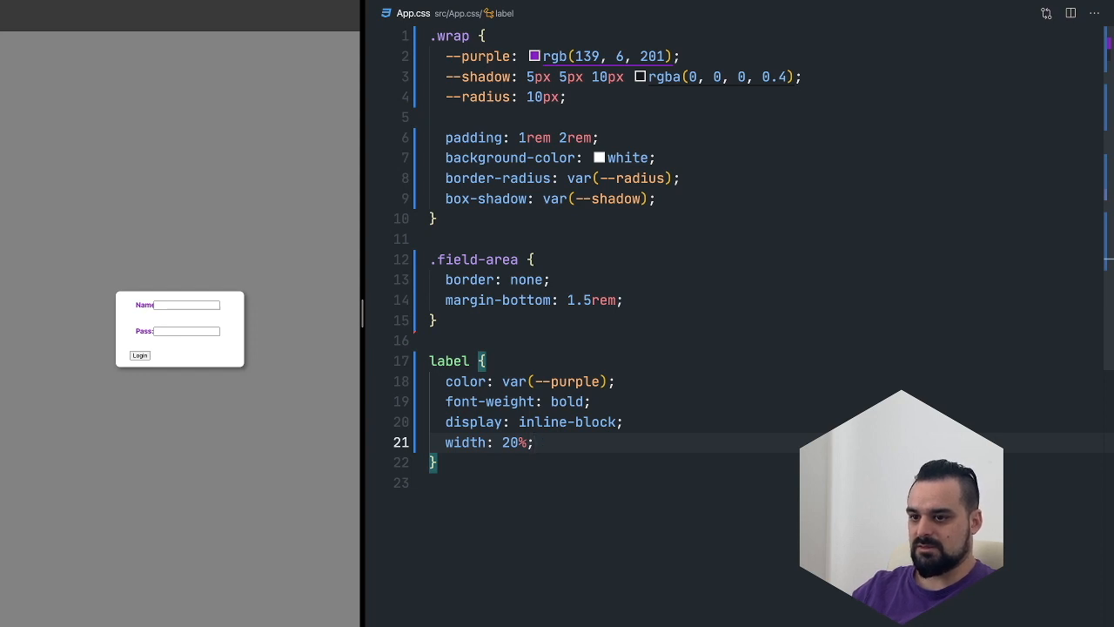
type("6r")
type("margin-left: 1rem;")
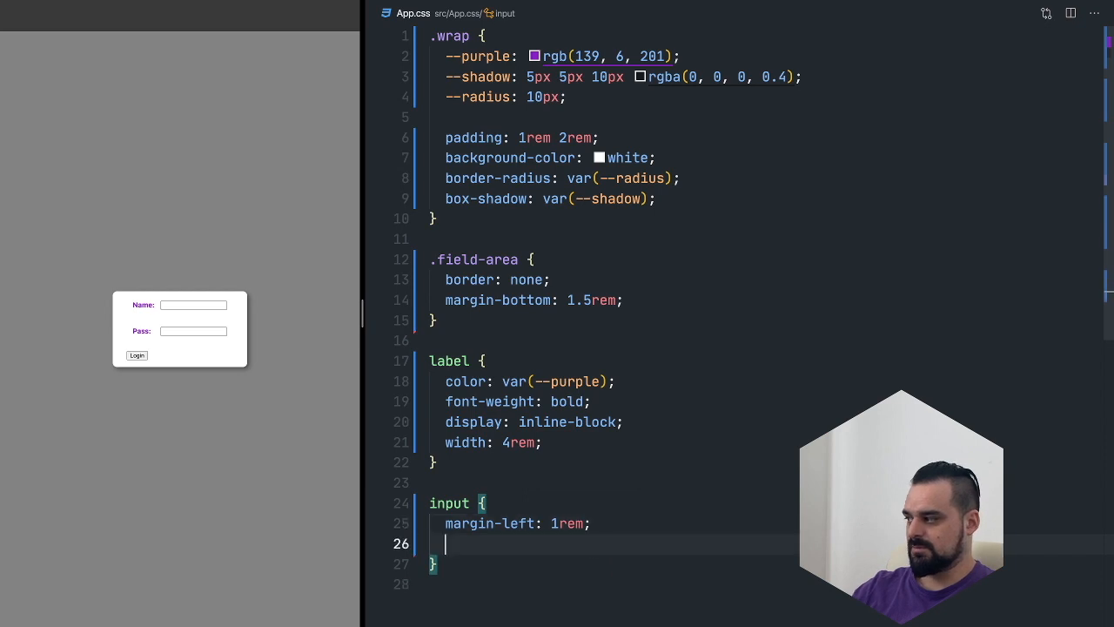
- Give inputs border 0, outline 0 and a dotted 2px purple bottom border
type("border: 0;")
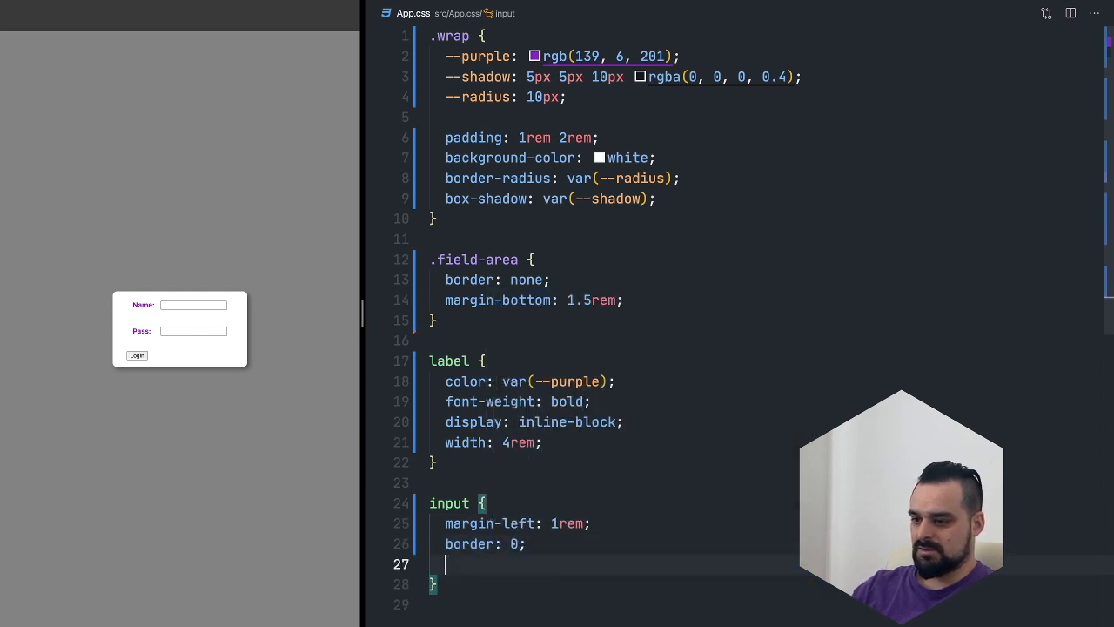
type("outline: 0;")
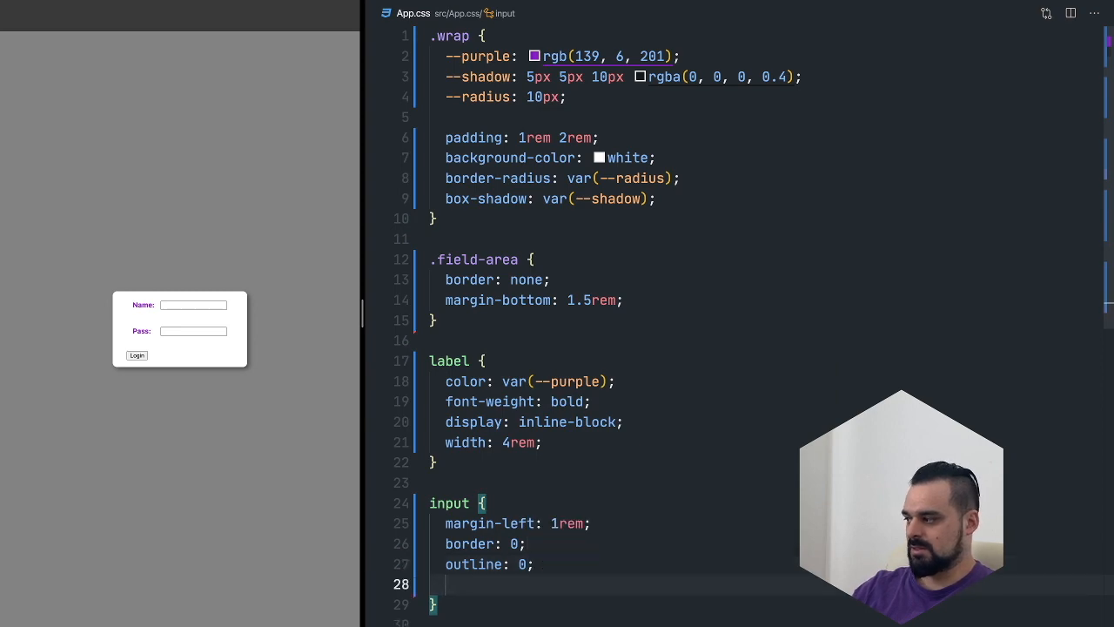
type("order-bottom:")
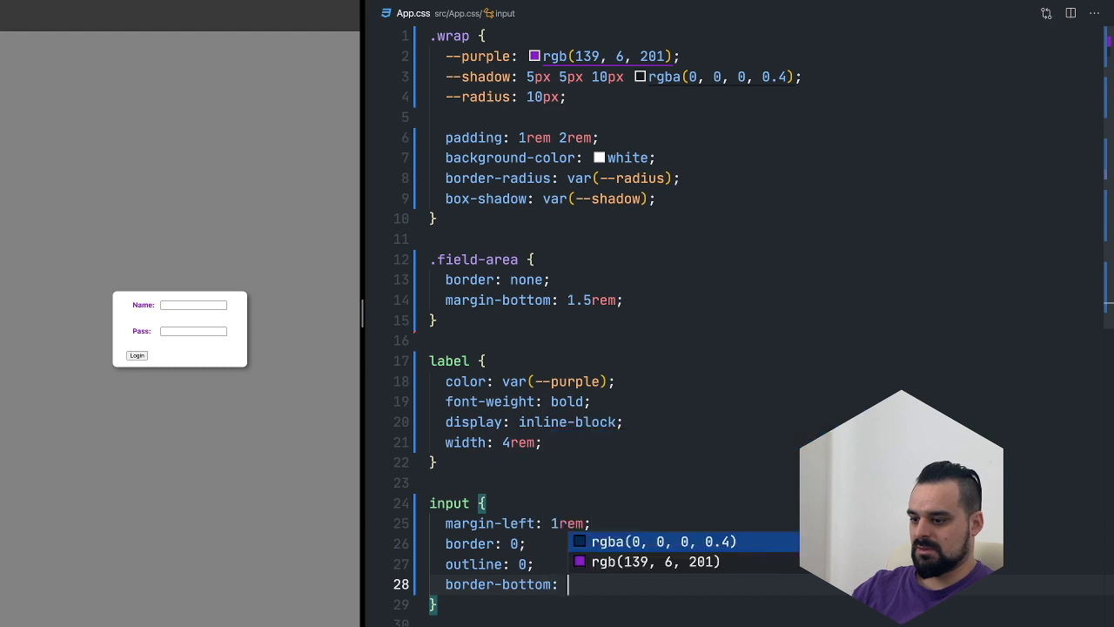
type("dotted 2")
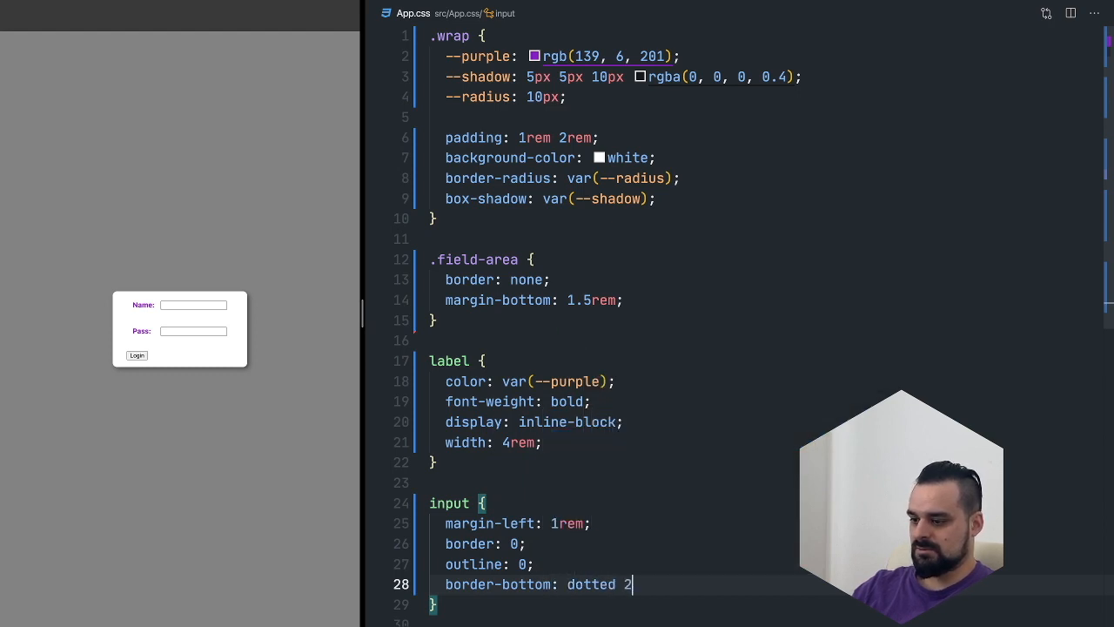
type("px var(--purple);")
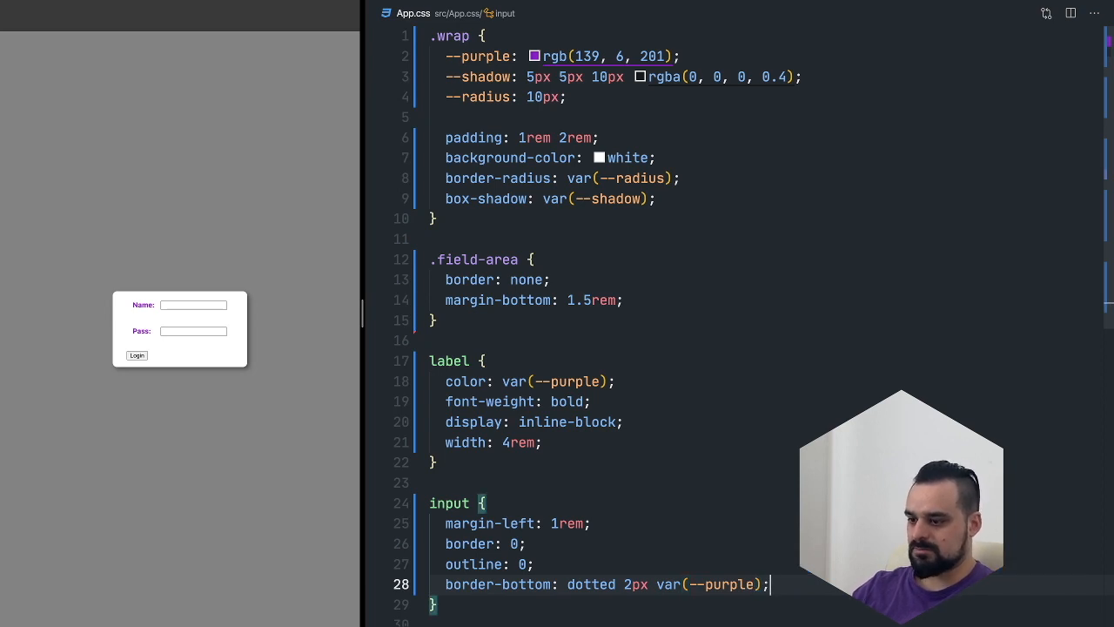
- Add an input:focus rule with solid border-bottom-style, then test focusing and unfocusing the Name field
type("input")
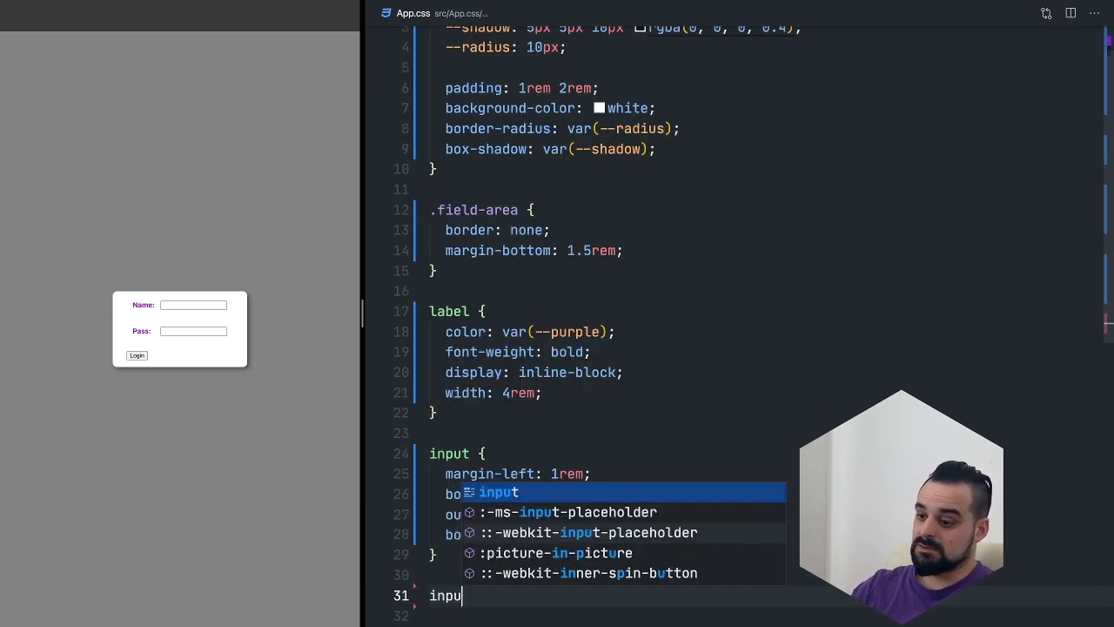
type("t:focy")
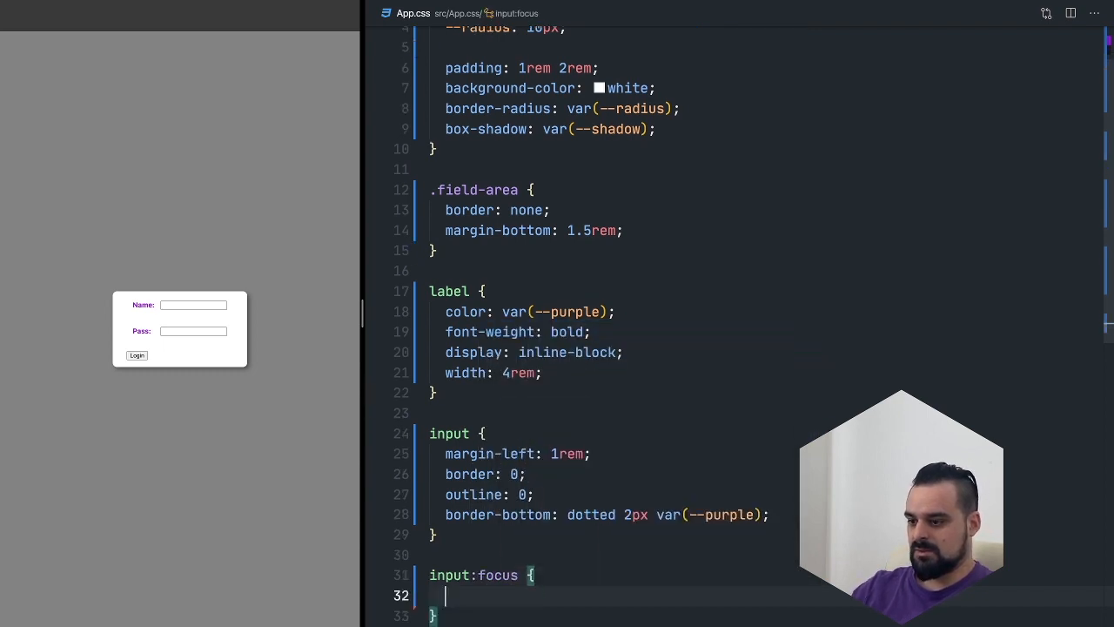
type("border-")
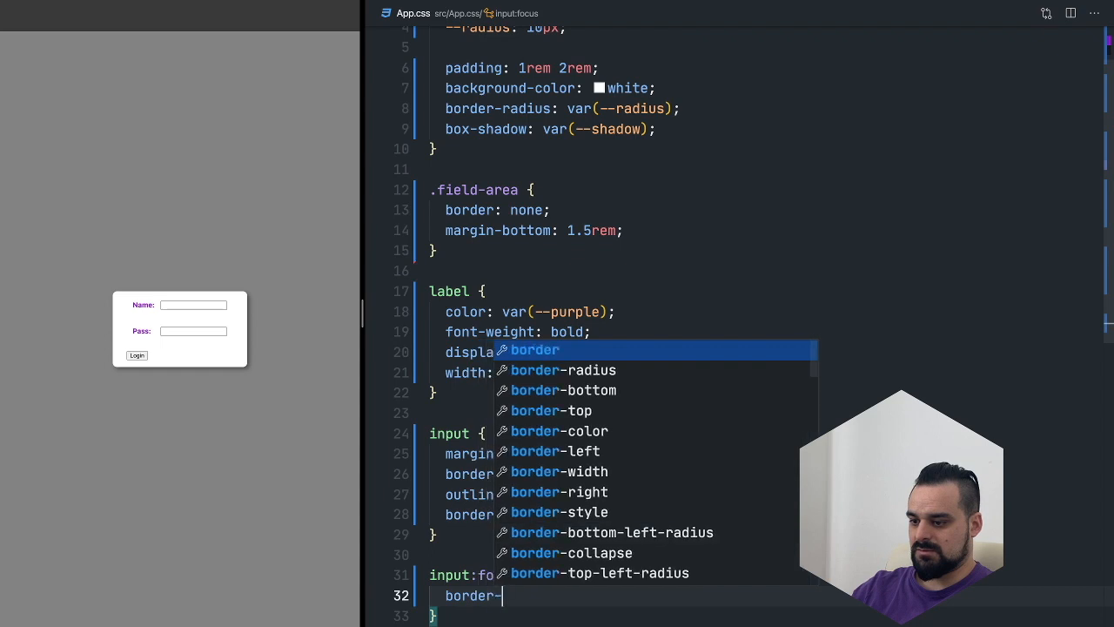
type("-bottom-style:")
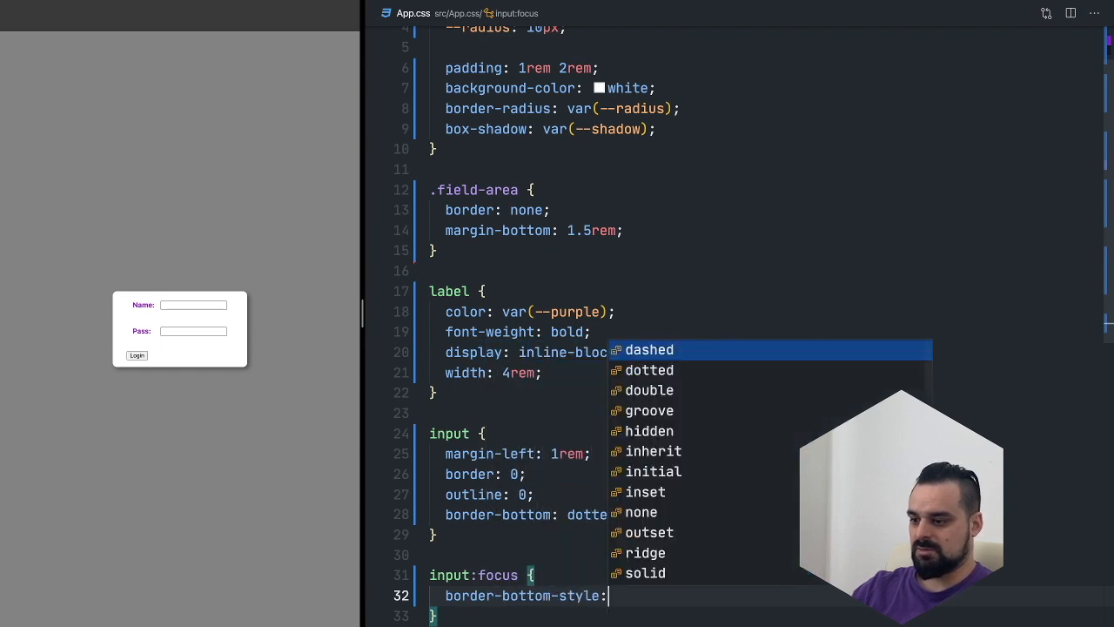
type("solid;")
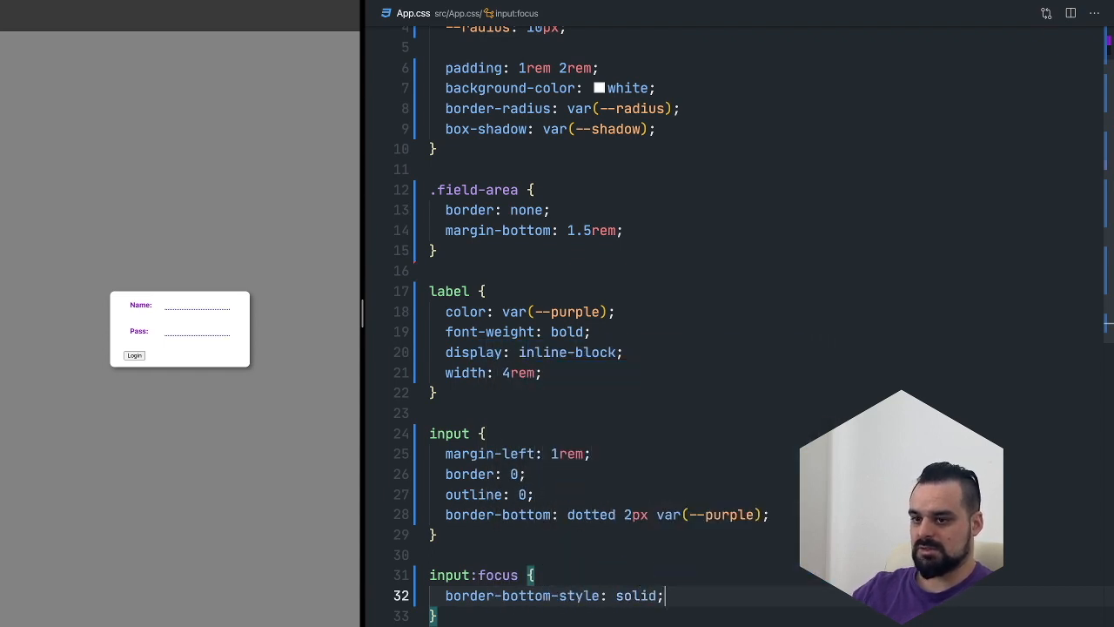
left_click(196, 304)
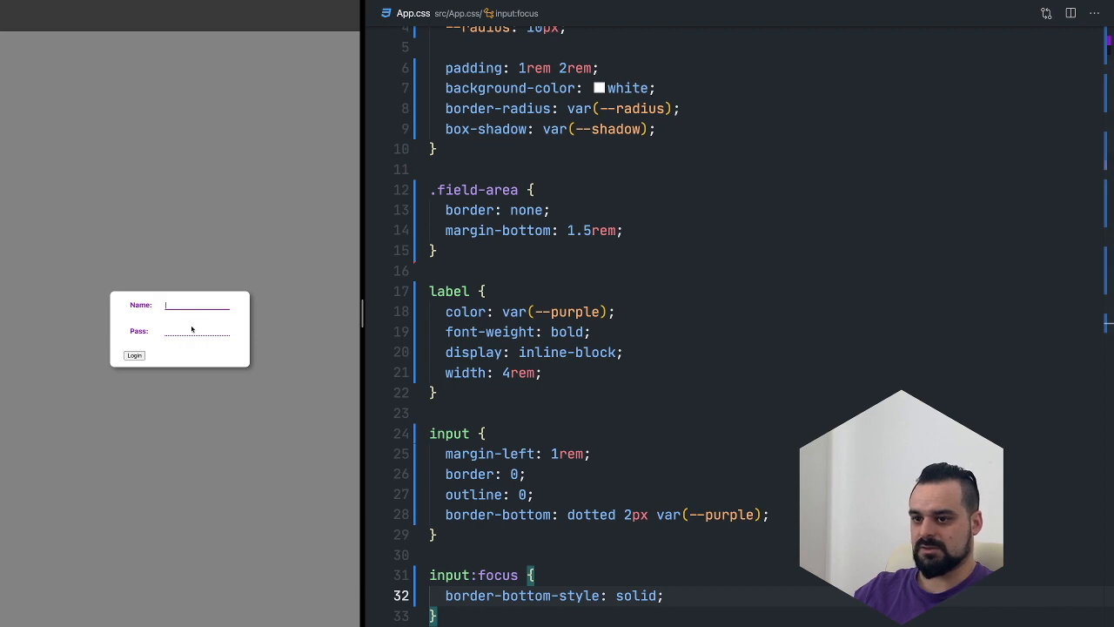
left_click(525, 473)
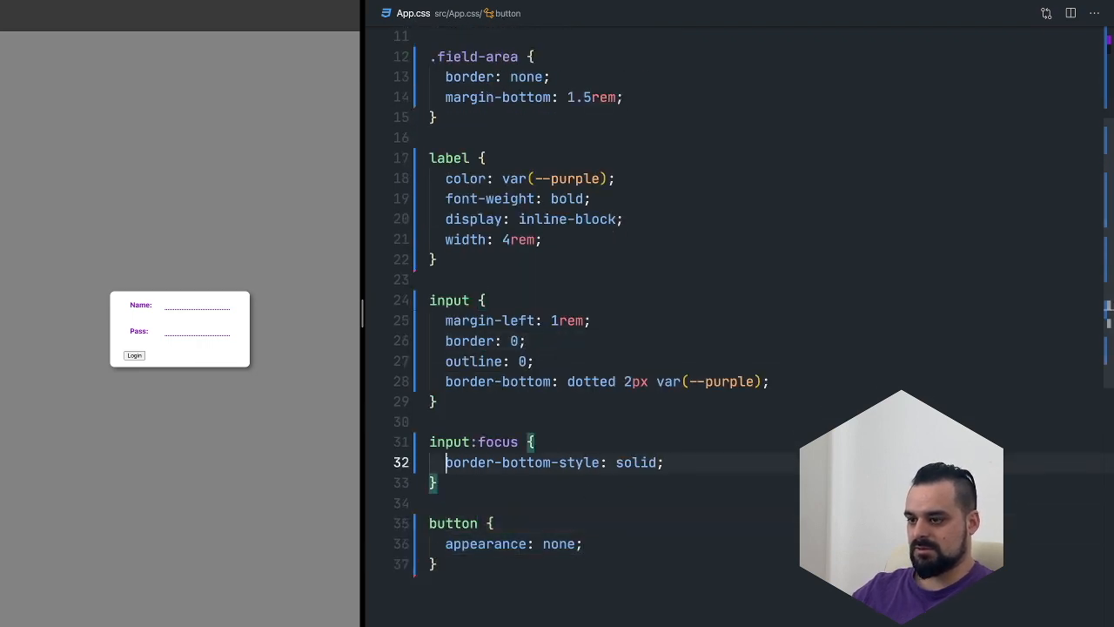
- Style the button: no appearance or border, white text, purple background, full width, centred bold text
type("appearance: none;")
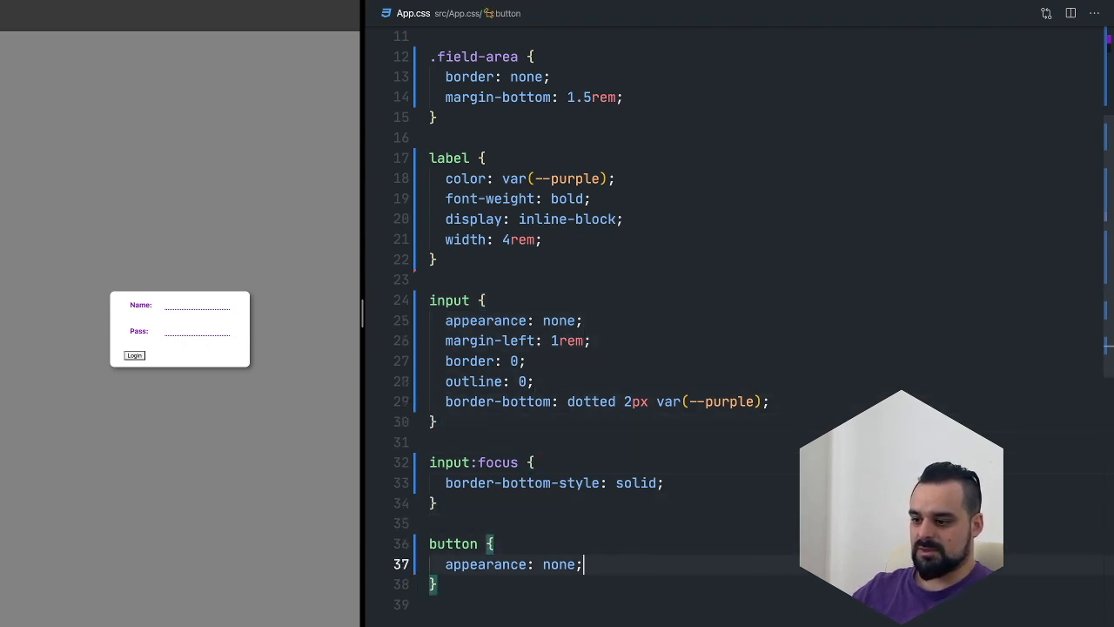
key("Enter")
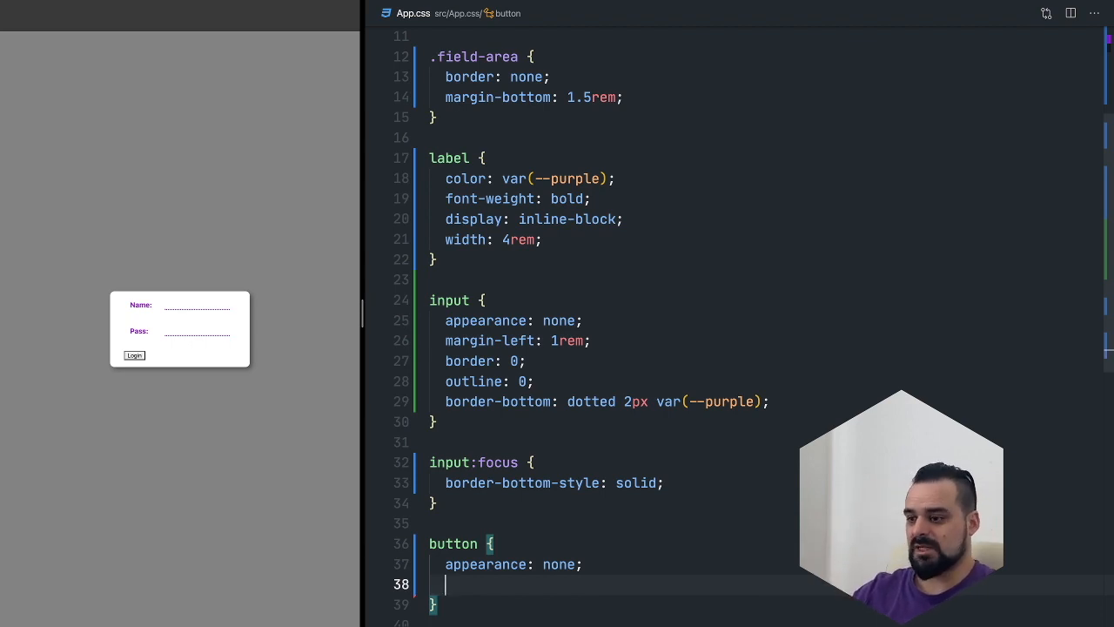
type("bpr")
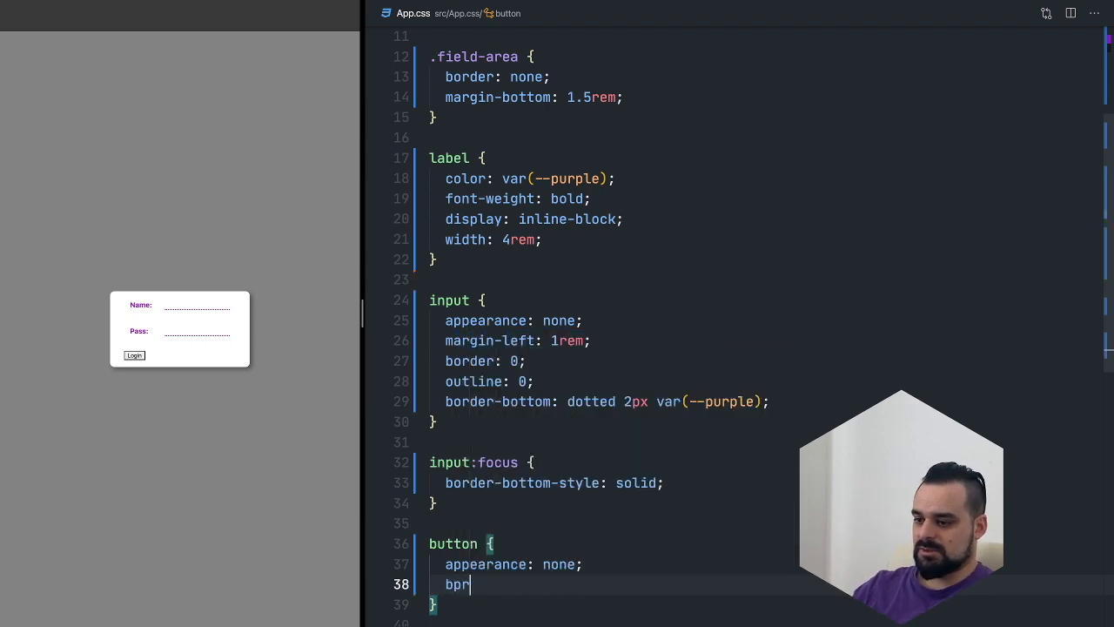
type("order: none;")
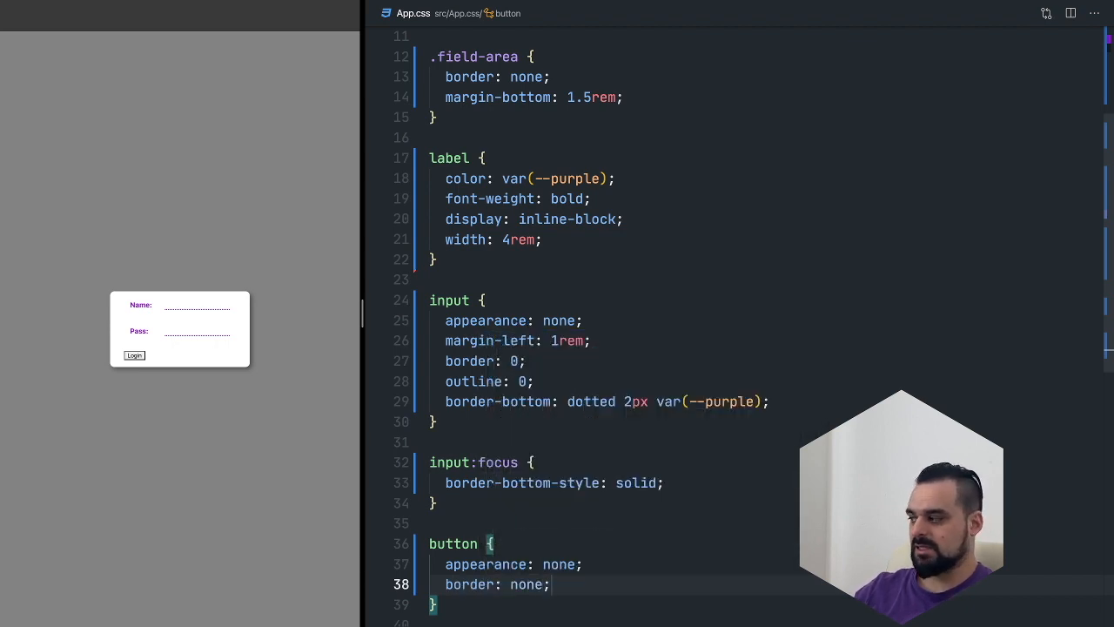
type("color: white;")
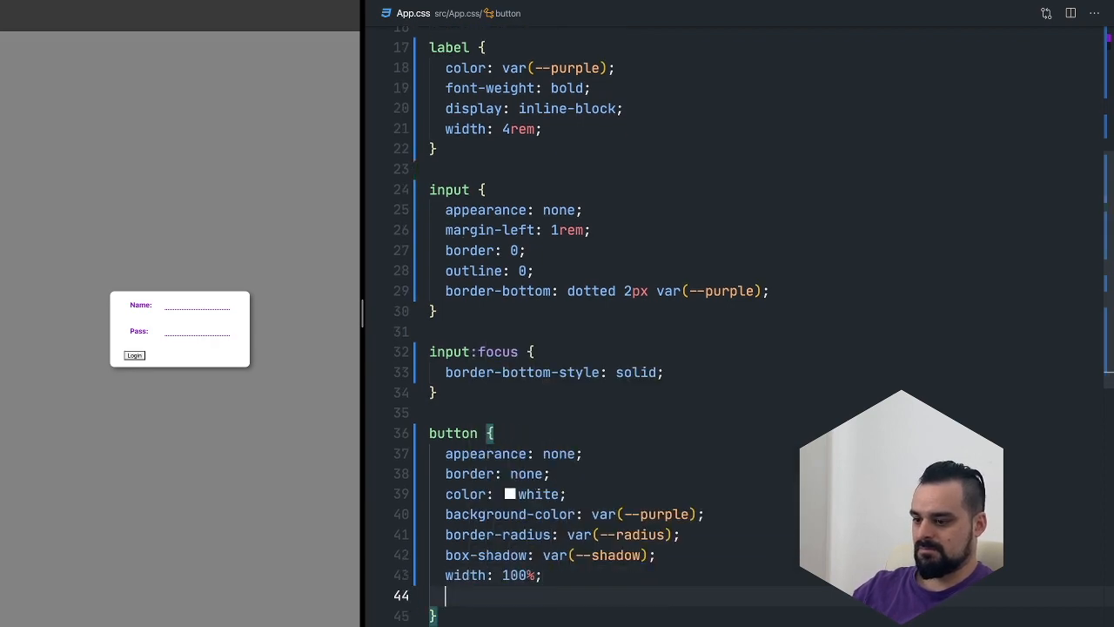
type("font-size: 1.2rem;")
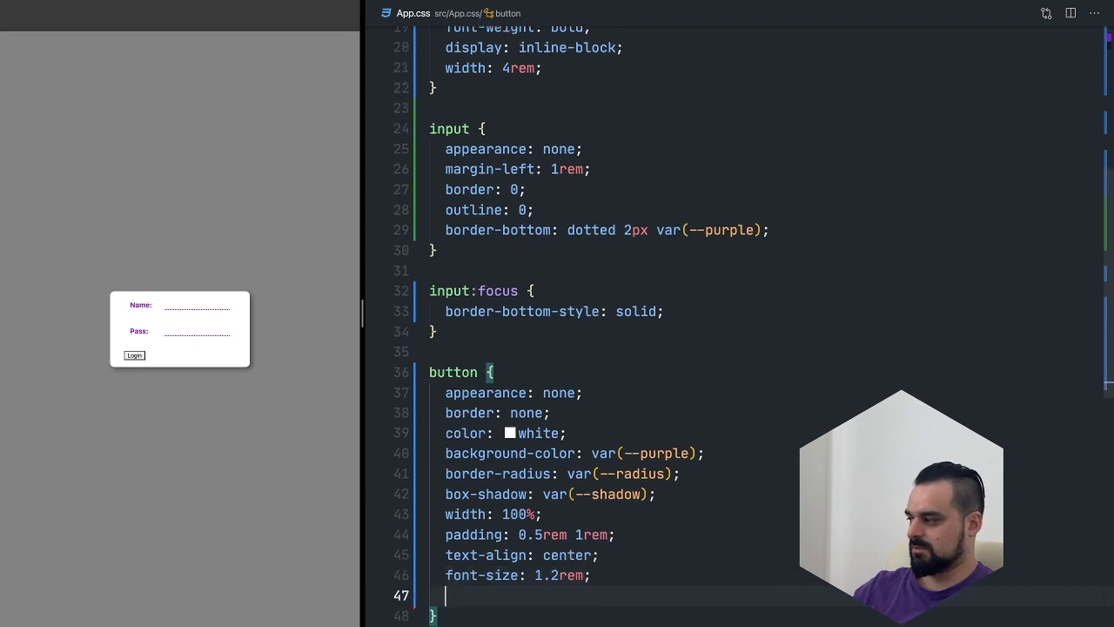
type("font-weight: bold;")
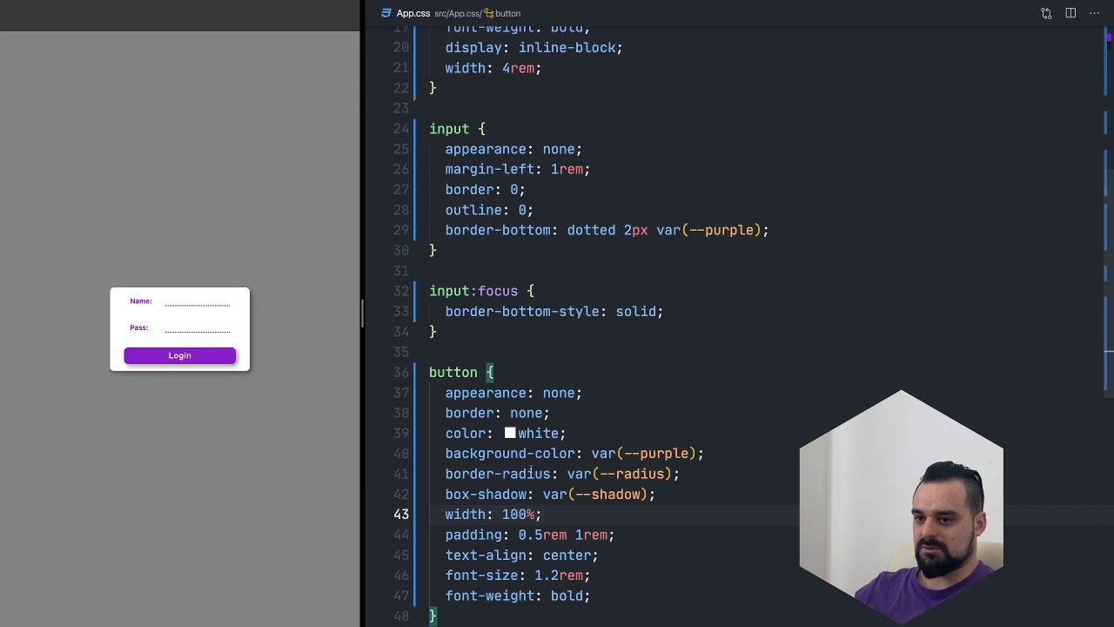
scroll("down", 3)
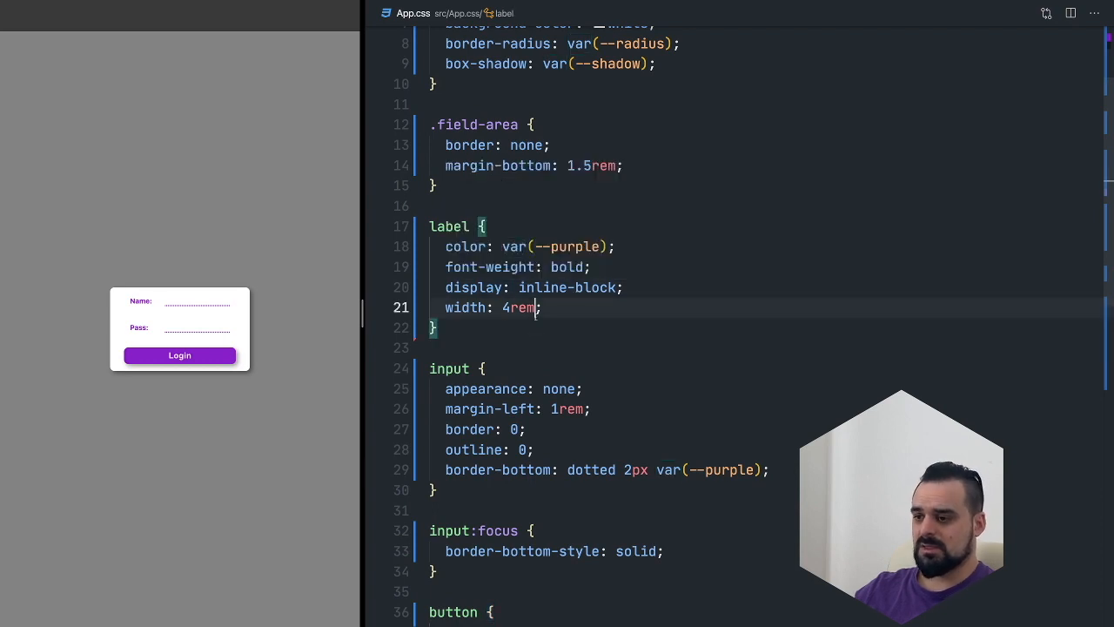
- Reopen App.tsx via Ctrl+P and add two blank lines below the App.css import
double_click(517, 307)
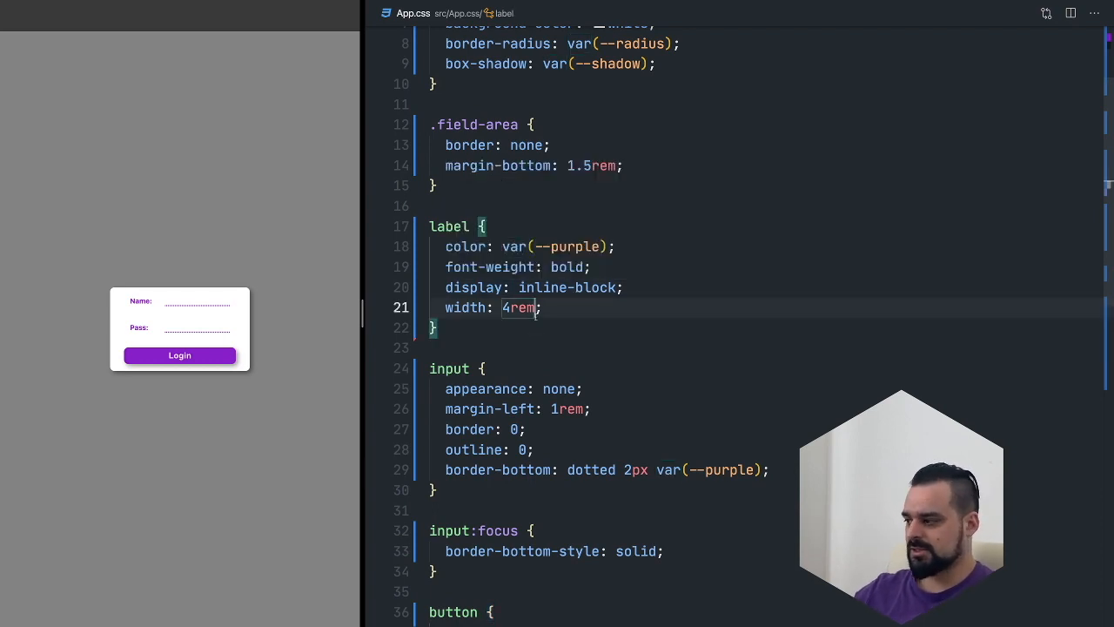
key("ctrl+p")
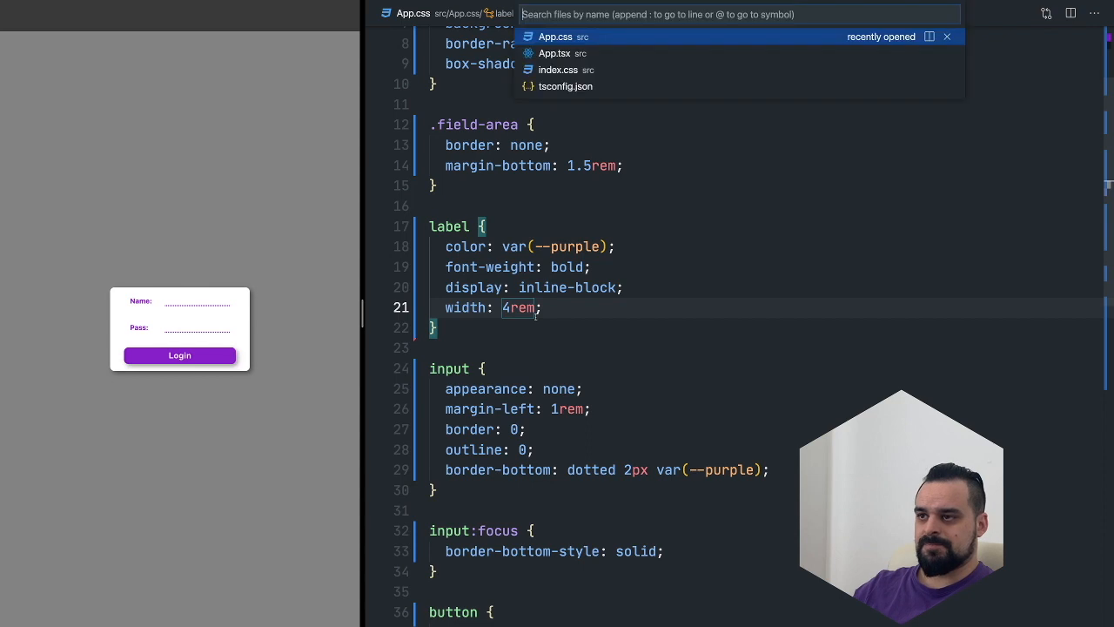
left_click(555, 53)
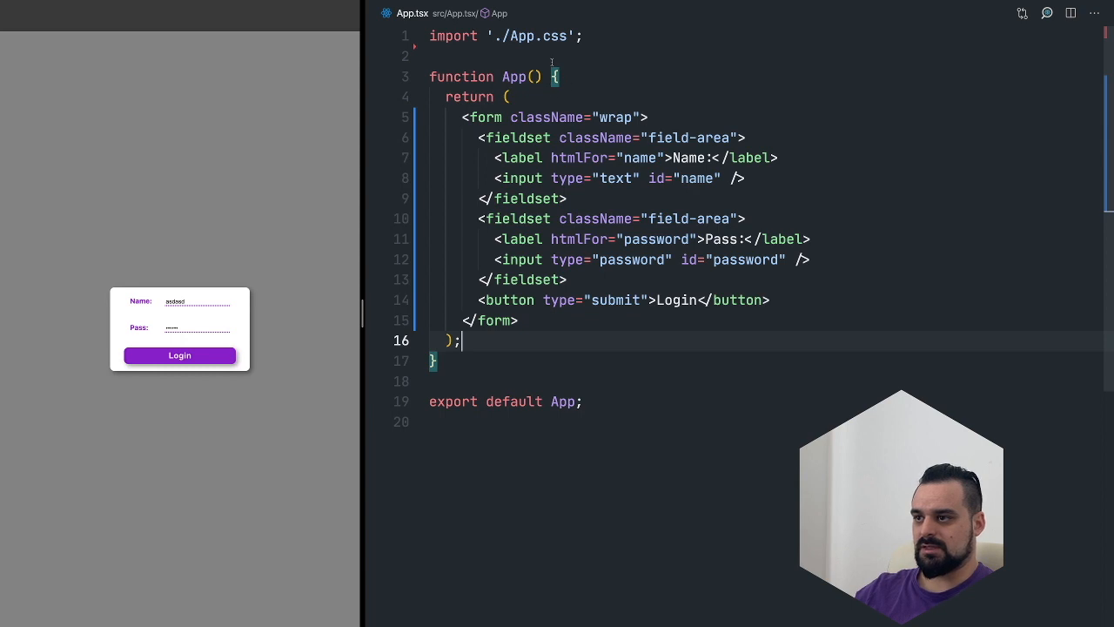
key("Enter")
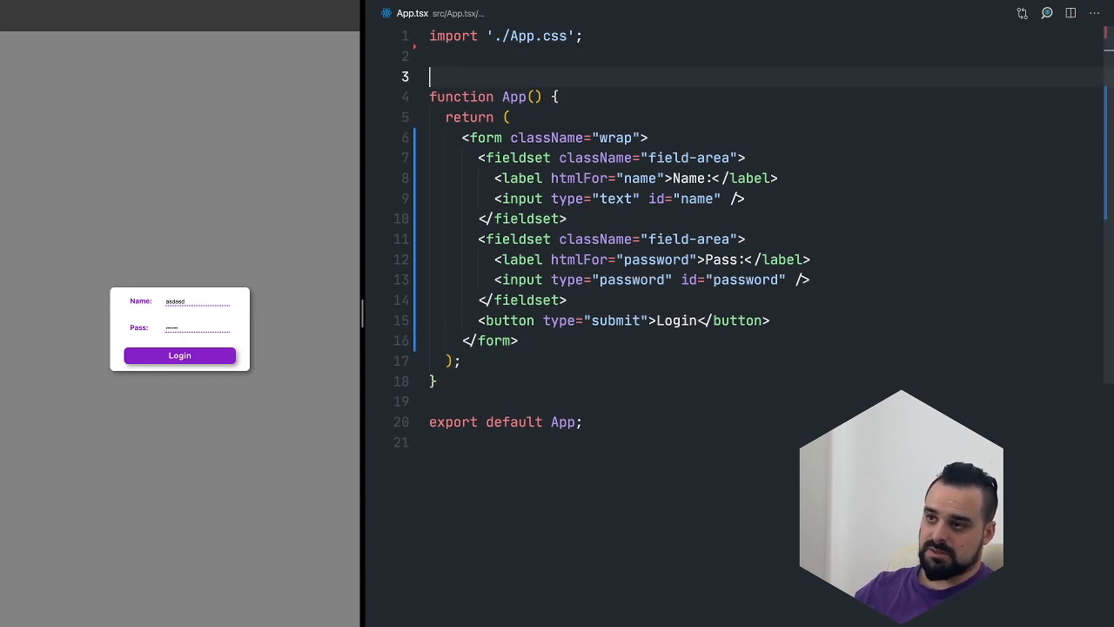
key("Enter")
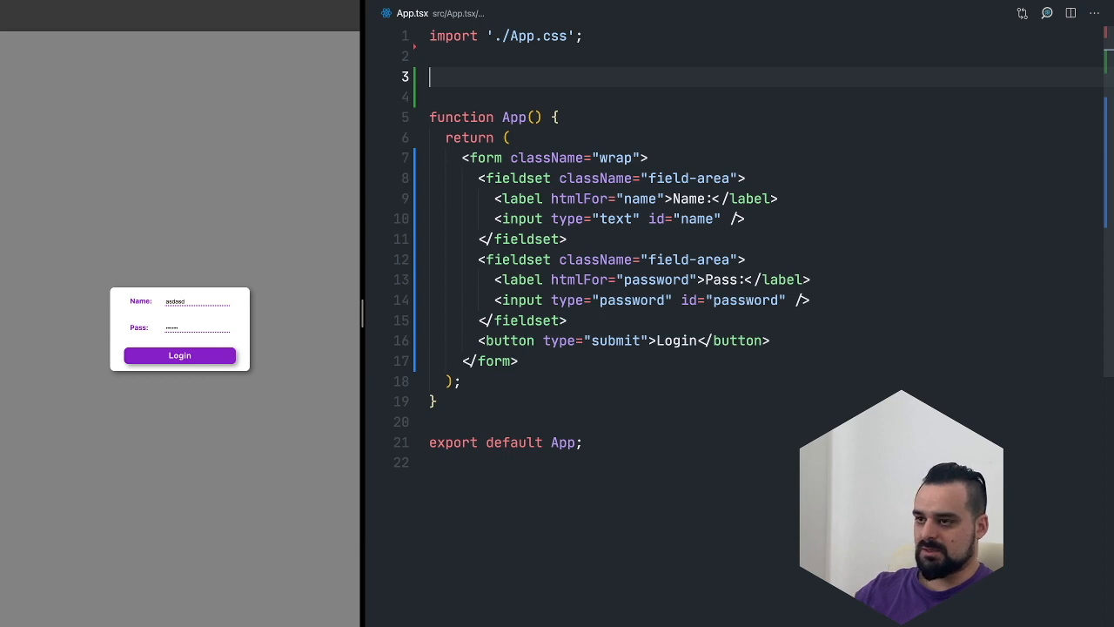
mouse_move(882, 331)
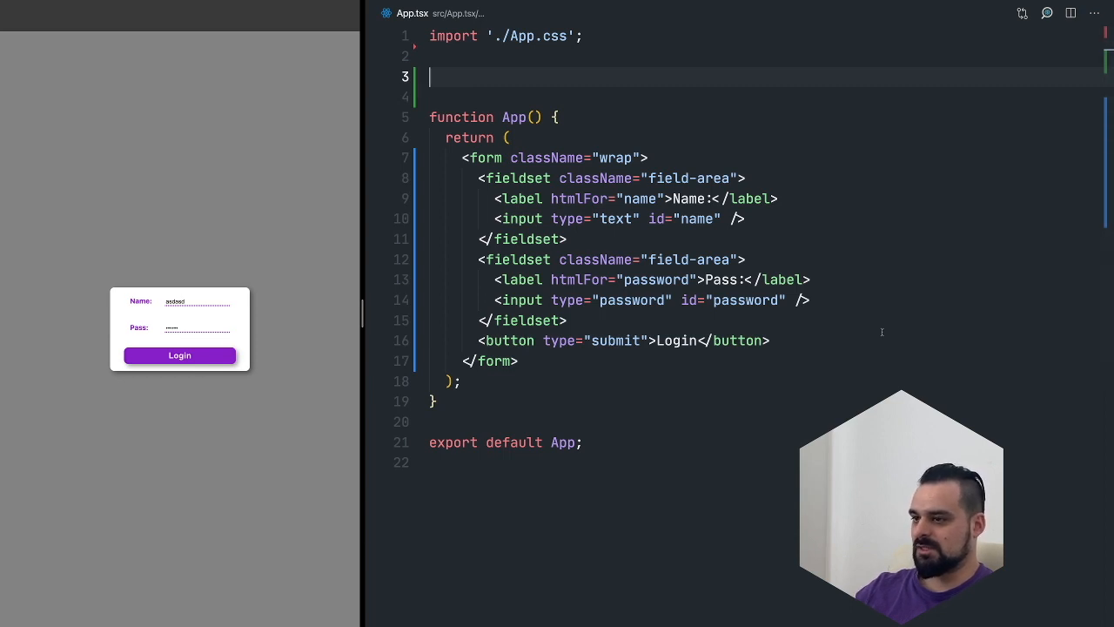
- Write a sendForm arrow function that prevents default and destructures name and password from event.target
type("const send")
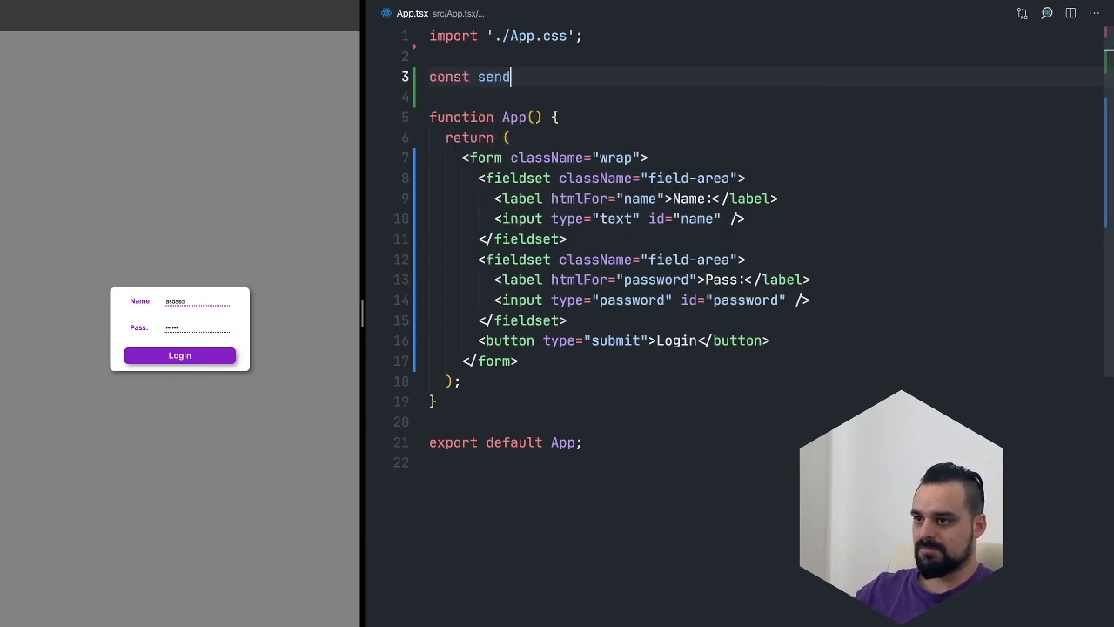
type("Form")
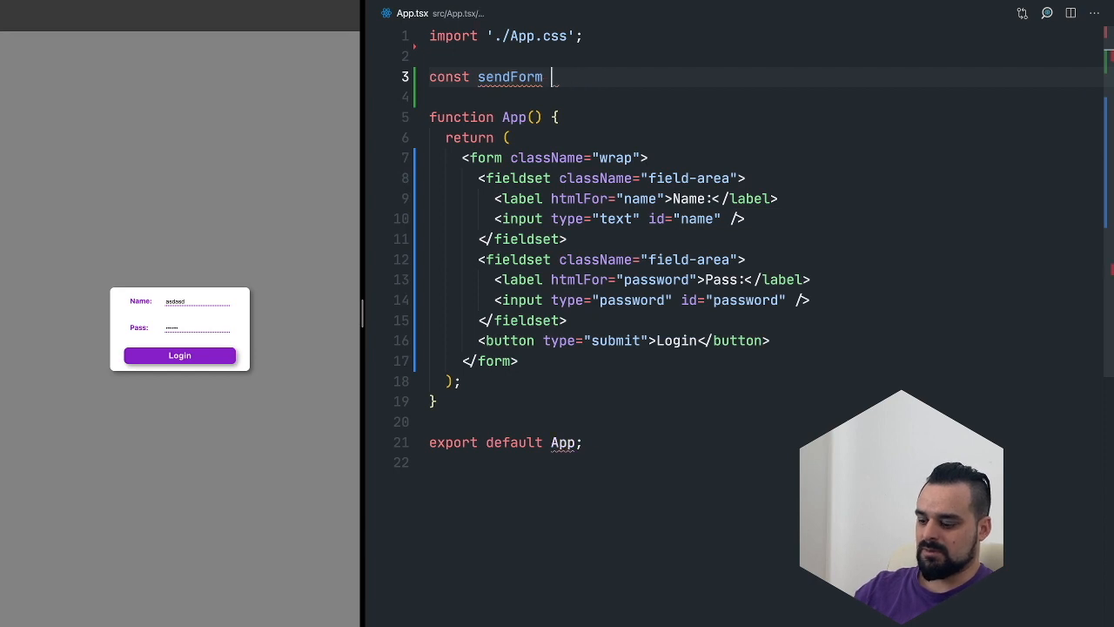
type("= () => {}")
type("e")
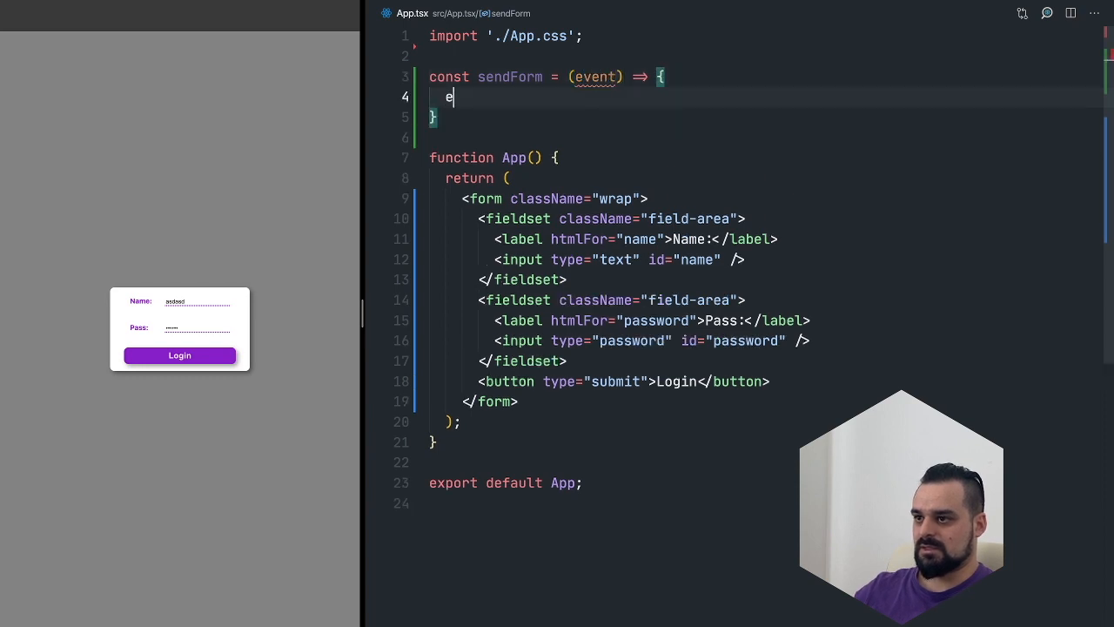
type("vent.pre")
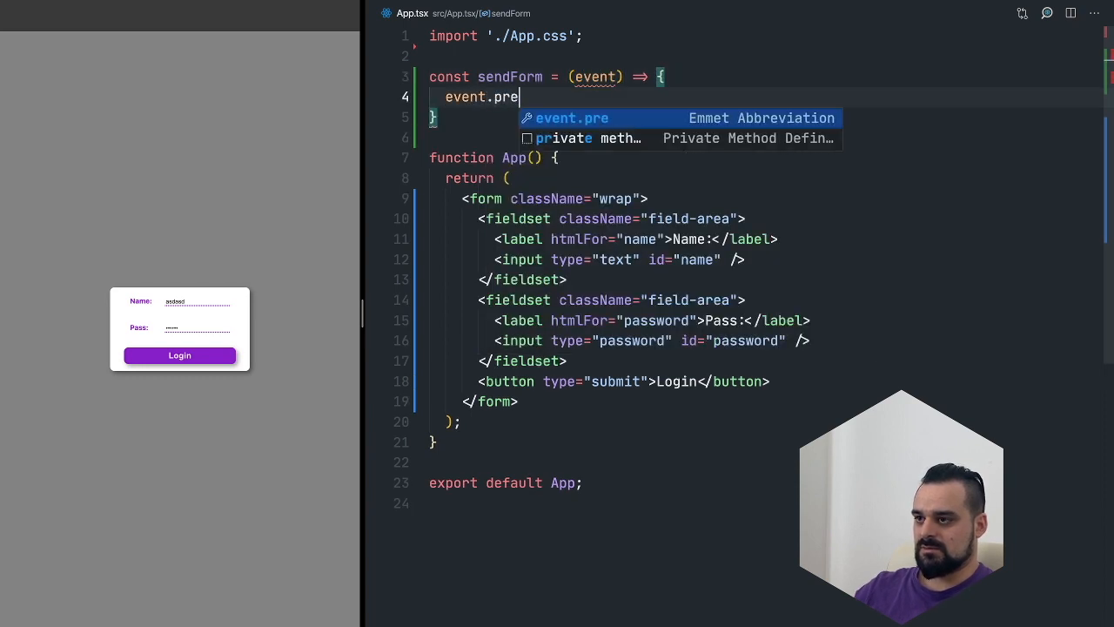
type("vantDefault(")
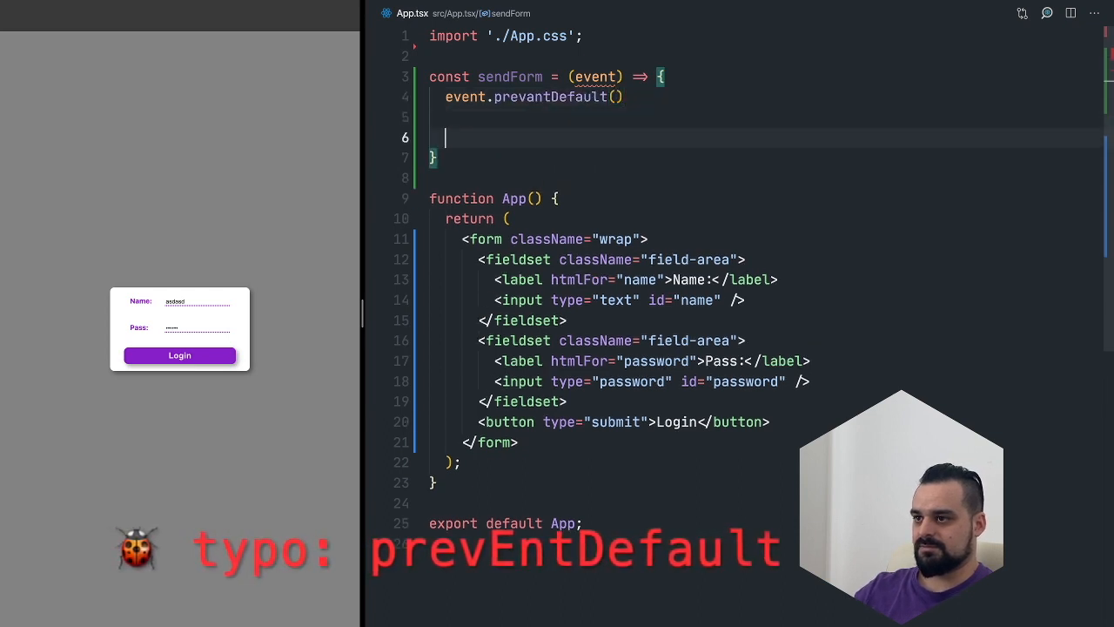
type("const {name, pas")
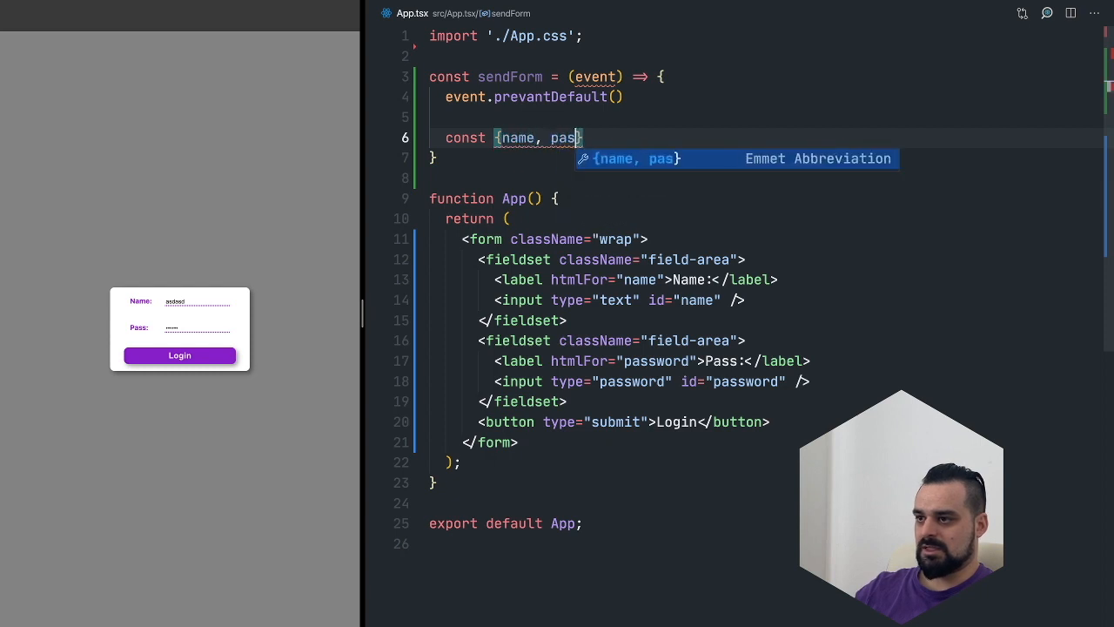
type("sword")
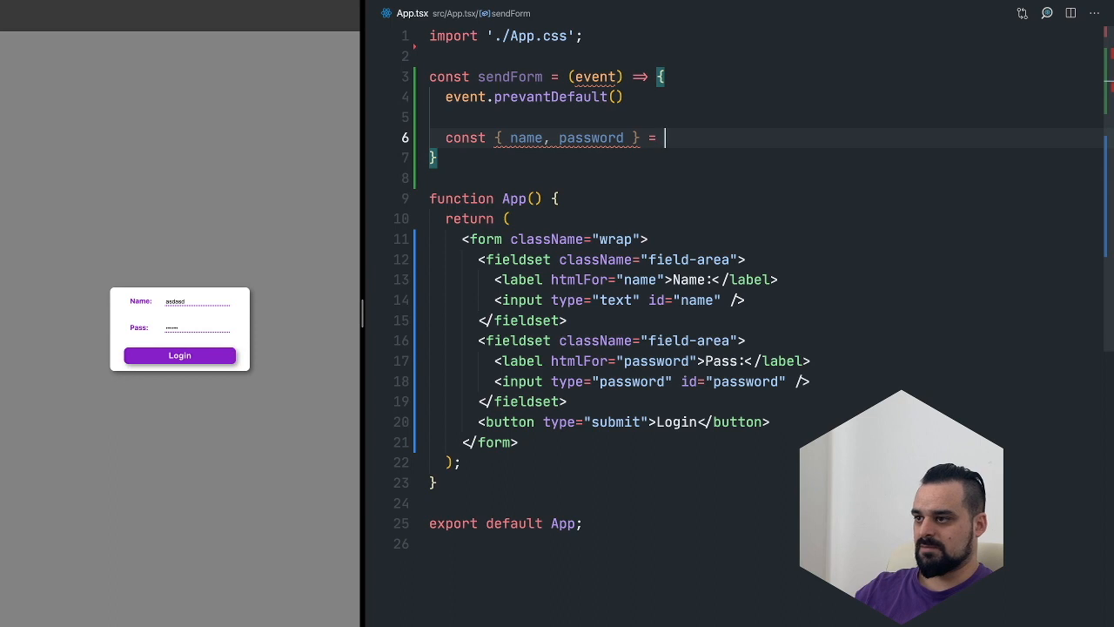
type("event.target")
left_click(548, 76)
type("async ")
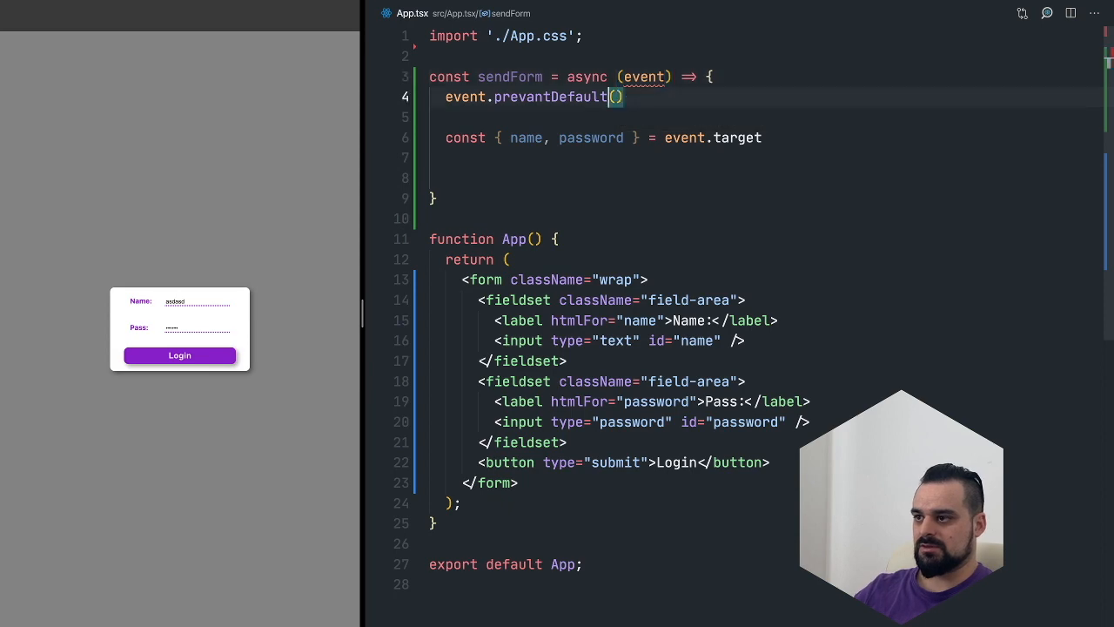
- Await a fetch to '/route' with 'application/json' Content-Type and a body of name and password values
type("await fetch(")
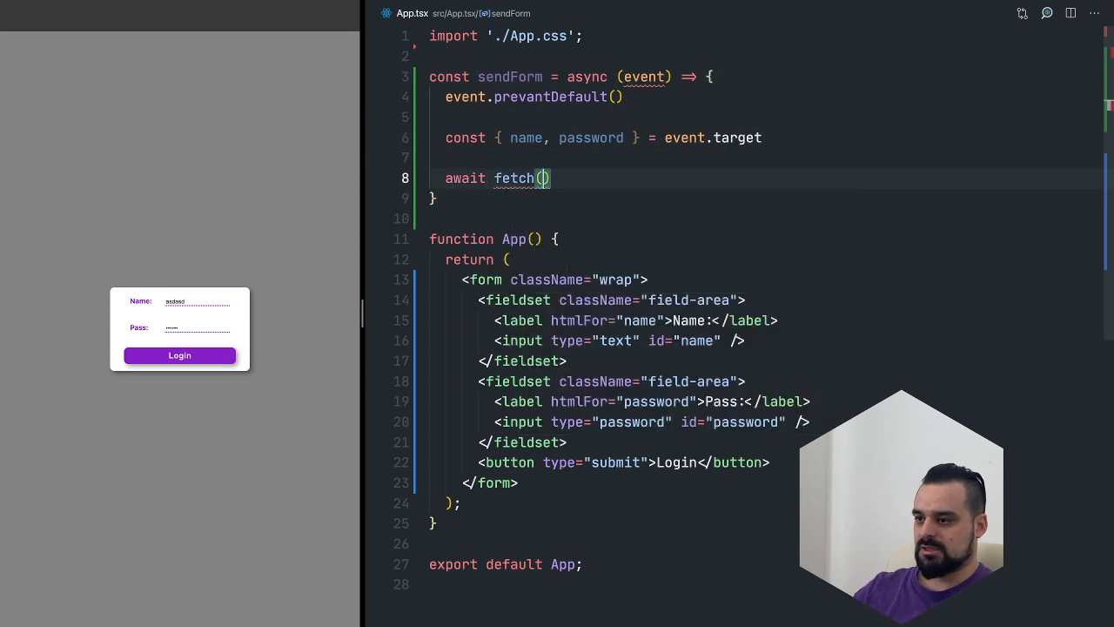
type("''")
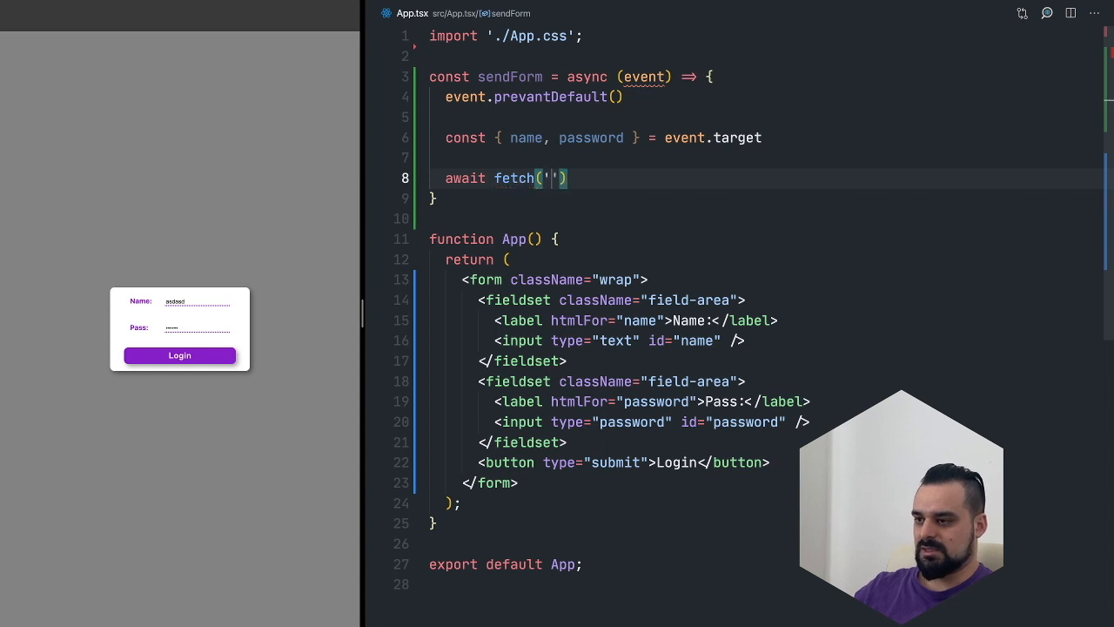
type("/route")
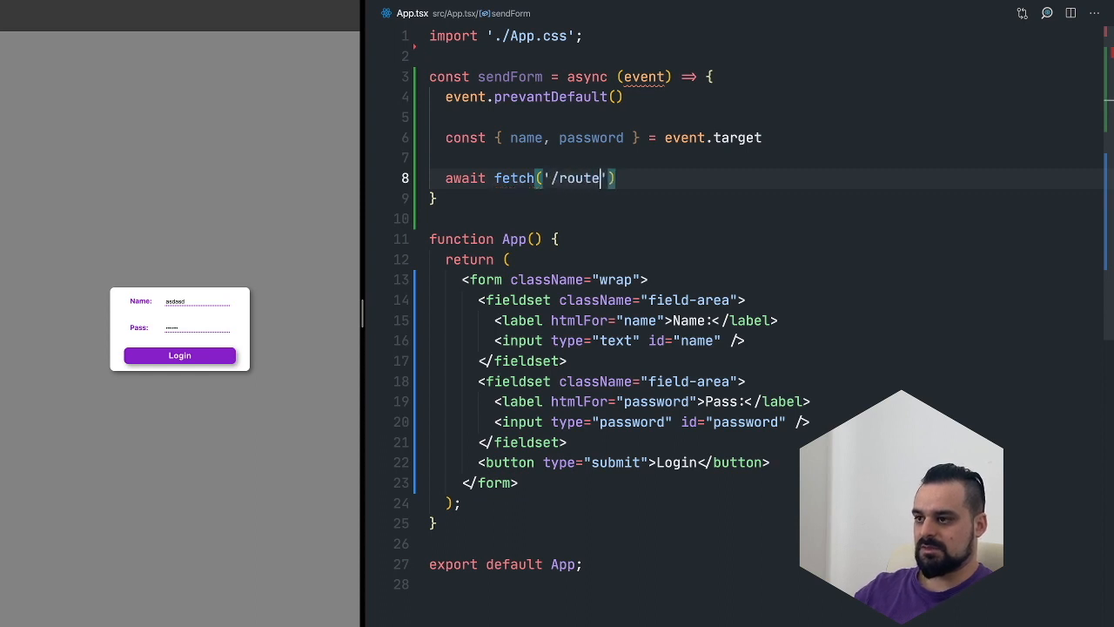
type(", {")
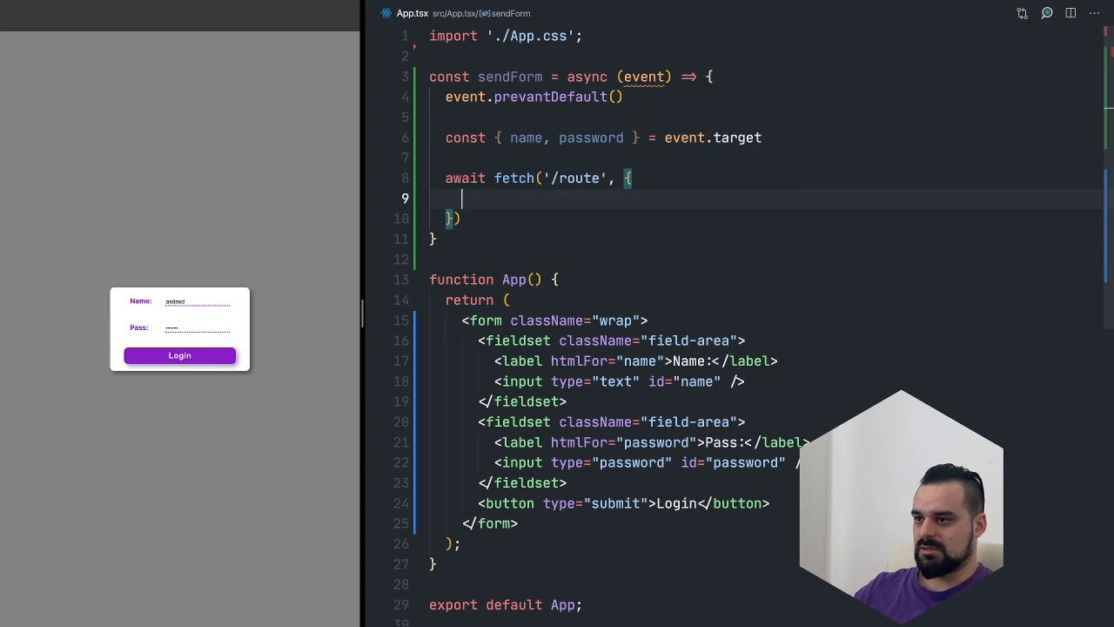
type("headers: {")
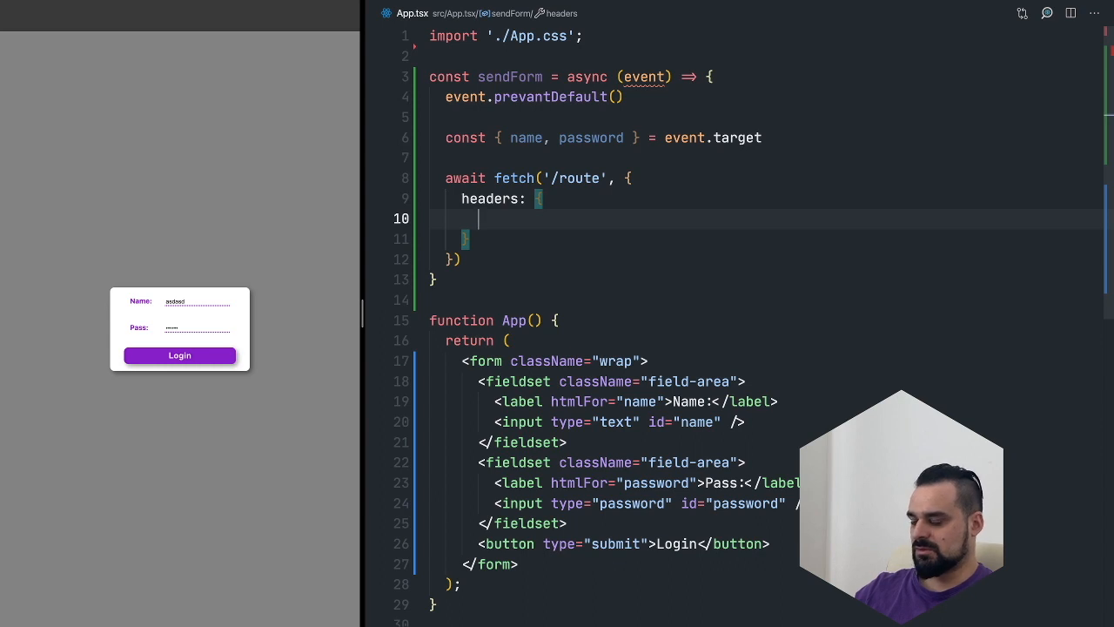
type("'Content-Type")
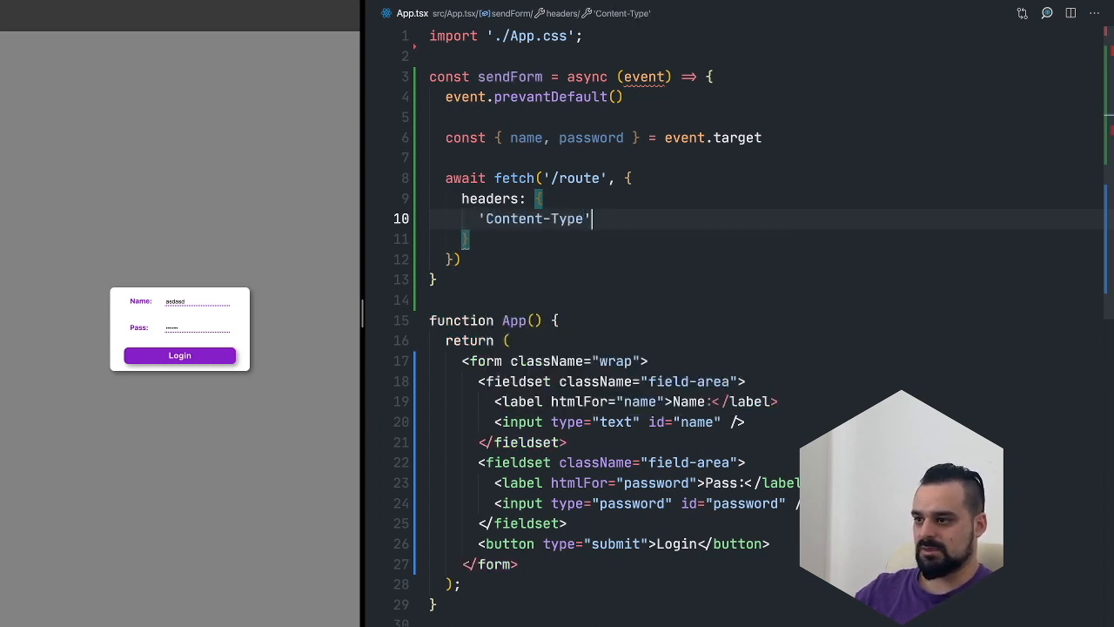
type(": 'application/json'")
left_click(766, 239)
type(",")
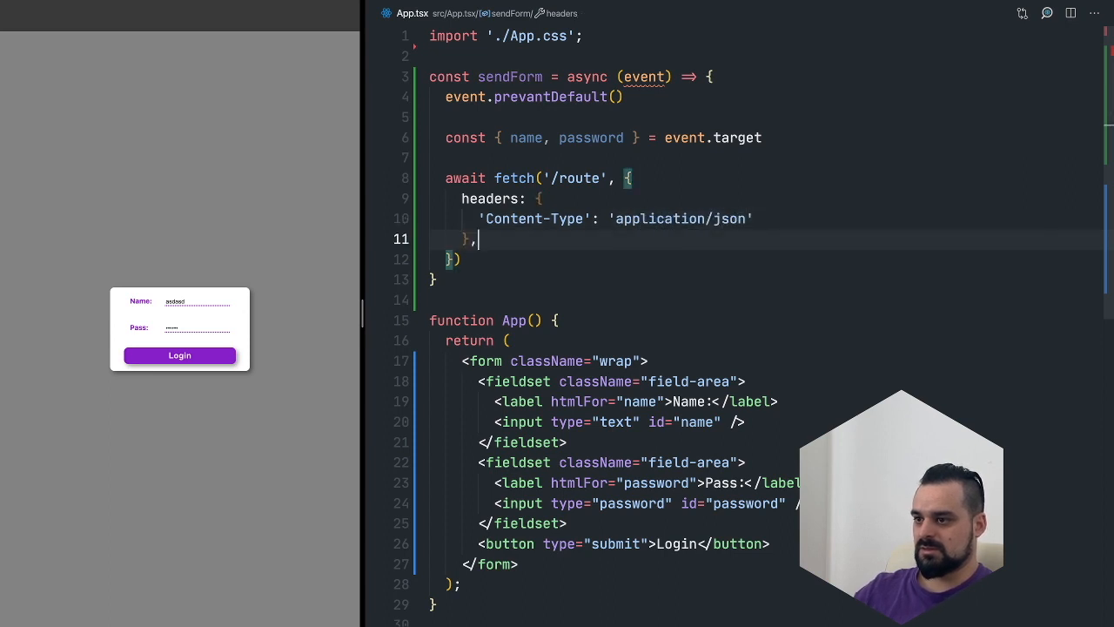
type("method: 'POST',")
type("body: JSON.stringify(")
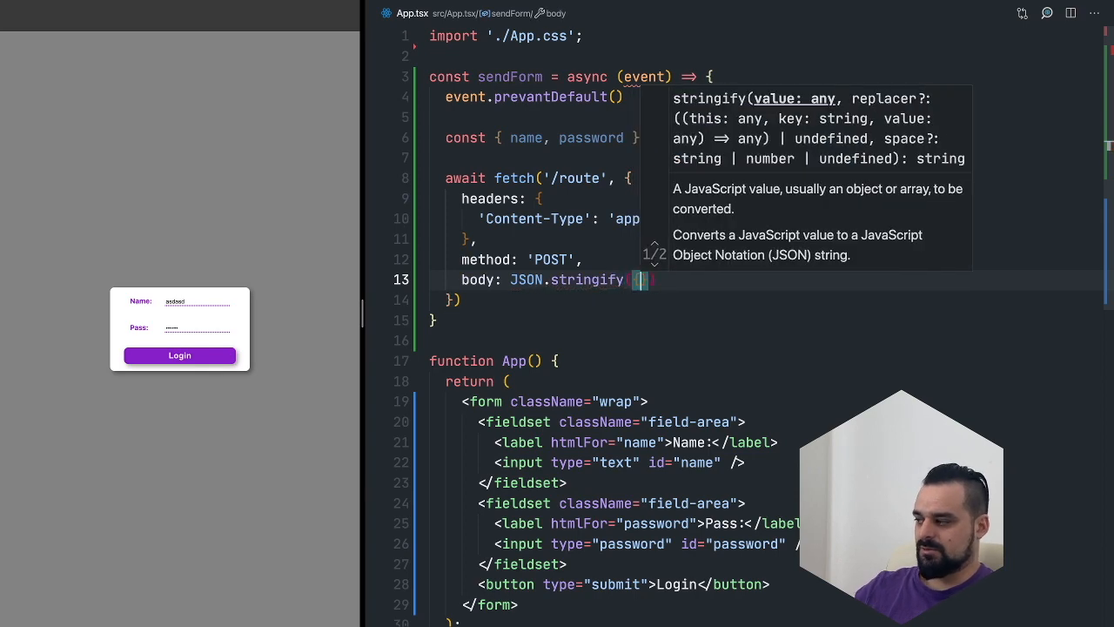
type("name: na")
type("passowrd")
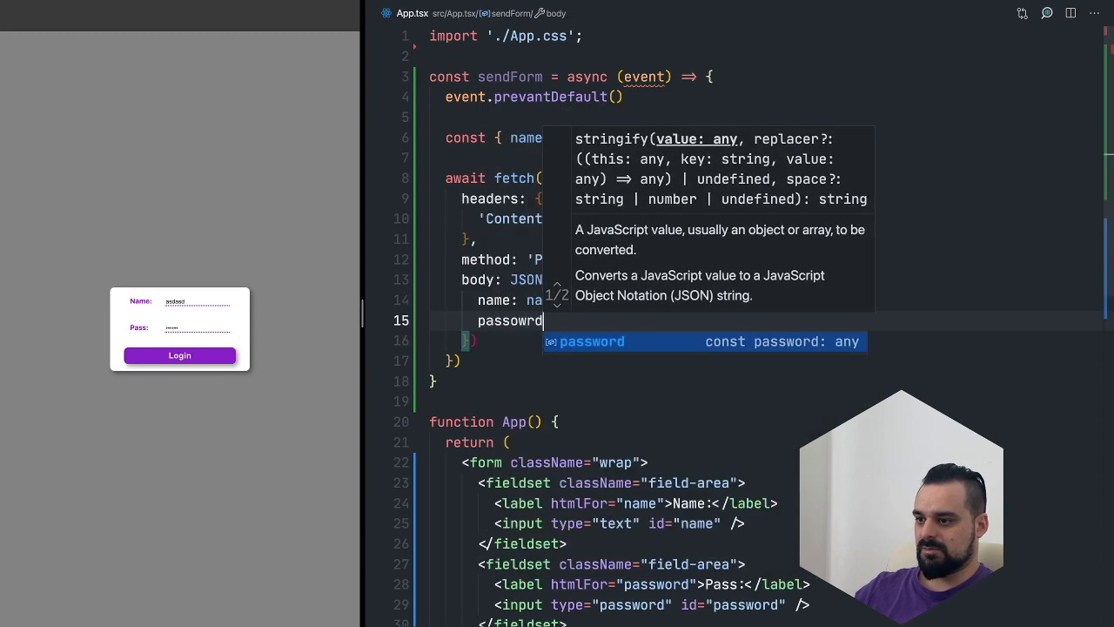
type(":")
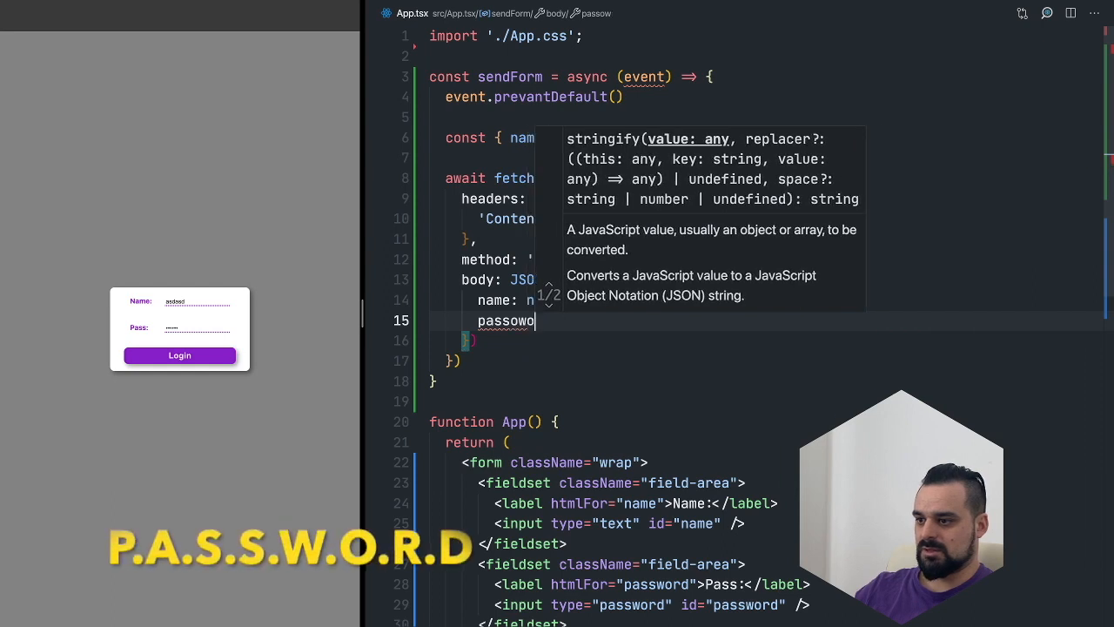
type("rd: password.value")
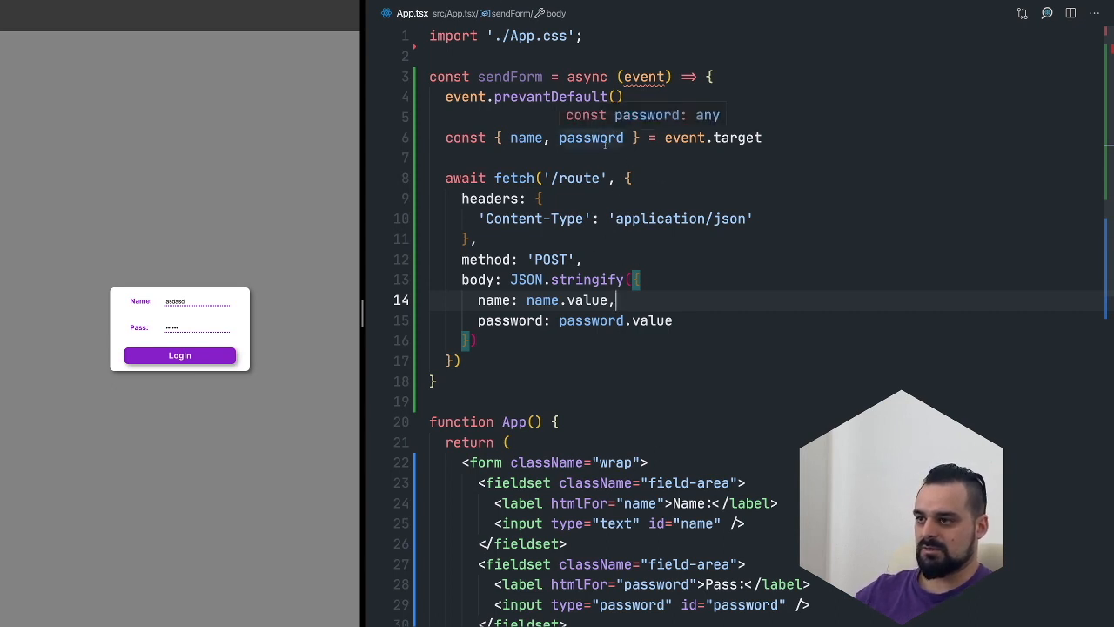
scroll("down", 3)
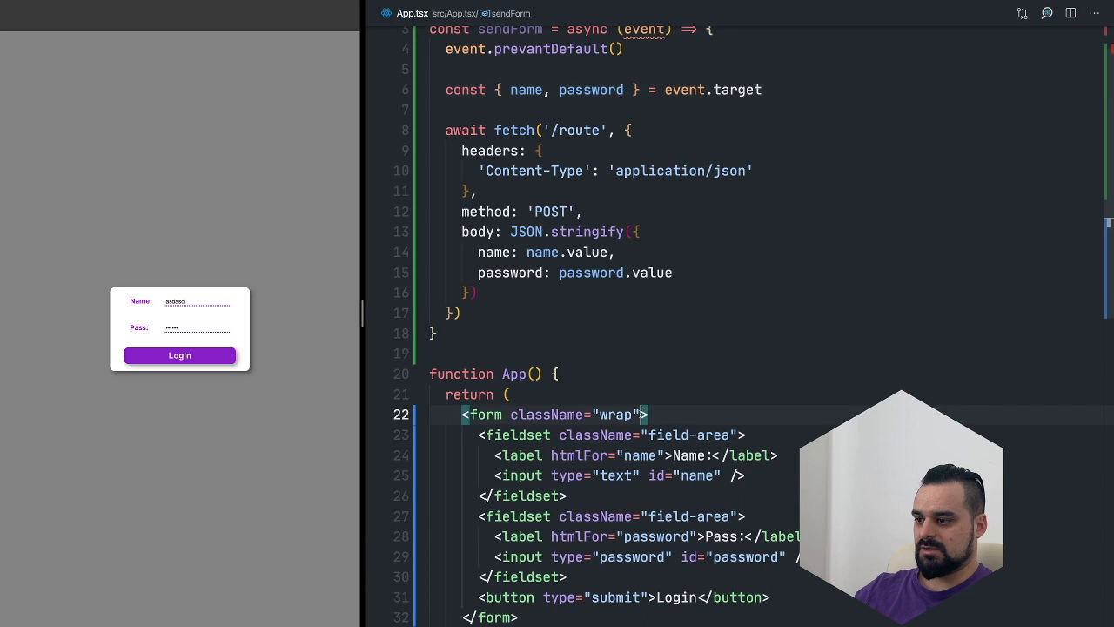
- Add onSubmit={evt => sendForm(evt)} to the form and inspect sendForm's untyped event parameter
type("onSubmit=")
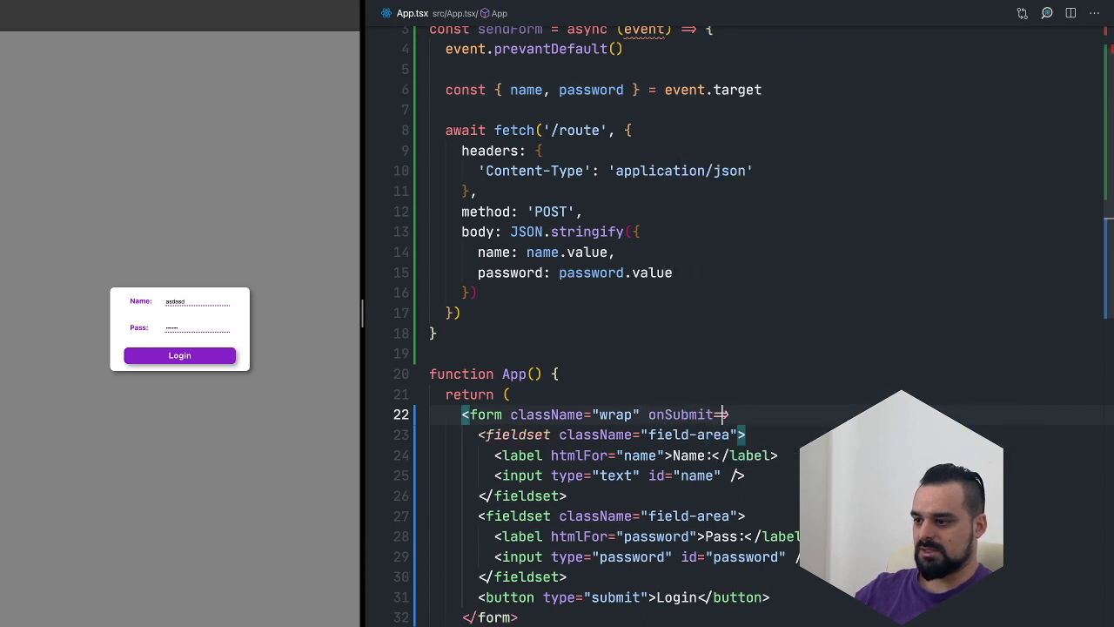
type("{")
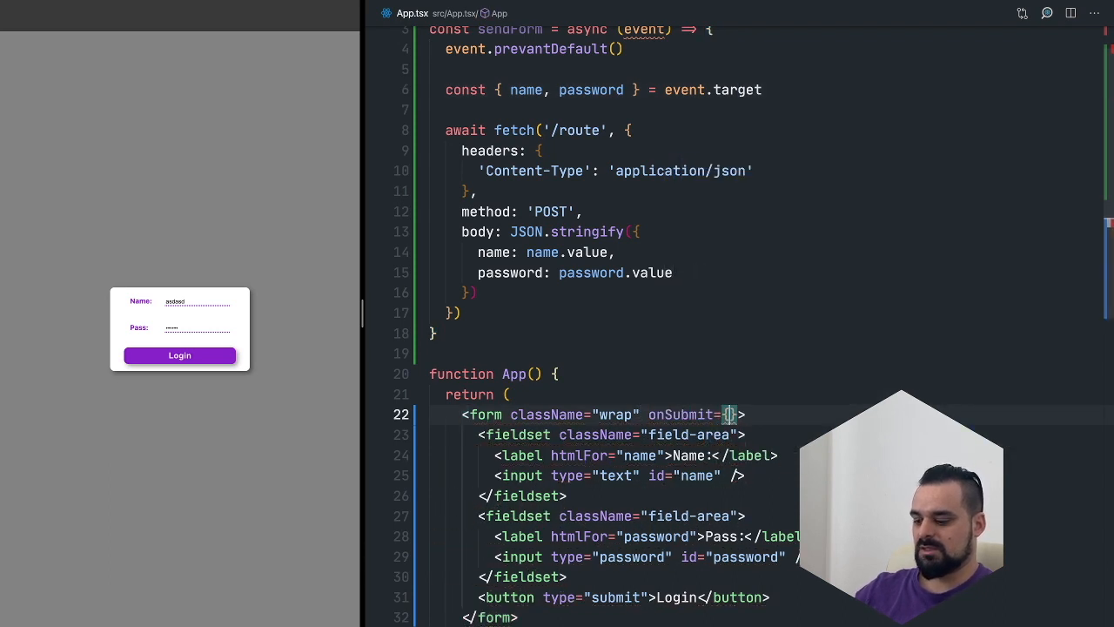
type("evt =>")
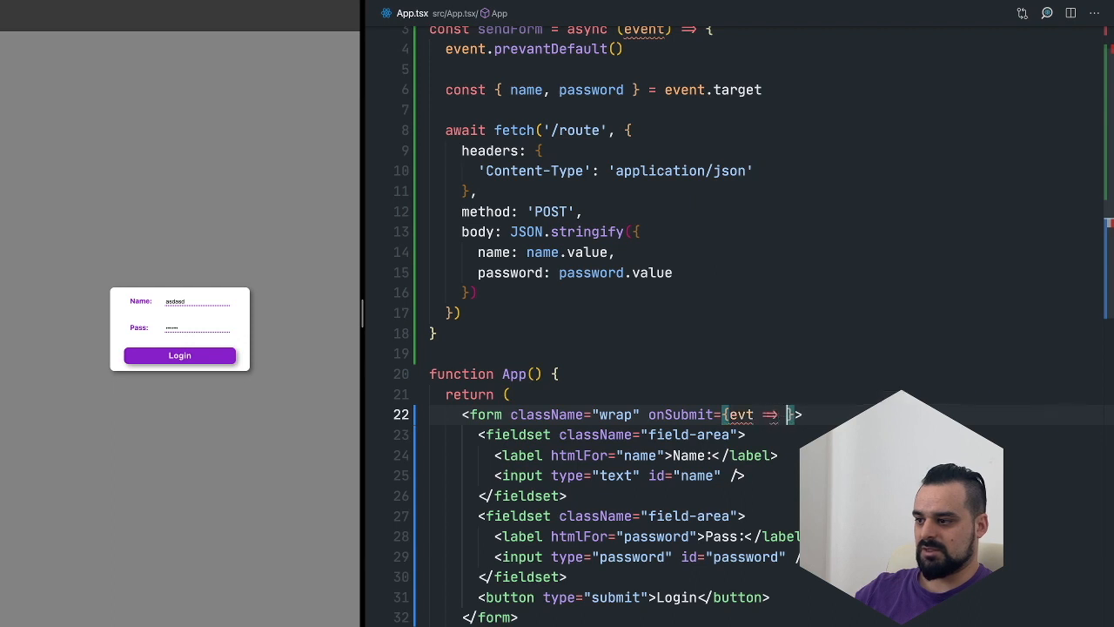
type("sendForm")
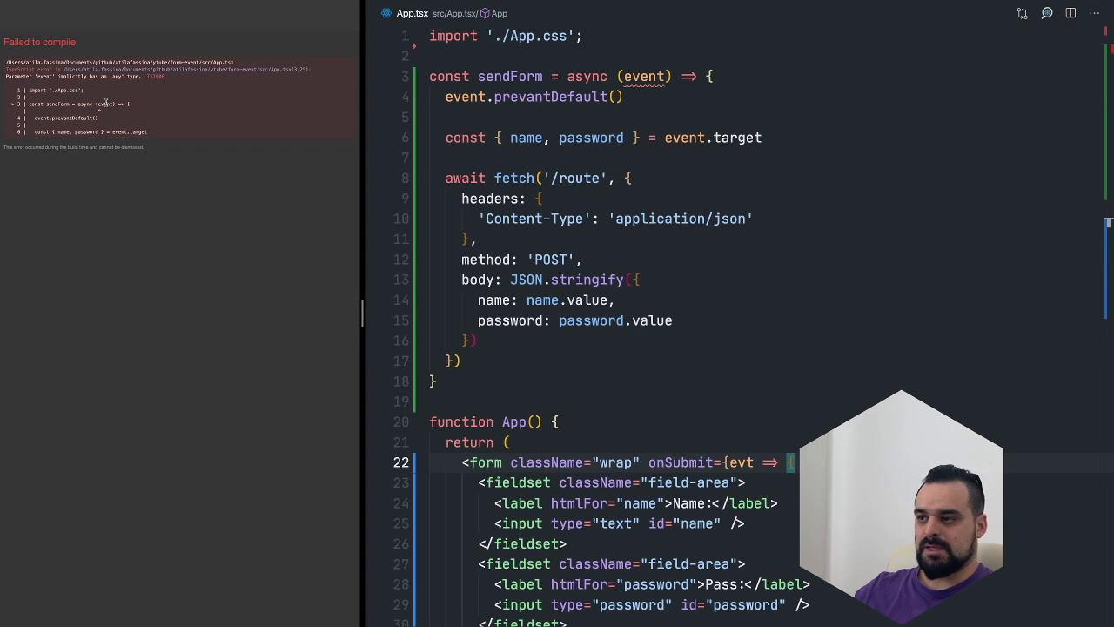
left_click(647, 76)
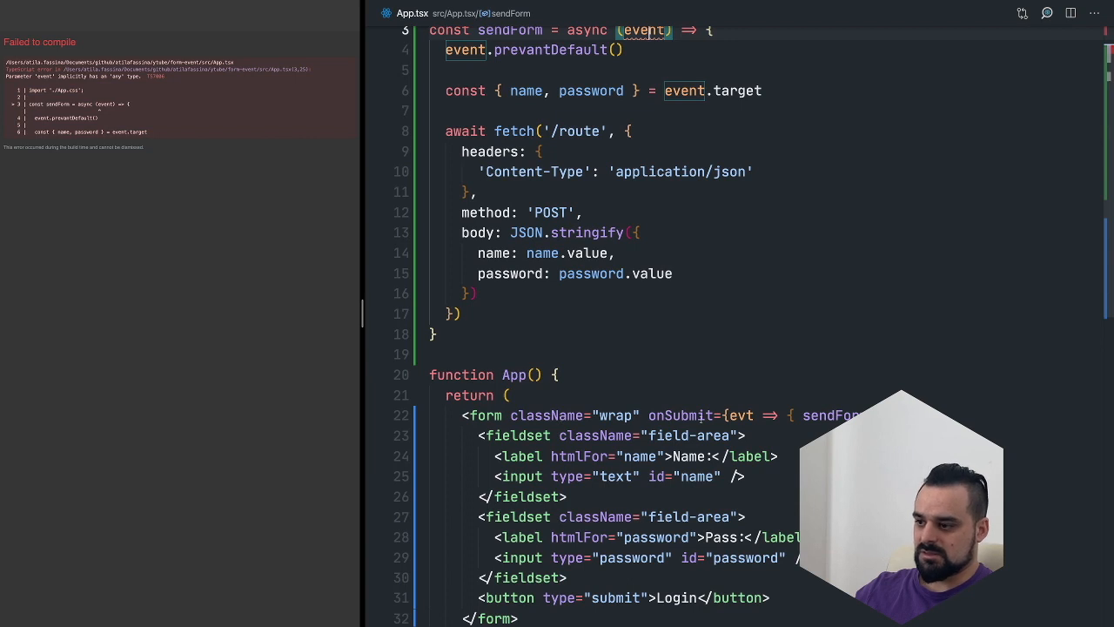
mouse_move(740, 415)
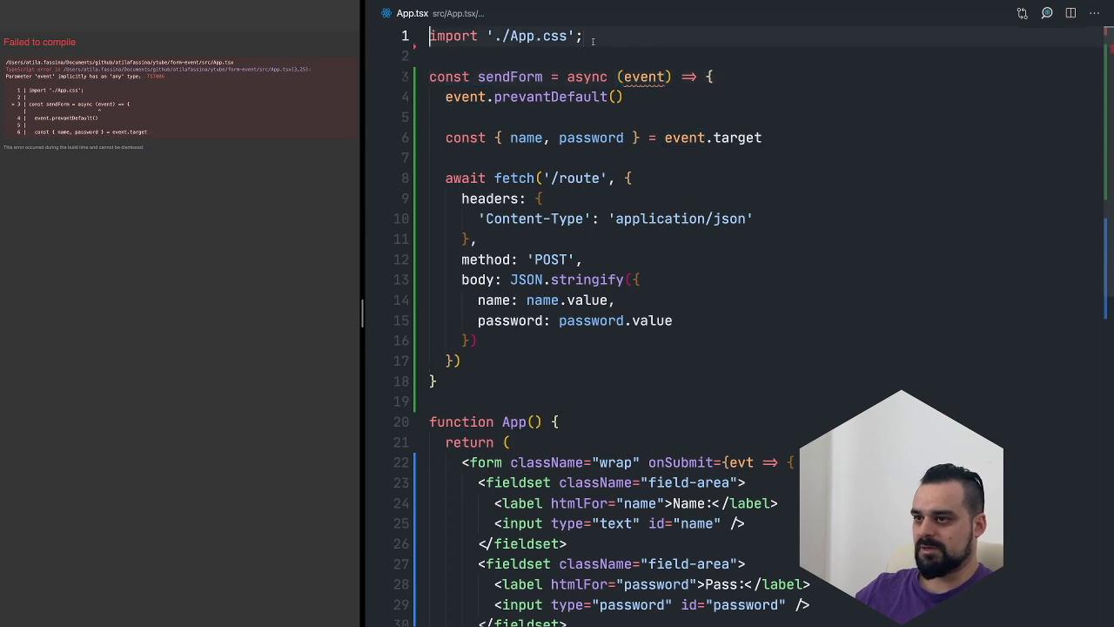
- Add import type { FormEvent } from 'react' to App.tsx
type("import type")
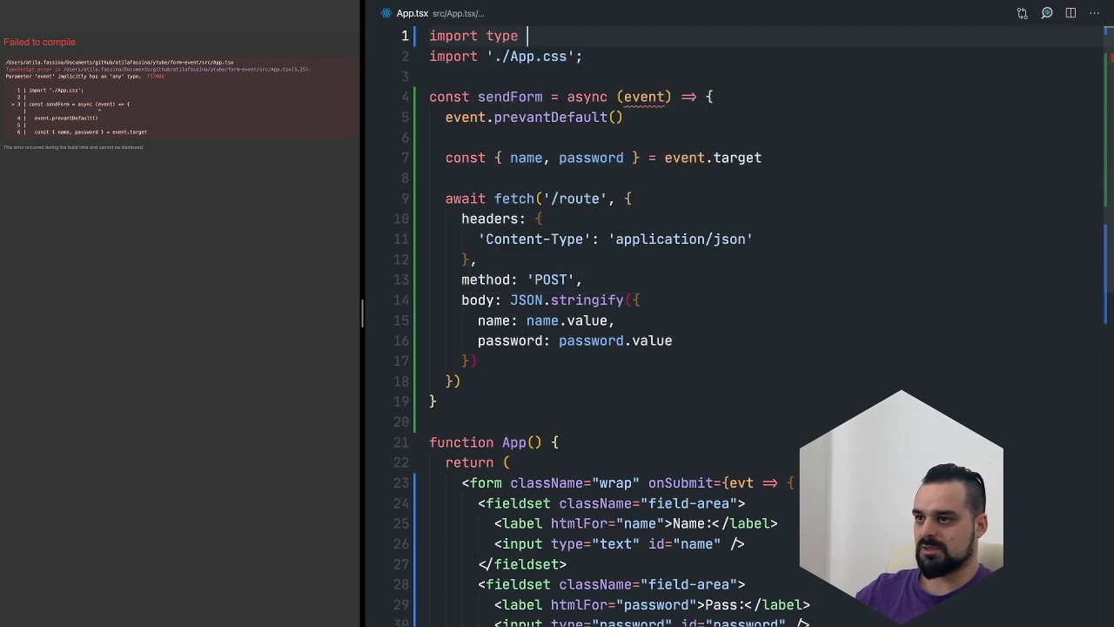
type("{ FormEvent }")
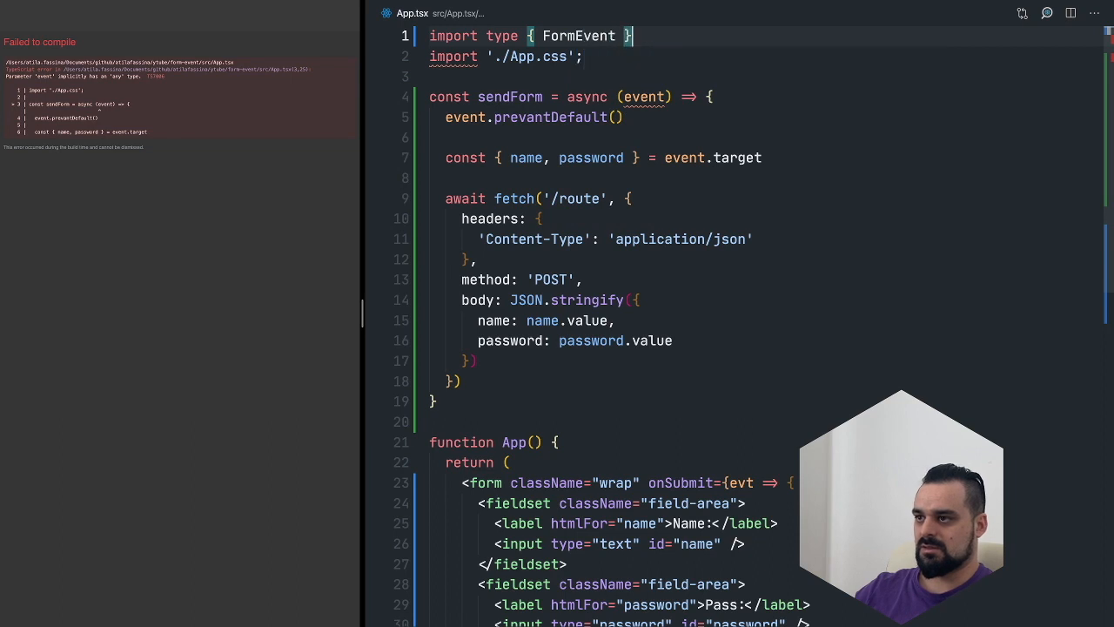
type("from 'react'")
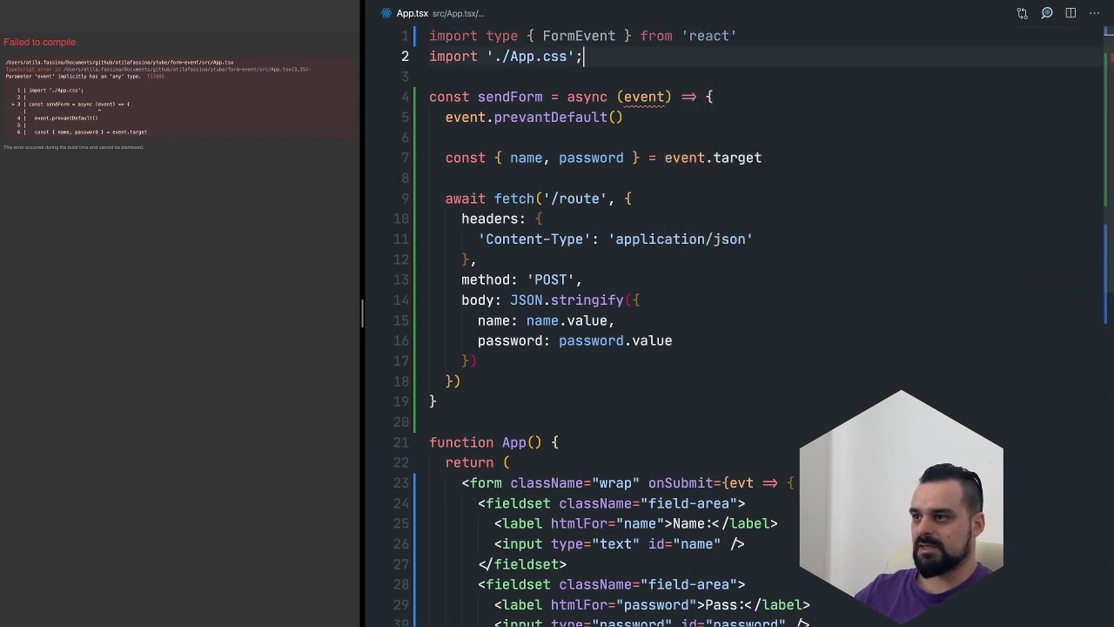
- Type sendForm's event parameter as FormEvent<HTMLFormElement>
left_click(639, 97)
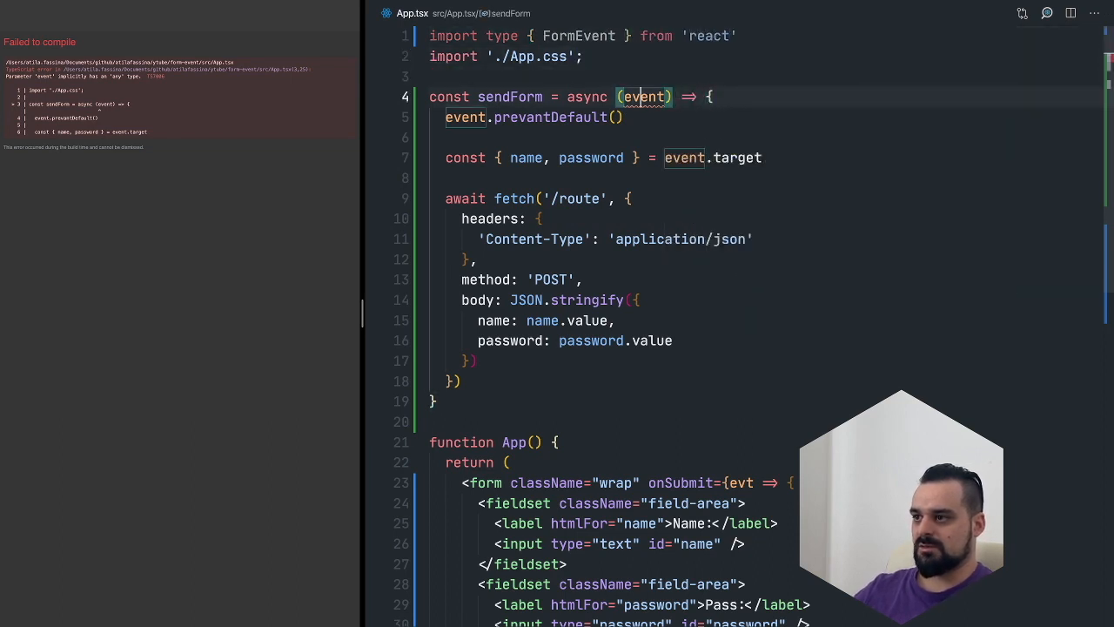
type(":")
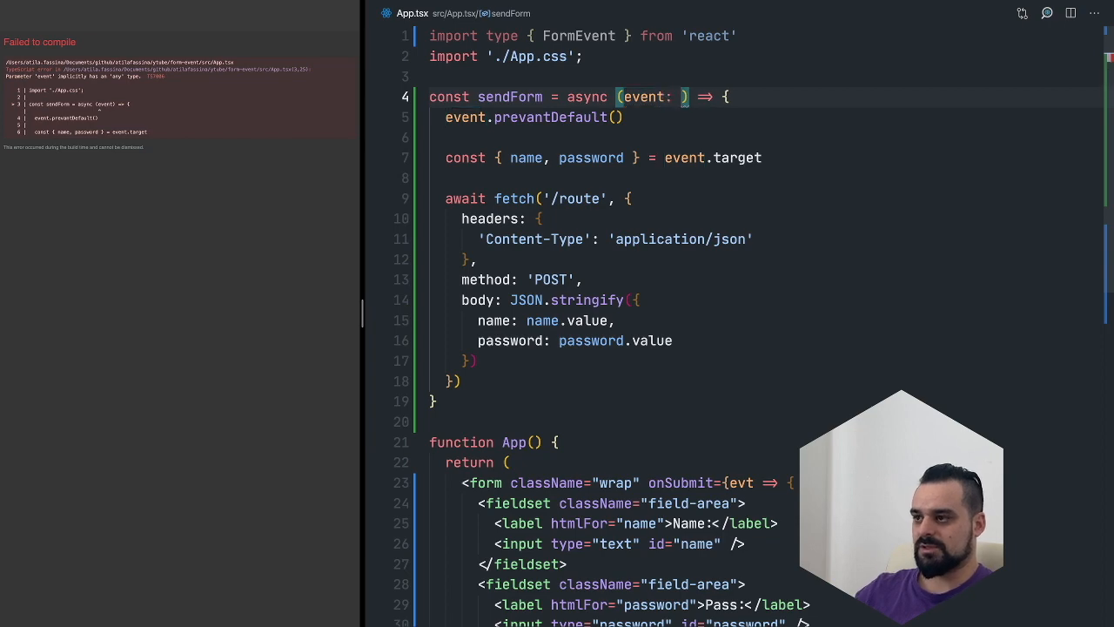
type("FormEvent")
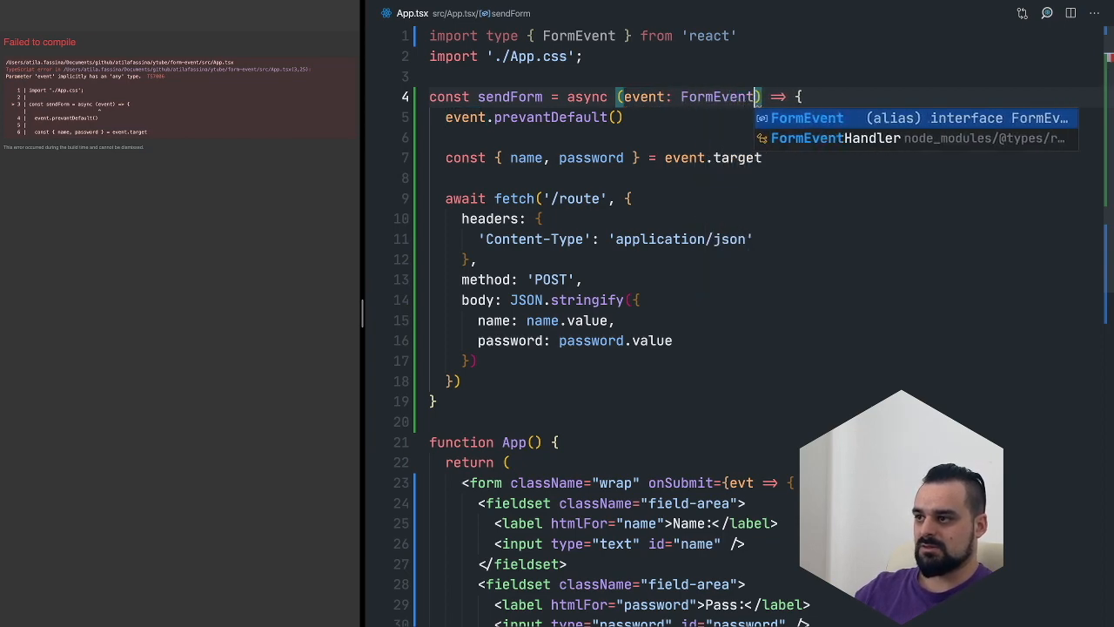
type("<HT")
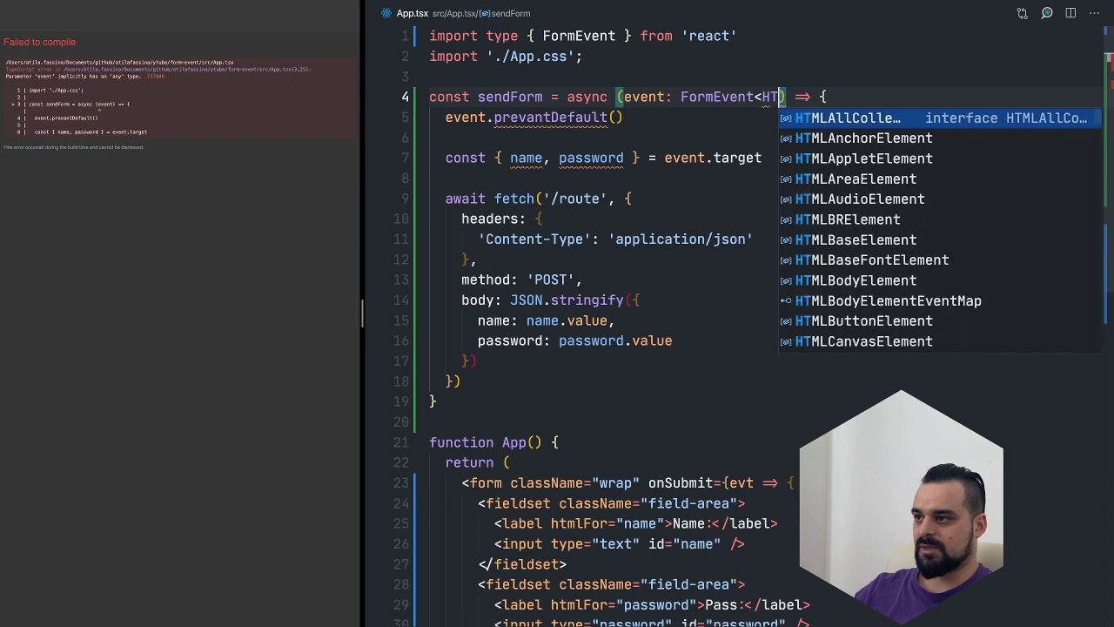
type("For")
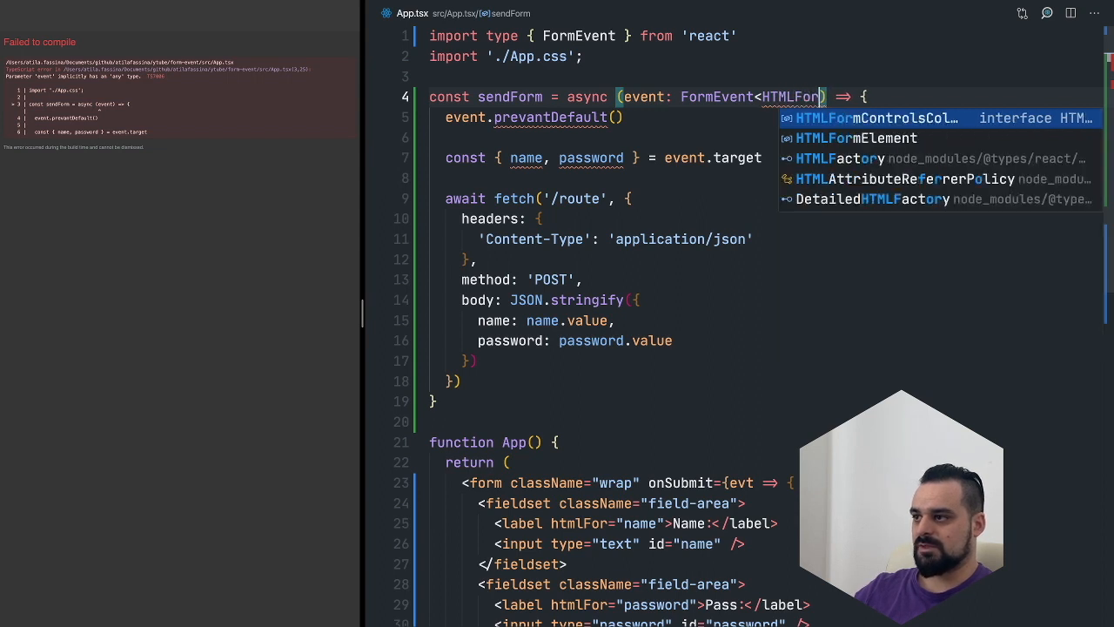
left_click(854, 138)
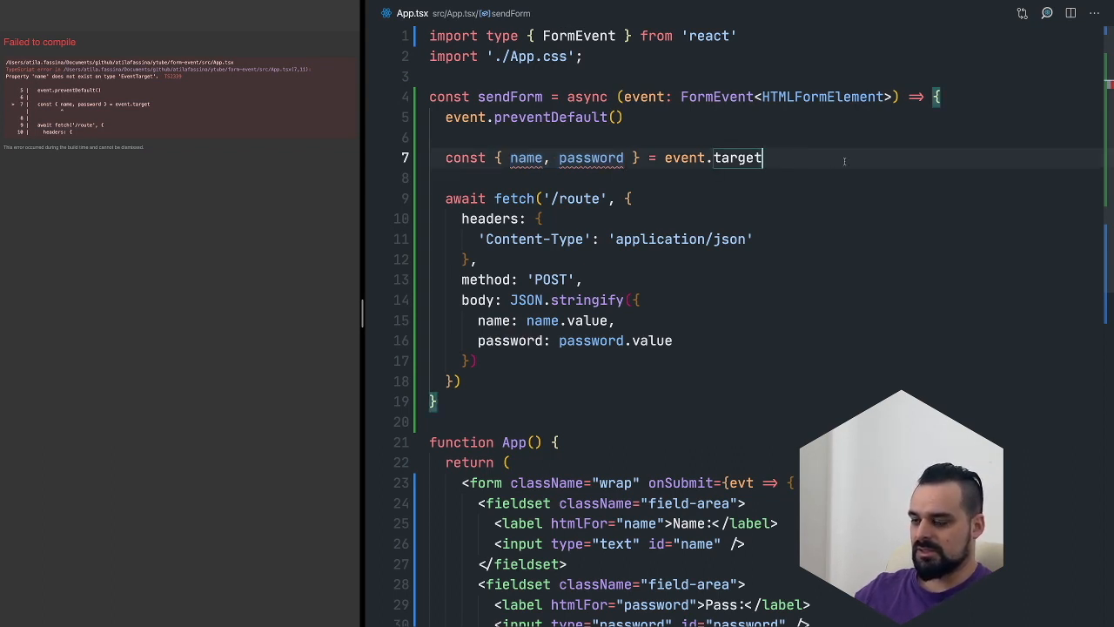
- Cast event.target as typeof event.target & { name: { value: string }; password: { value: string } }
type("as typeof")
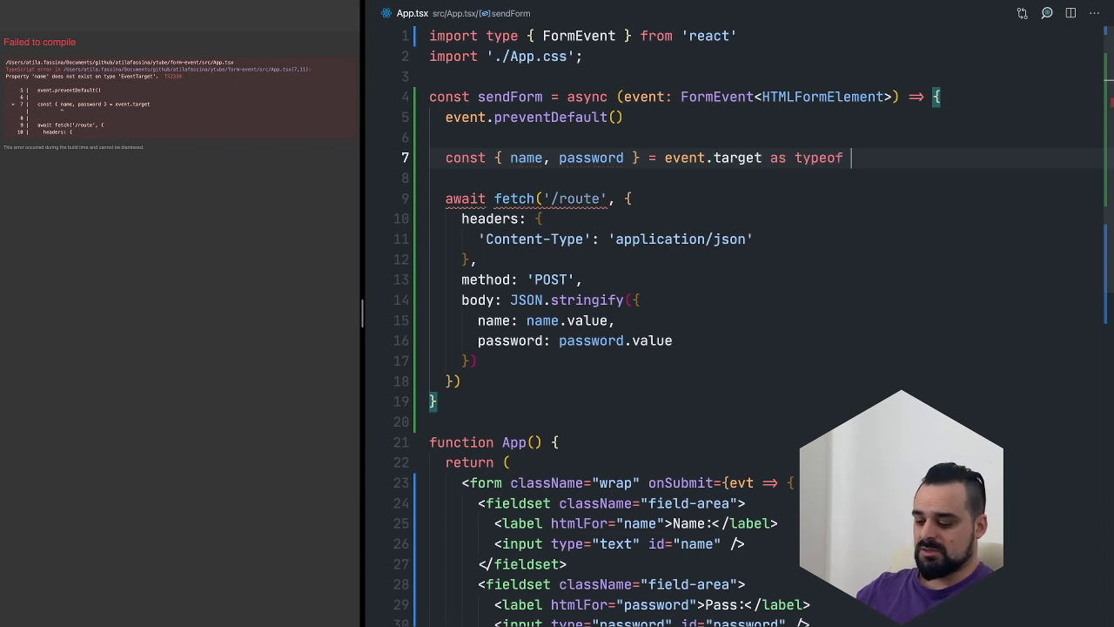
type("event.target")
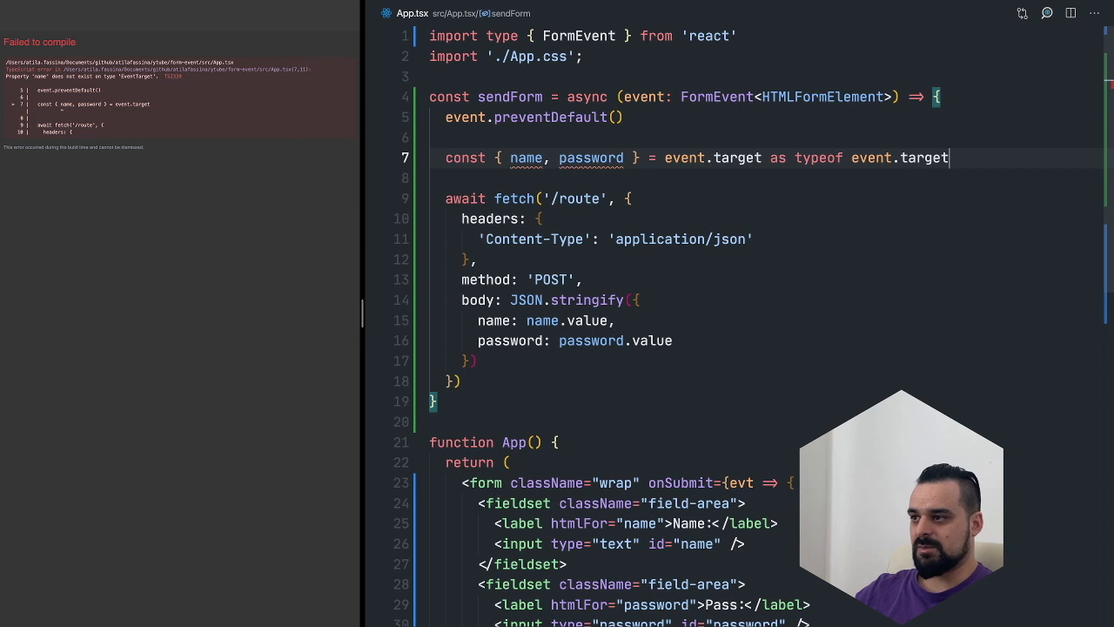
type("&")
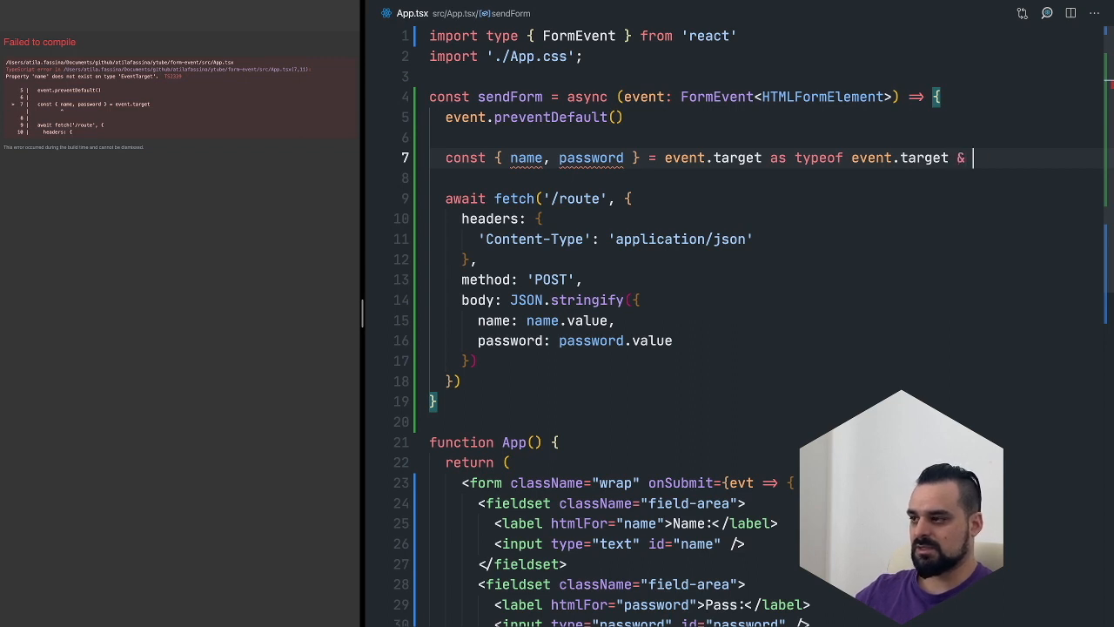
type("{")
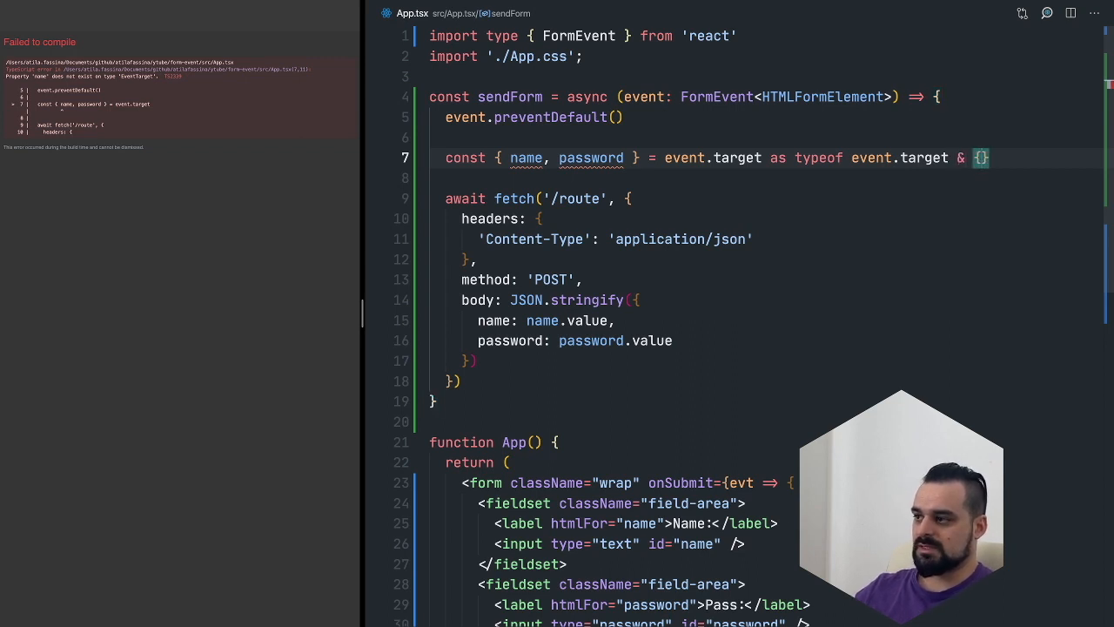
type("f")
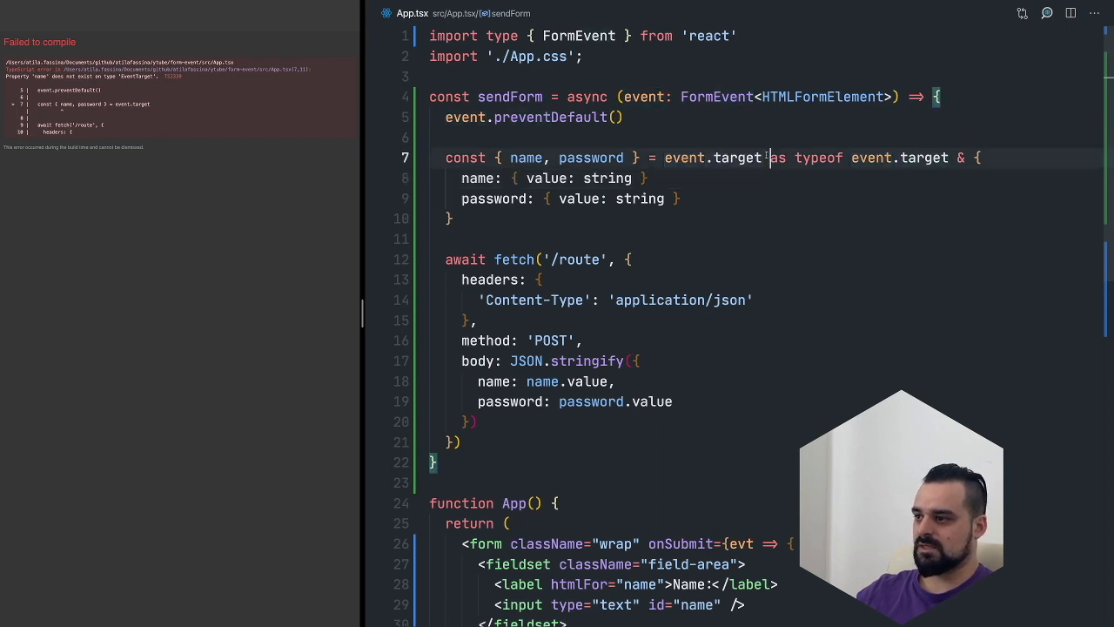
- Select the fetch call block and comment it out
left_click_drag(769, 158, 946, 158)
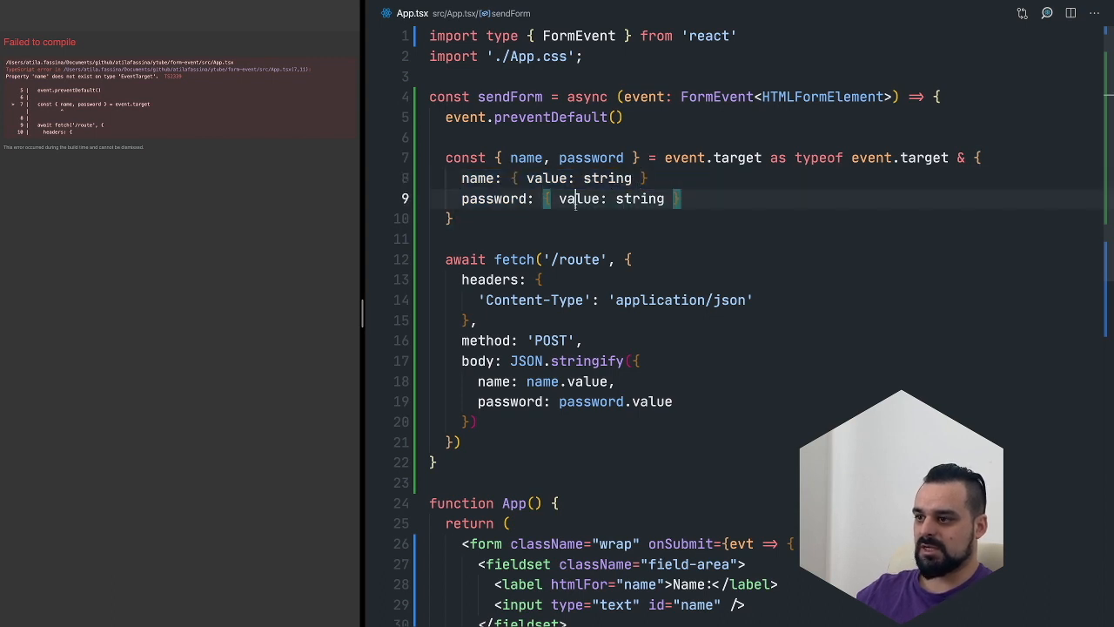
double_click(578, 198)
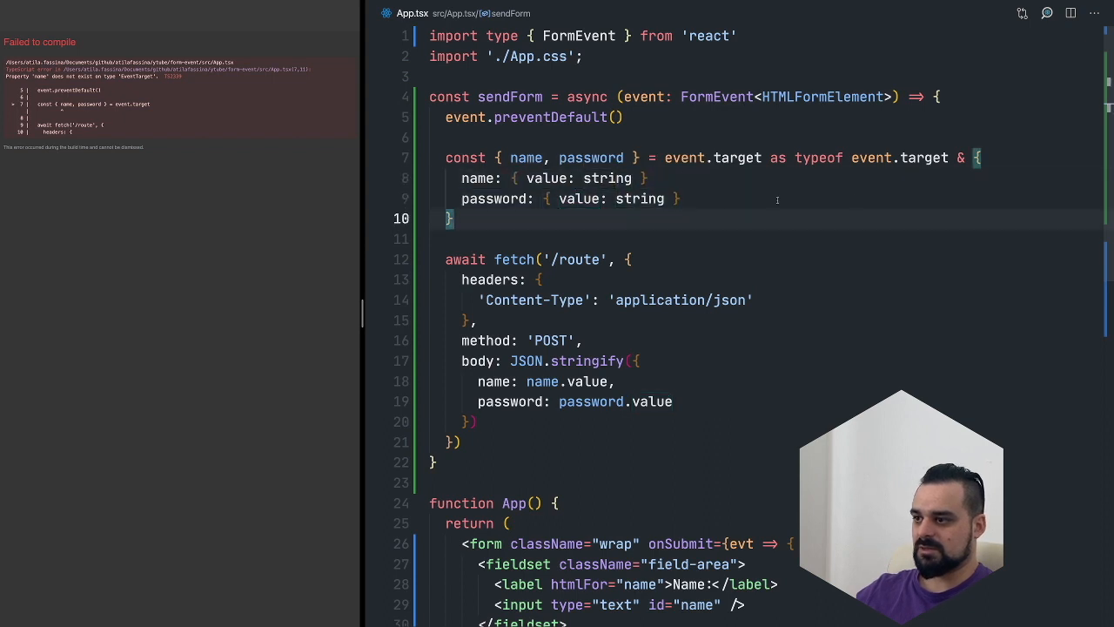
scroll("down", 3)
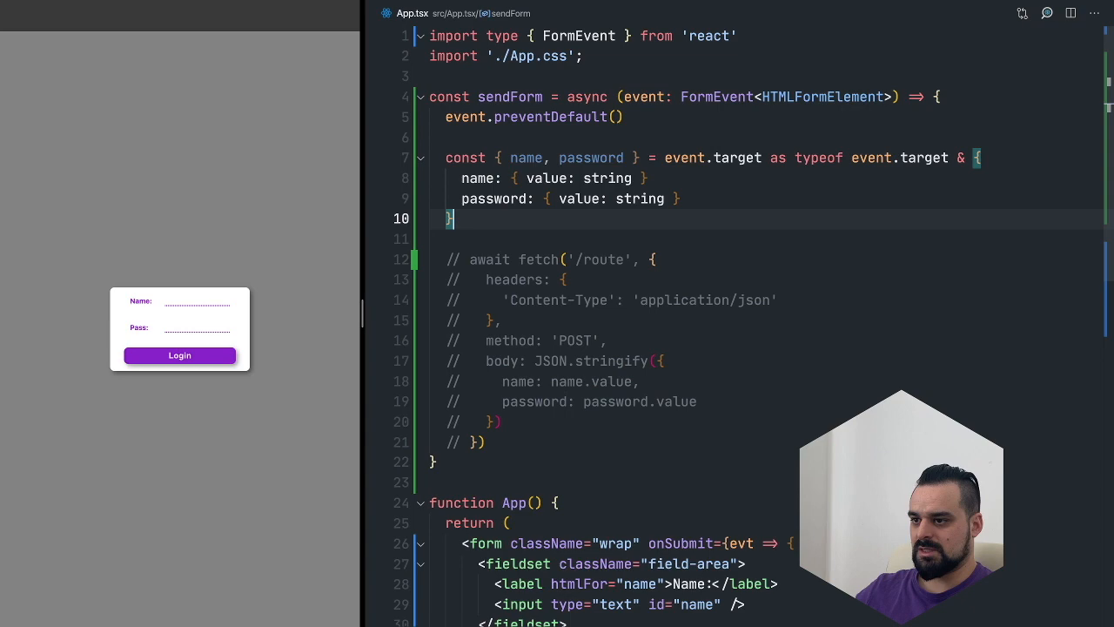
- Add console.log(name.value, password.value) below the destructuring in sendForm
type("console.log(")
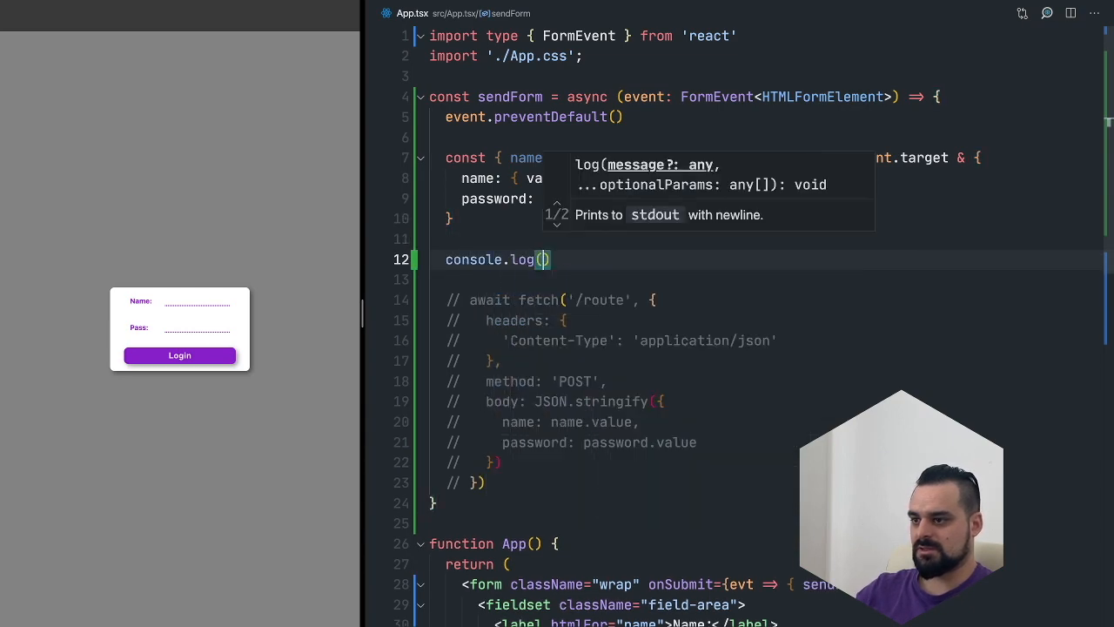
type("name.value, console")
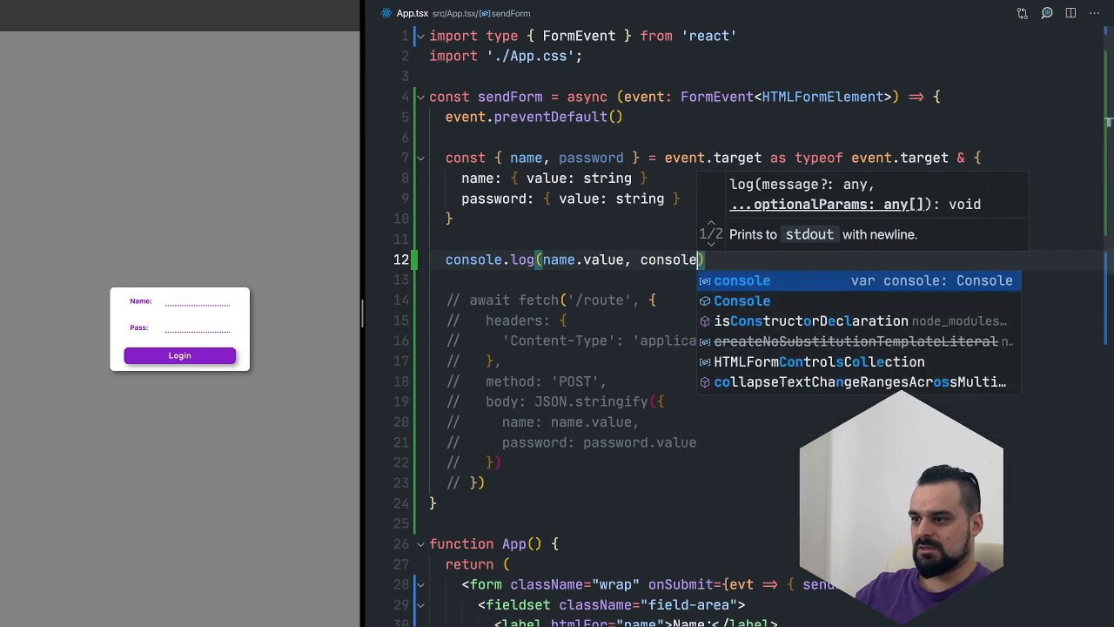
type("password.valu")
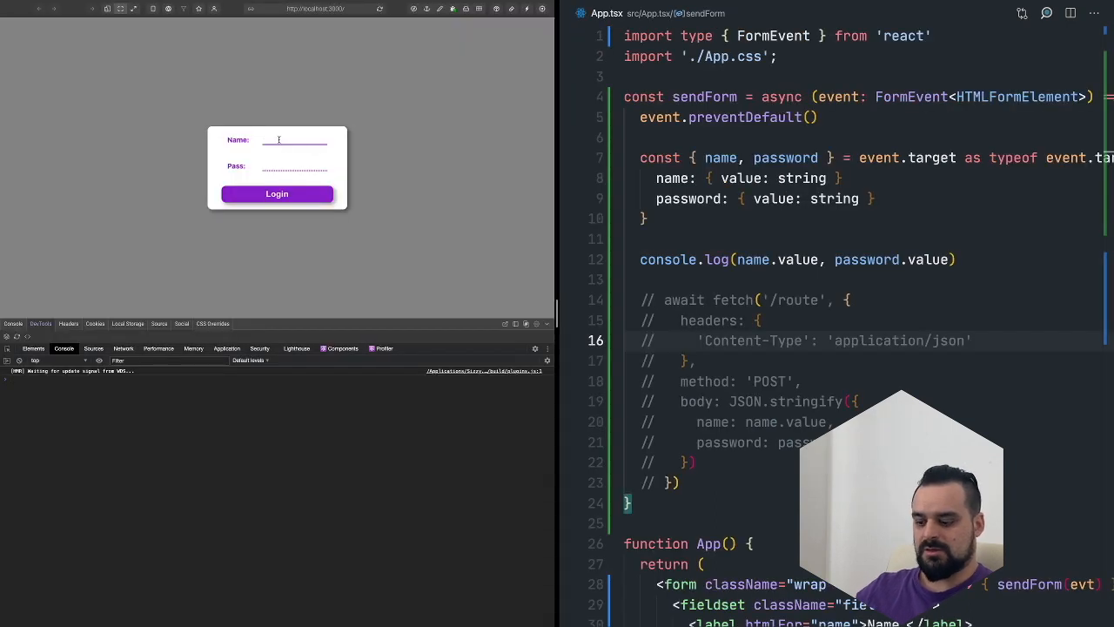
- Enter a name and password in the localhost form and submit it with Login
type("na")
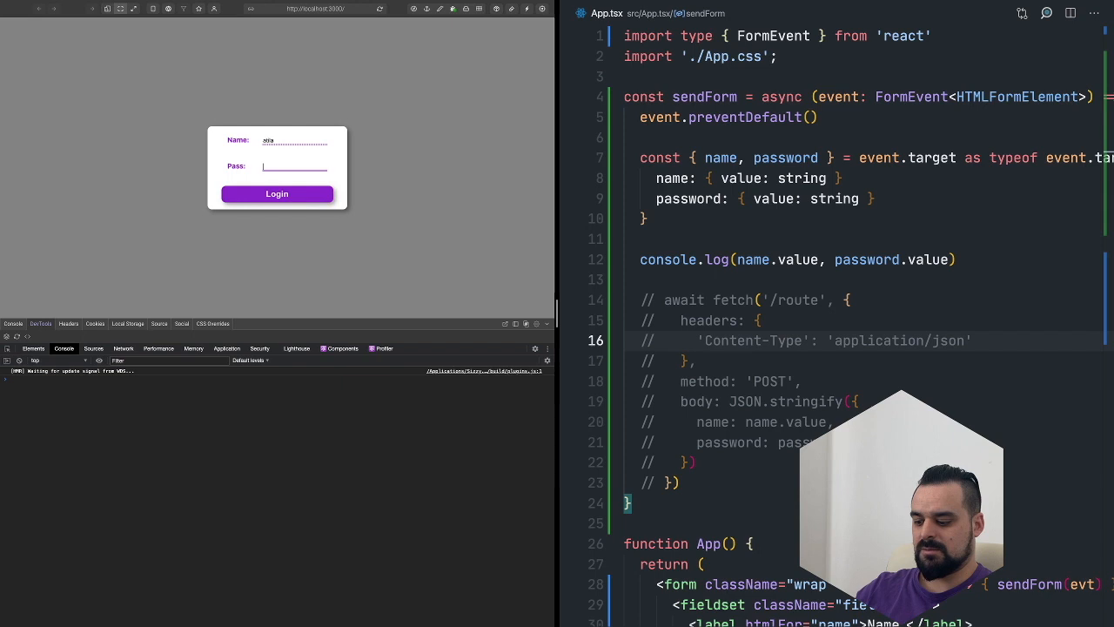
left_click(277, 193)
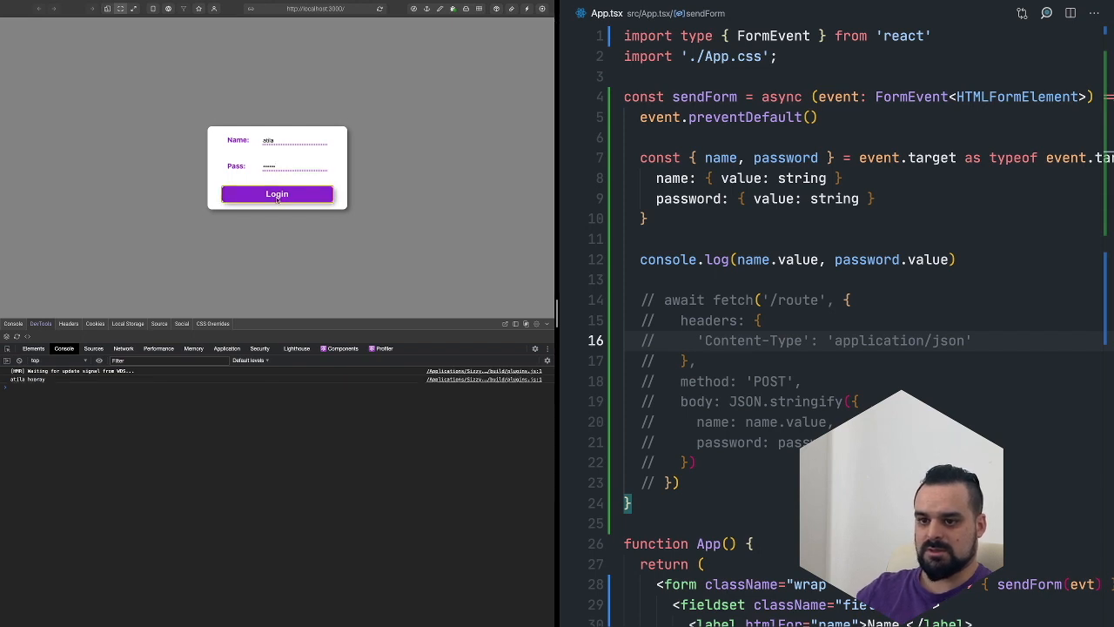